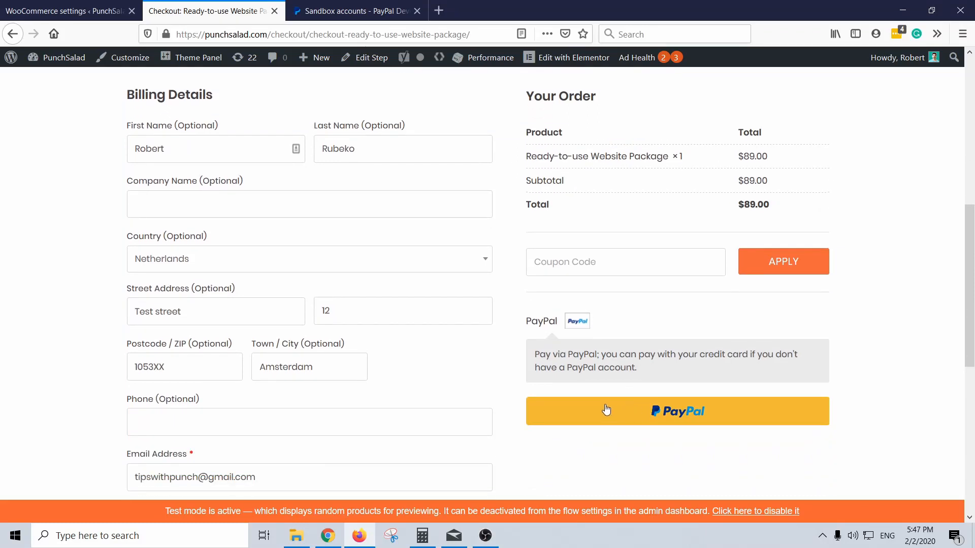
# Pay the $89.00 order with PayPal balance, reaching the order 1344 thank-you page
pyautogui.click(677, 412)
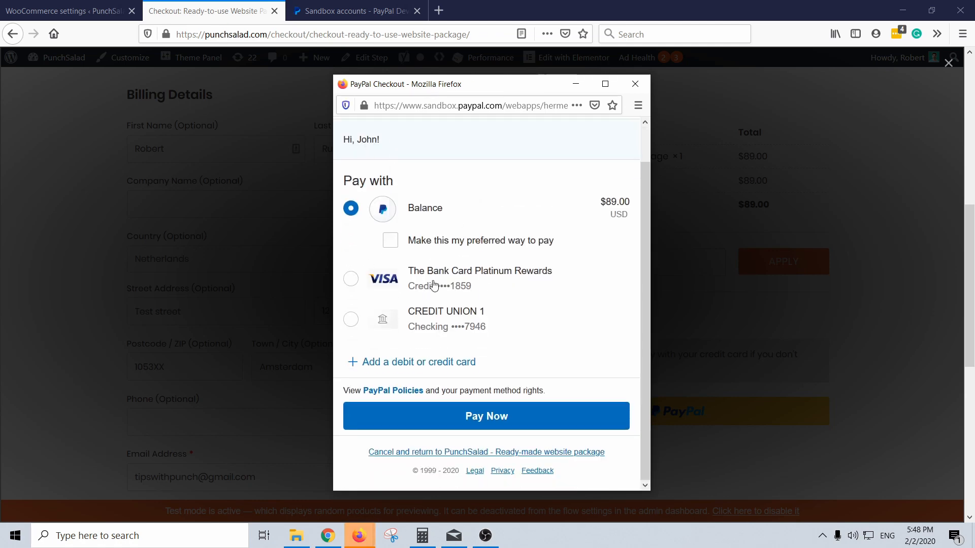
pyautogui.click(485, 416)
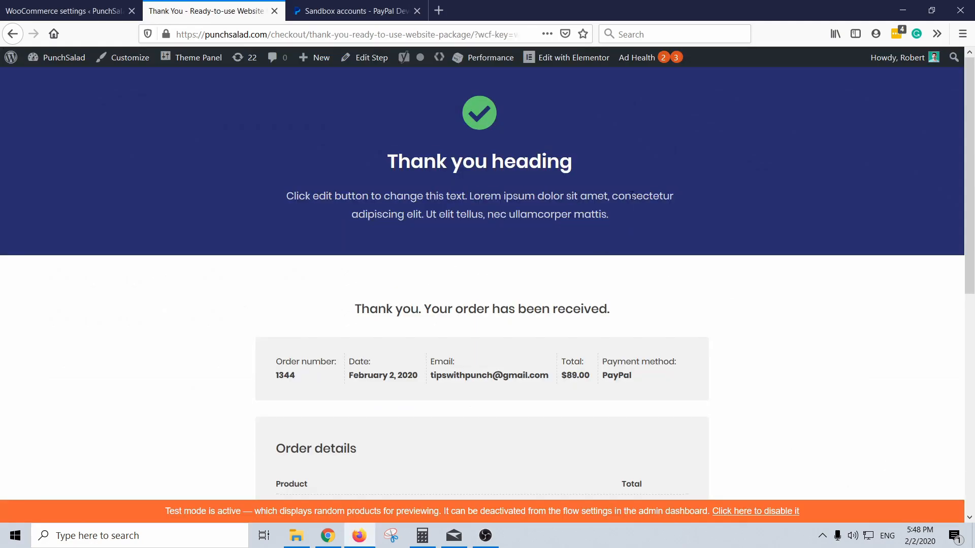
pyautogui.moveTo(417, 407)
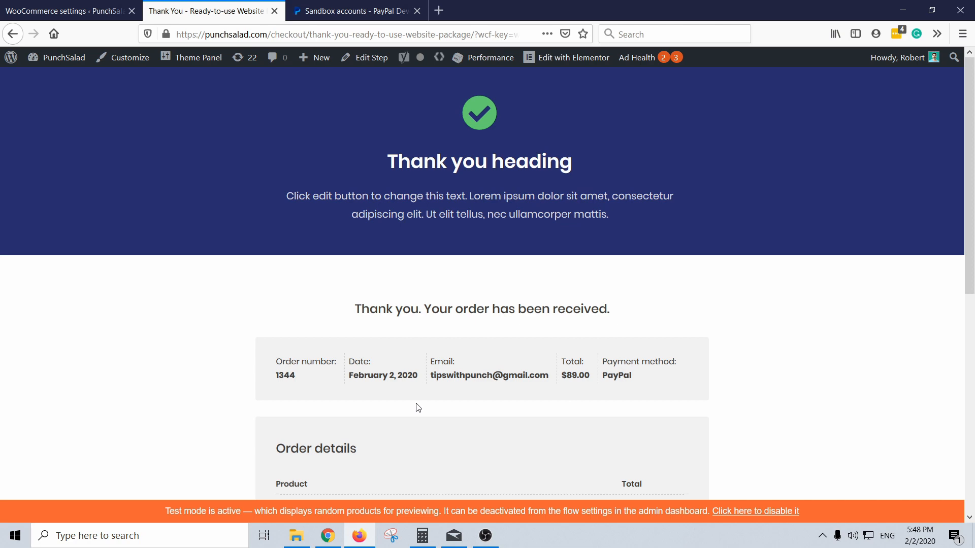
pyautogui.click(439, 10)
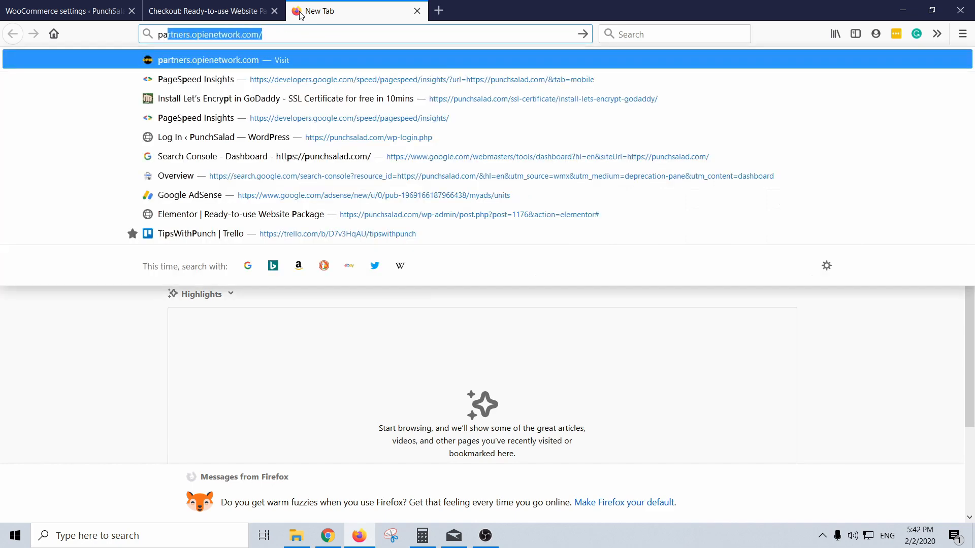
# Search for PayPal Developer, sign into the dashboard and accept the cookies notice
pyautogui.write('paypal dec')
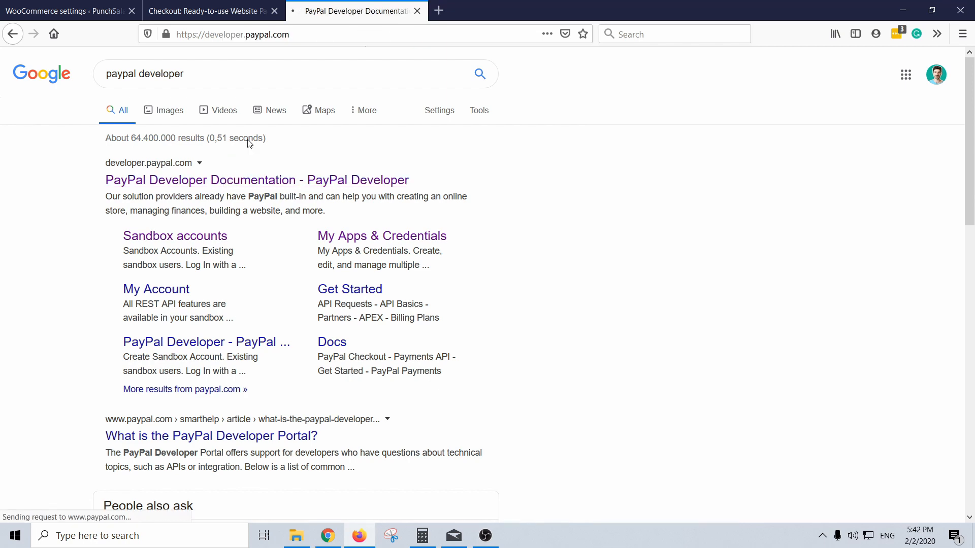
pyautogui.click(256, 180)
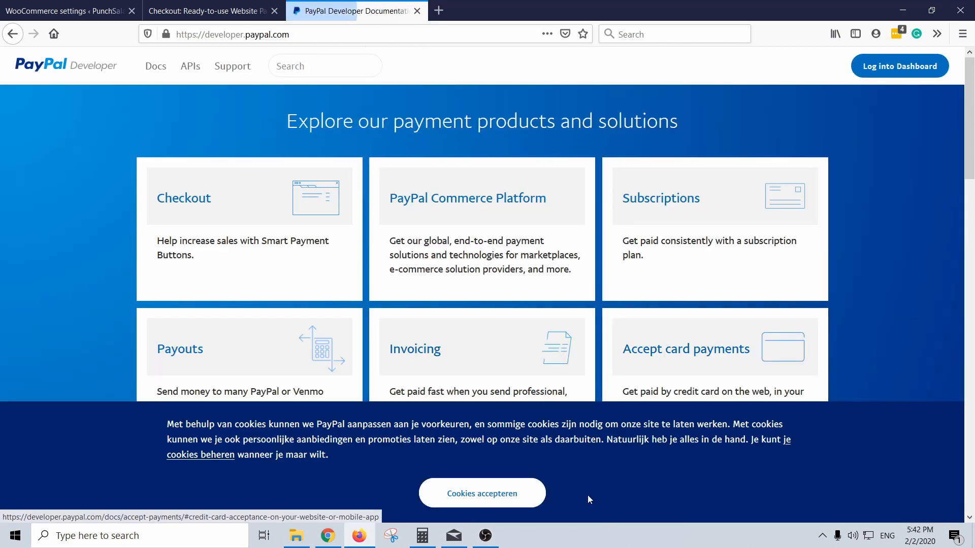
pyautogui.click(482, 494)
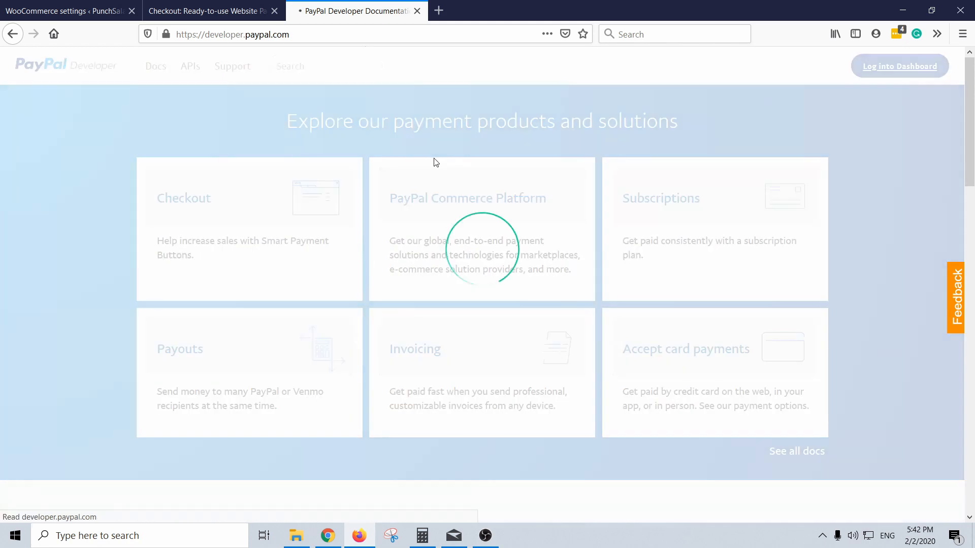
pyautogui.click(899, 66)
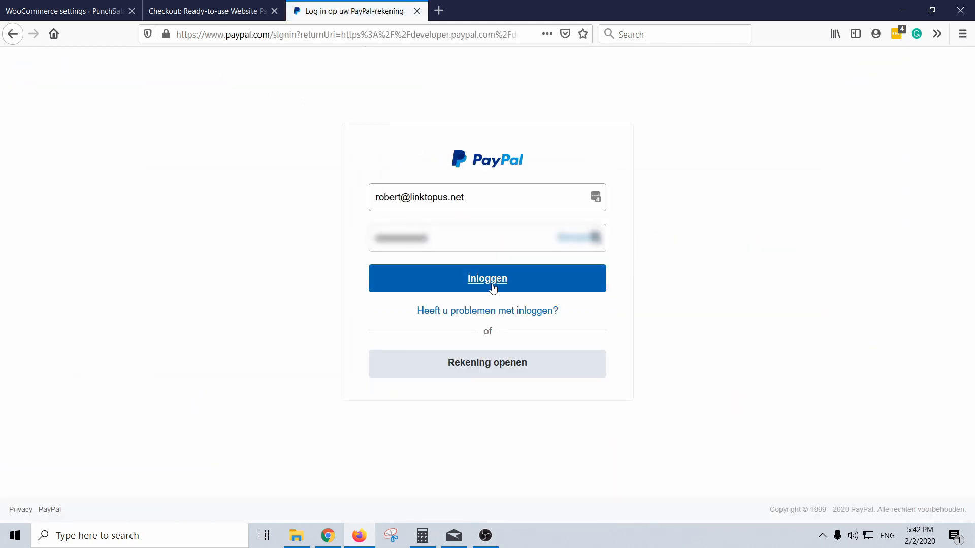
pyautogui.click(486, 278)
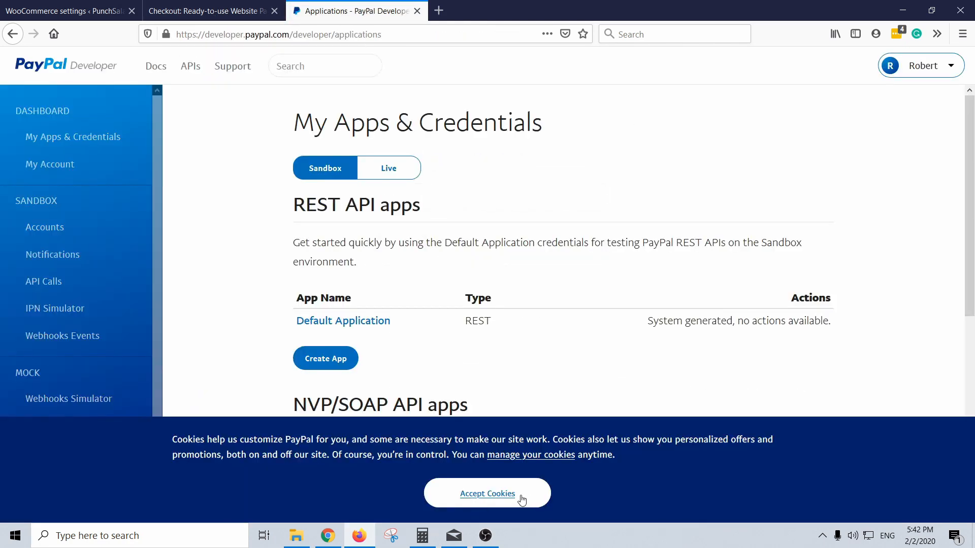
pyautogui.click(486, 494)
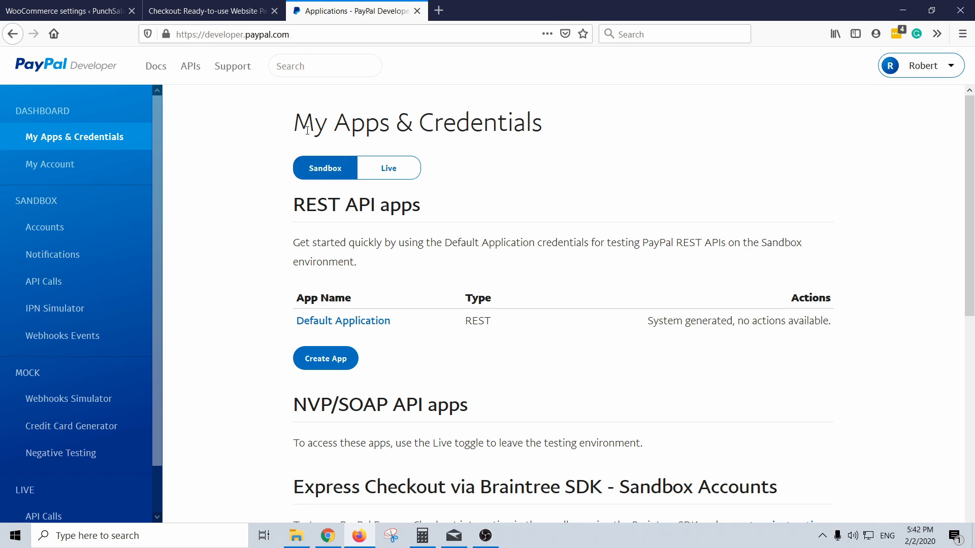
# Bring up the Sandbox > Accounts page listing two business and one personal test account
pyautogui.click(44, 226)
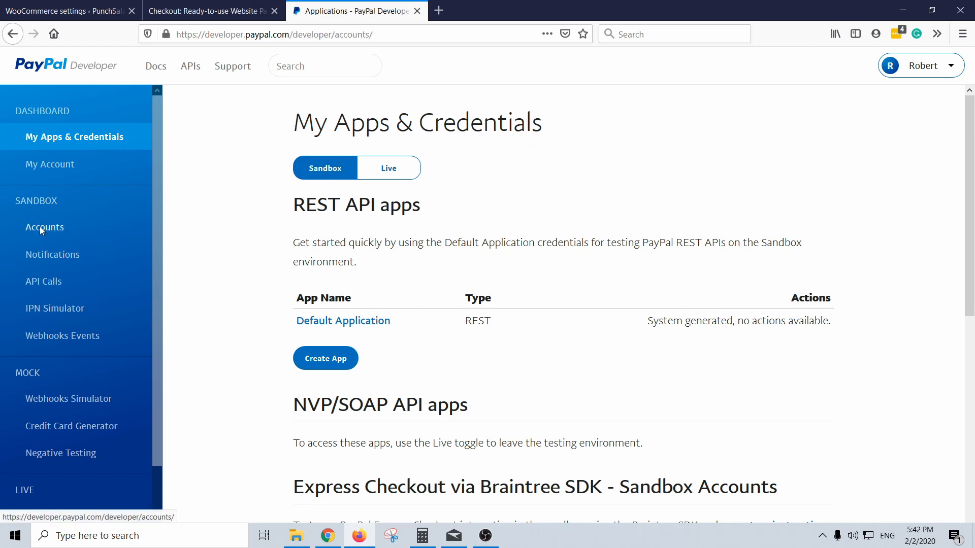
pyautogui.click(44, 227)
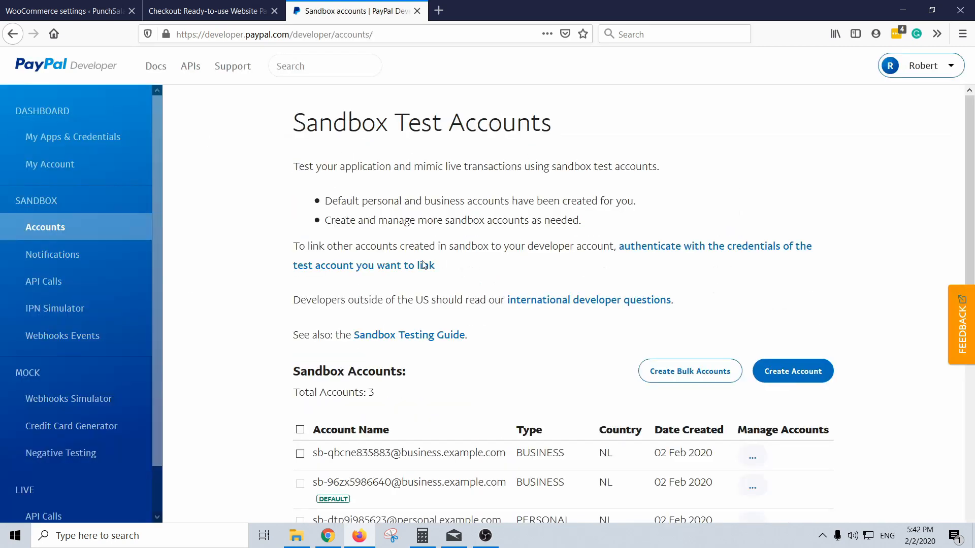
pyautogui.moveTo(82, 65)
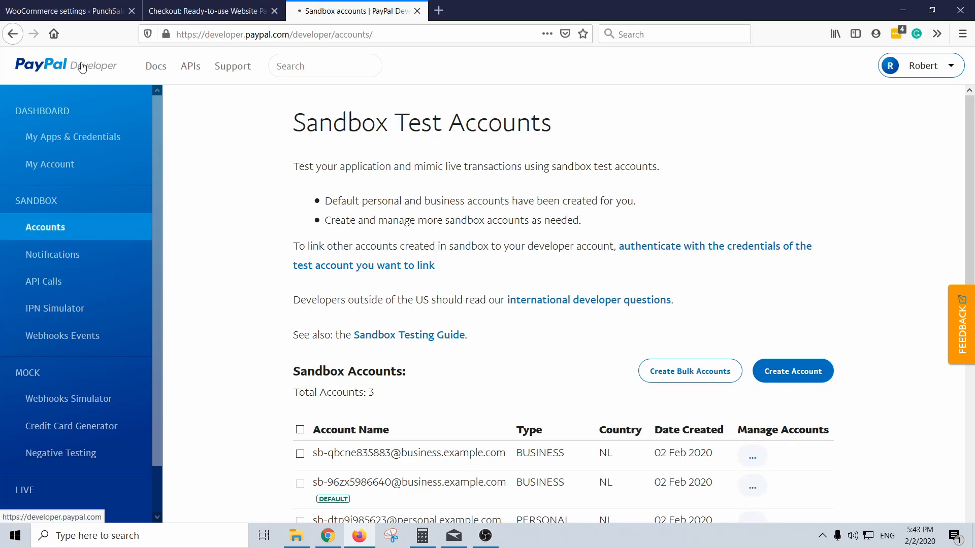
pyautogui.click(65, 65)
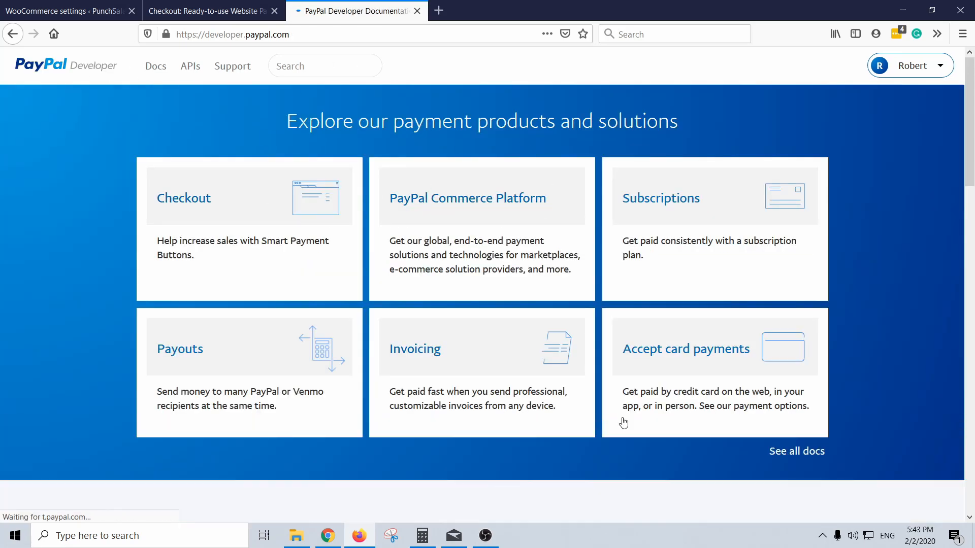
pyautogui.click(912, 65)
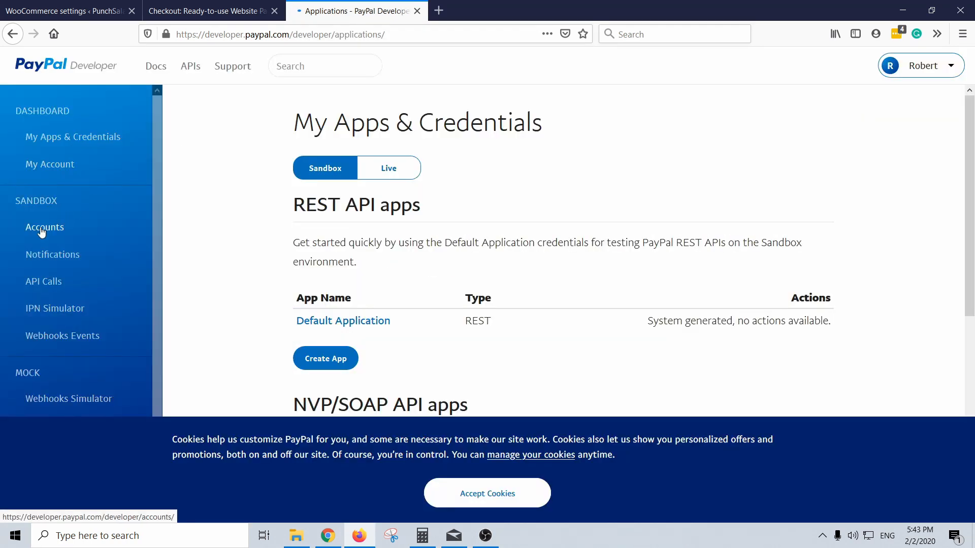
pyautogui.click(44, 226)
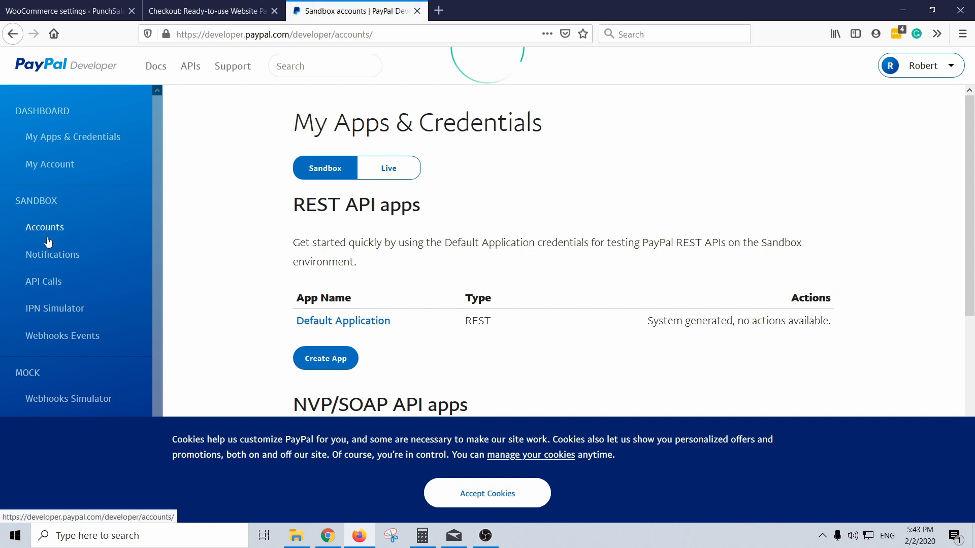
pyautogui.click(45, 227)
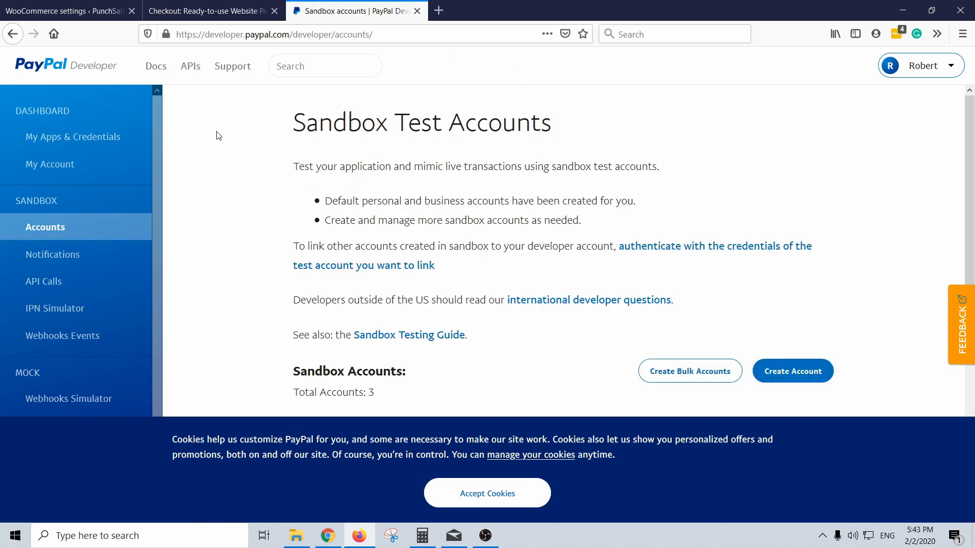
pyautogui.scroll(-3)
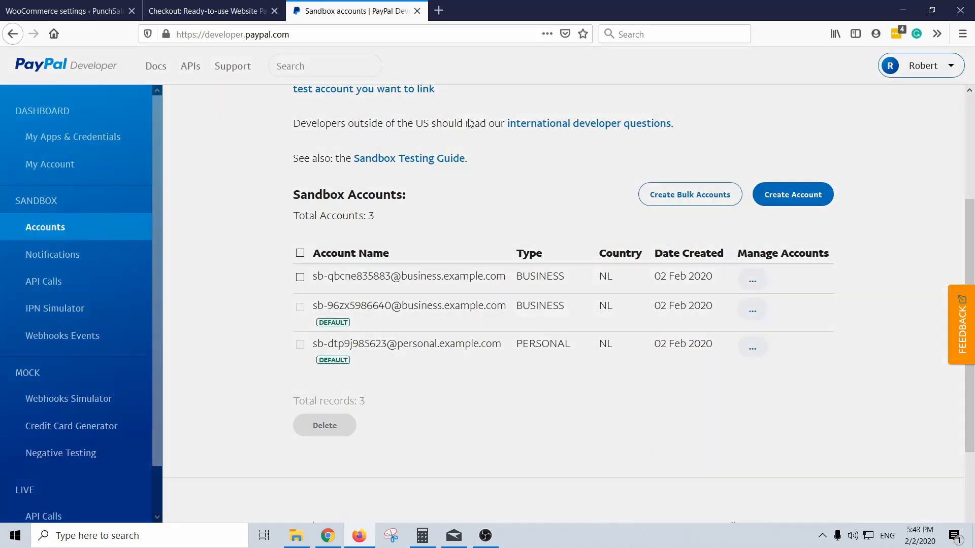
# Create a Personal (Buyer) sandbox account for United States of America
pyautogui.click(793, 194)
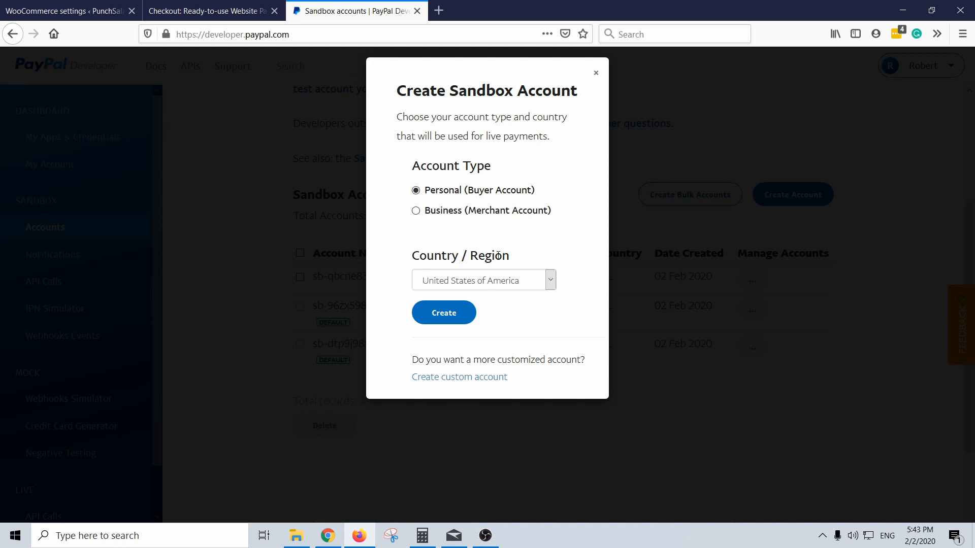
pyautogui.moveTo(497, 292)
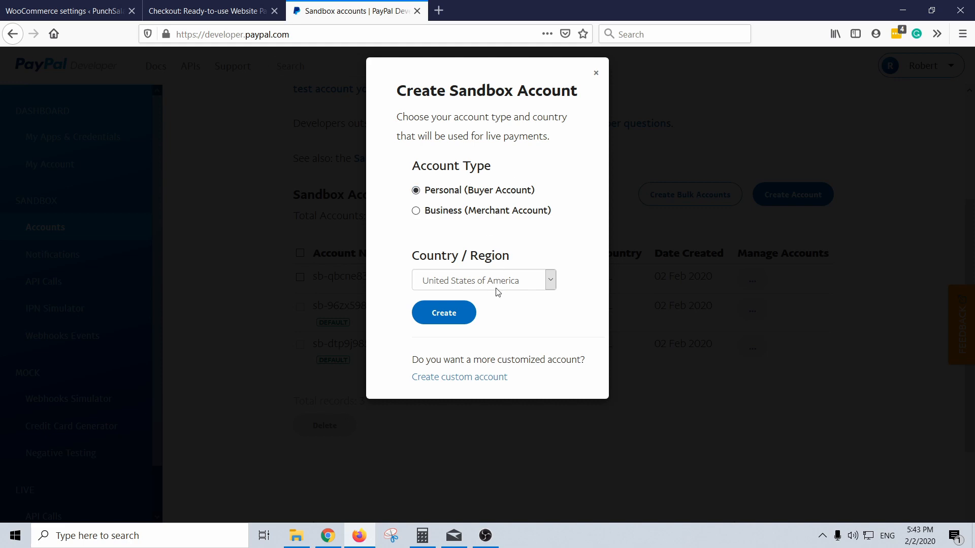
pyautogui.moveTo(511, 278)
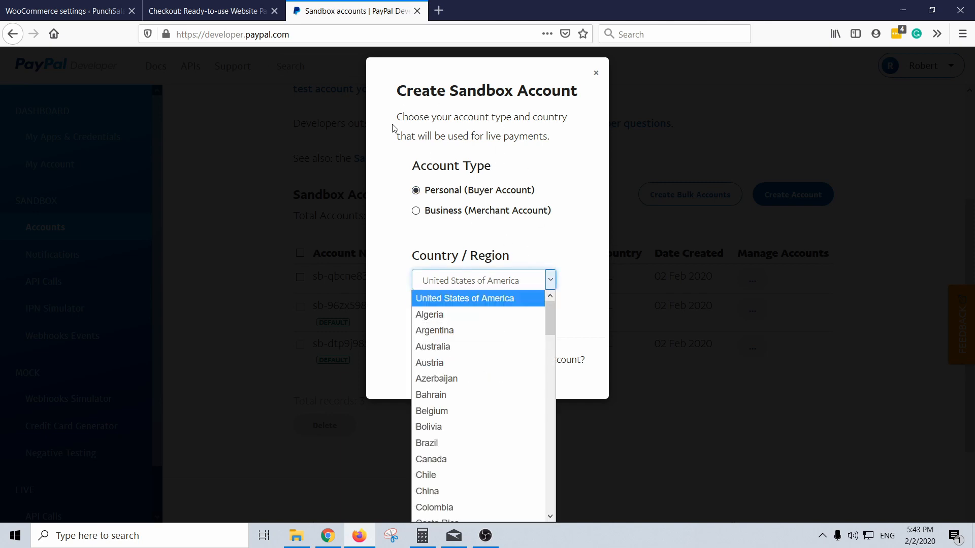
pyautogui.moveTo(506, 281)
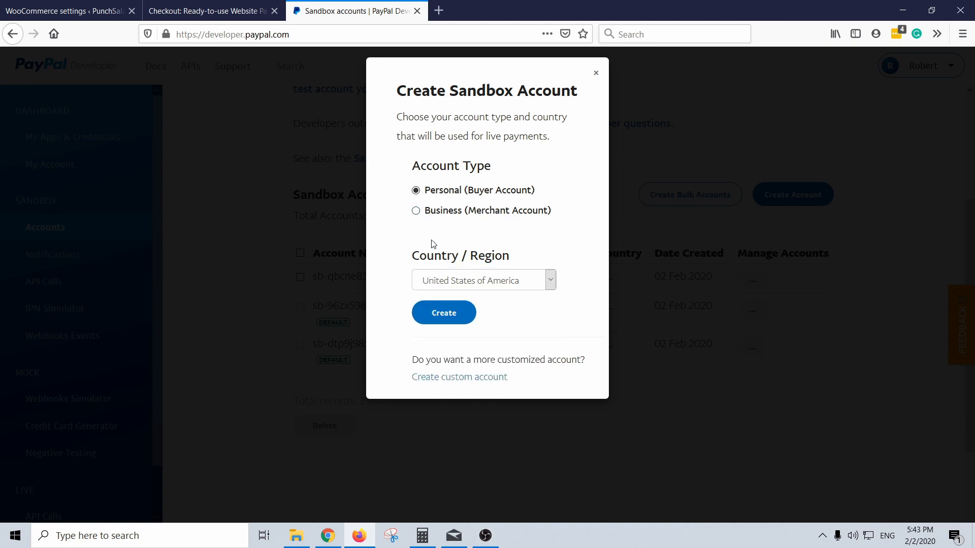
pyautogui.moveTo(445, 305)
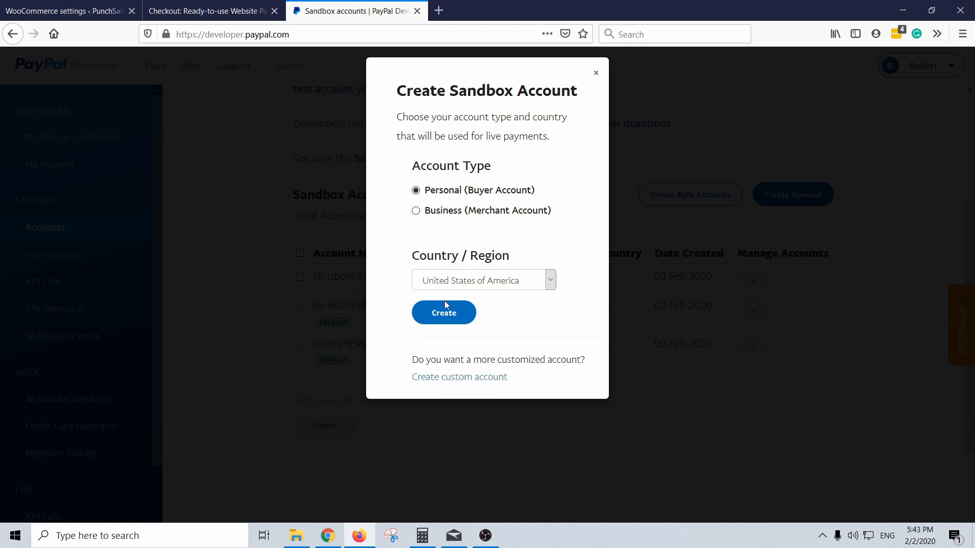
pyautogui.moveTo(469, 272)
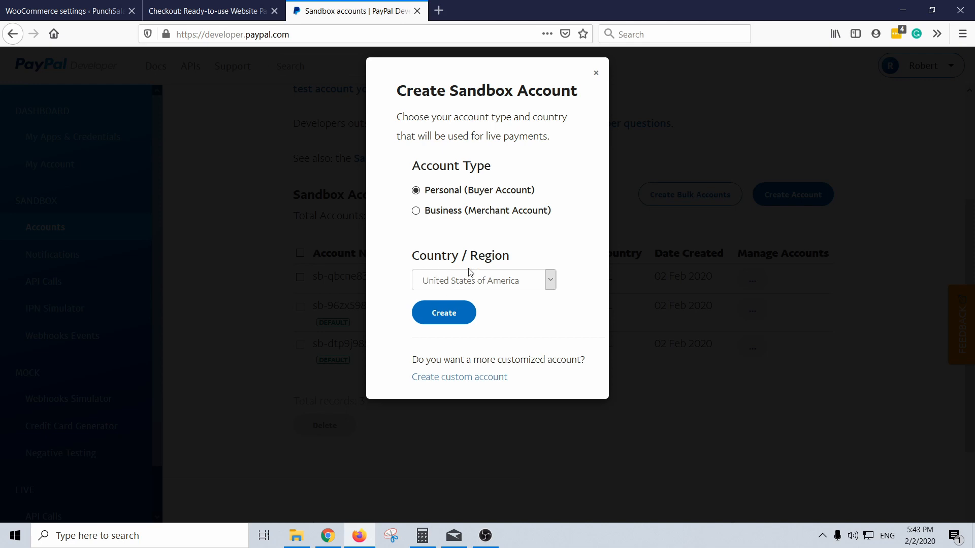
pyautogui.click(443, 312)
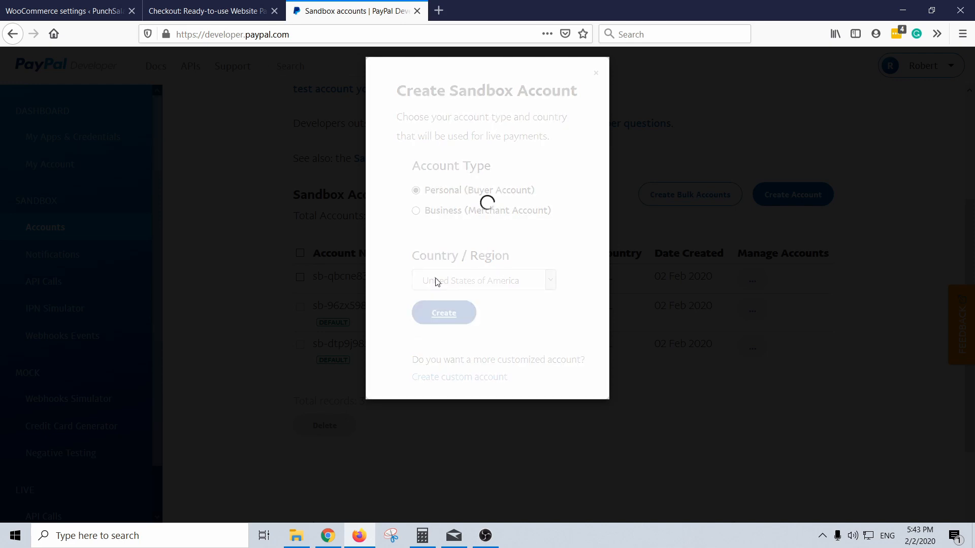
pyautogui.click(444, 313)
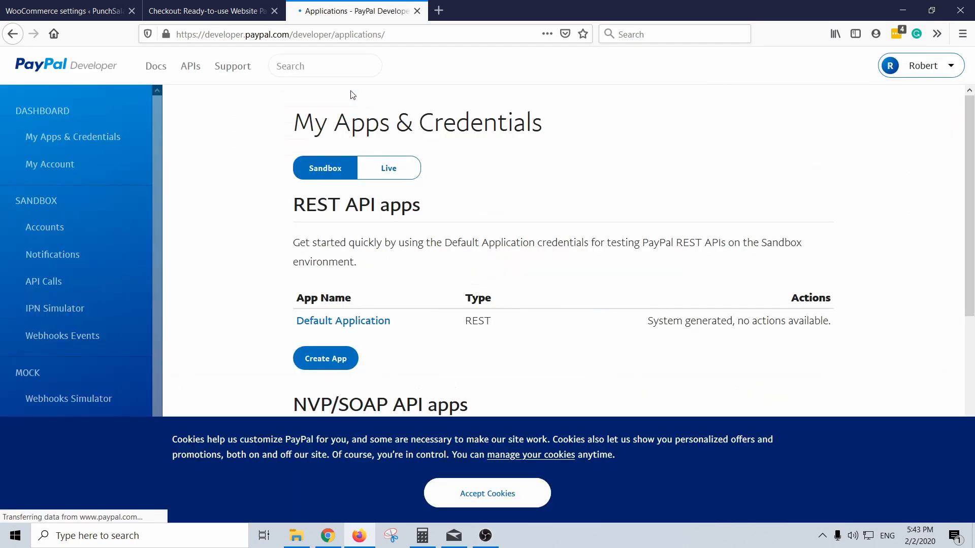
# Show the manage-account actions for the new sb-dozca985938 personal account in the Sandbox Accounts list
pyautogui.click(44, 227)
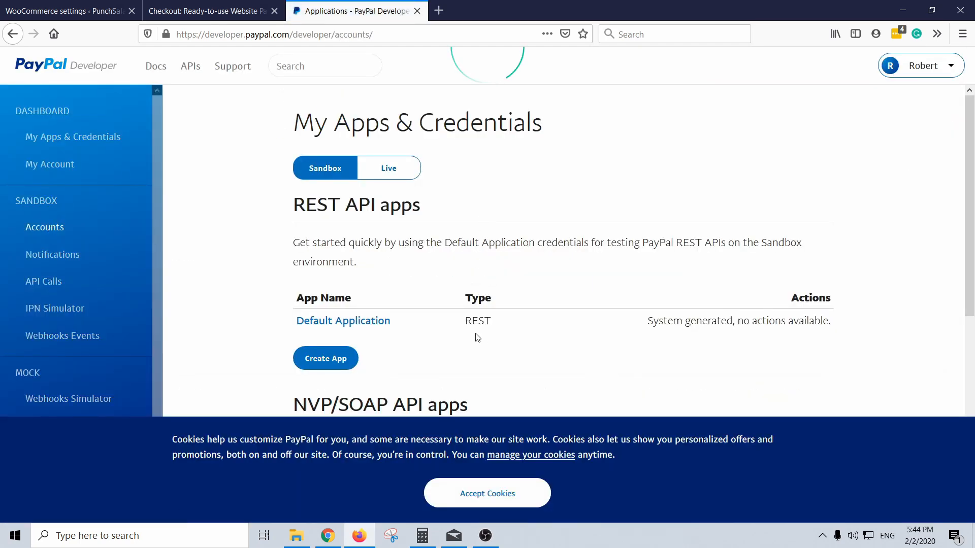
pyautogui.click(44, 226)
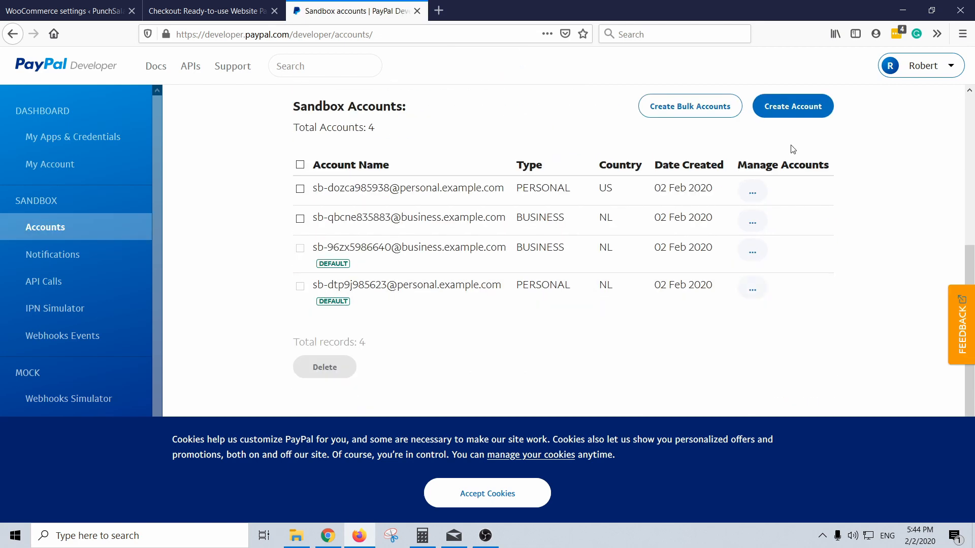
pyautogui.moveTo(424, 209)
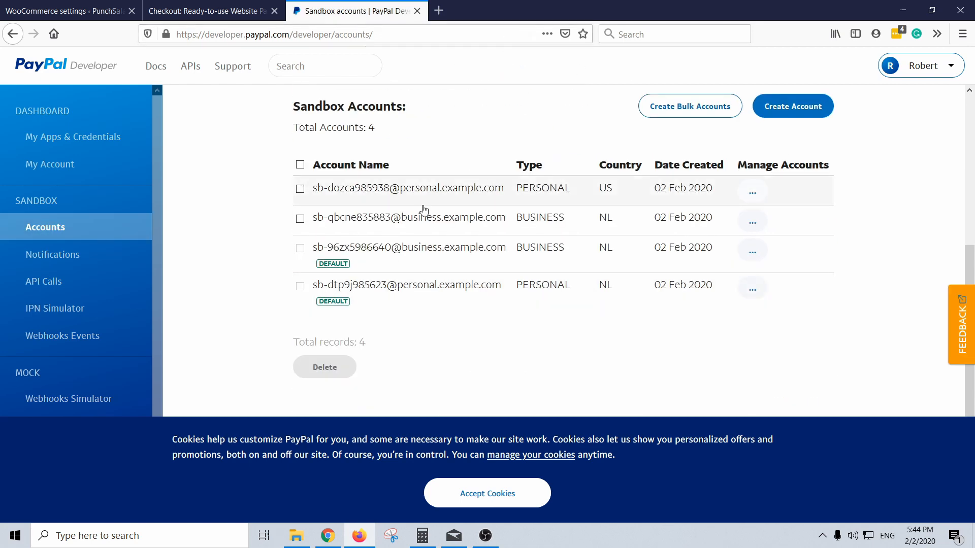
pyautogui.moveTo(771, 218)
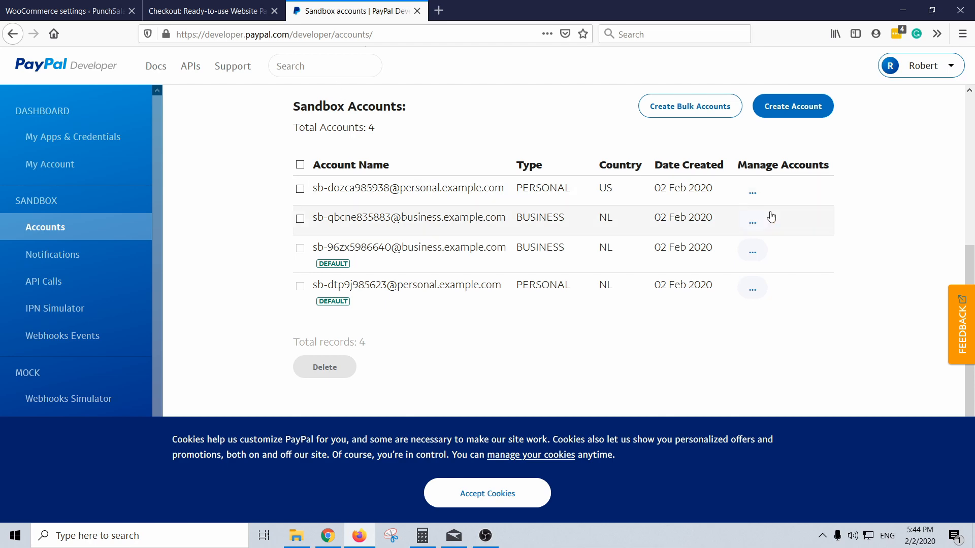
pyautogui.click(753, 190)
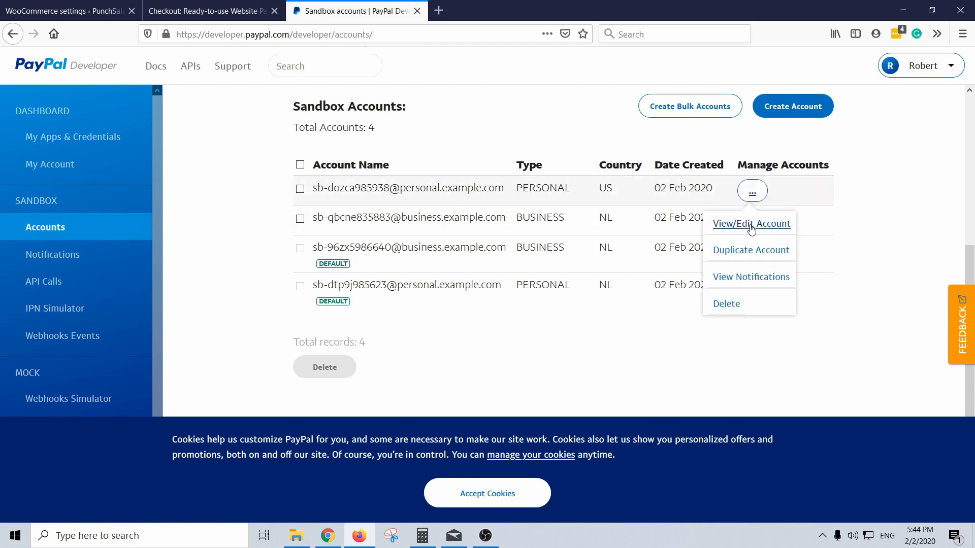
pyautogui.moveTo(745, 191)
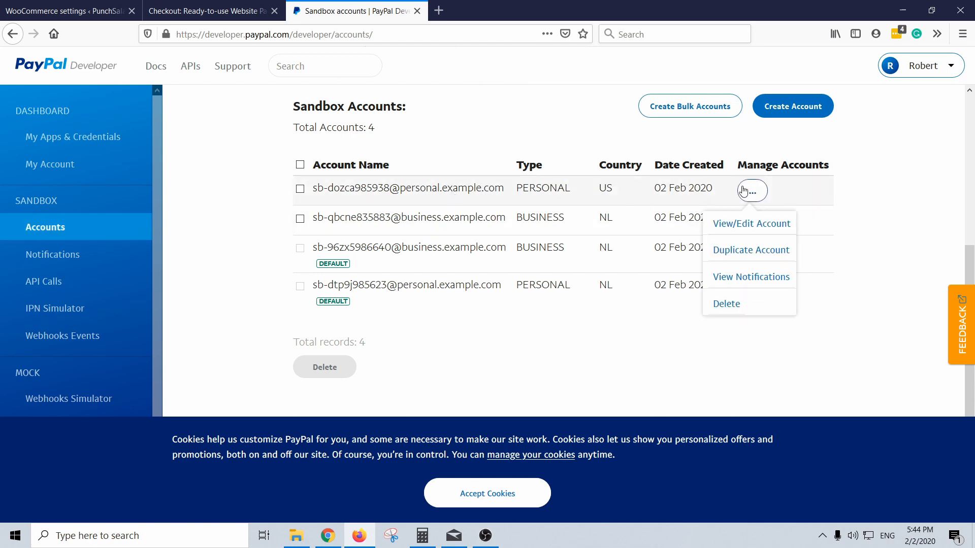
pyautogui.click(751, 223)
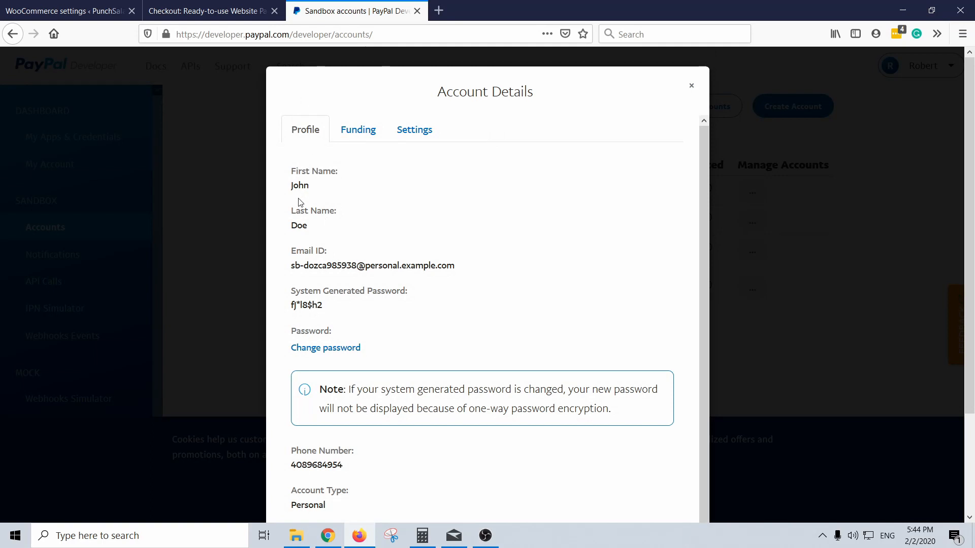
pyautogui.scroll(-3)
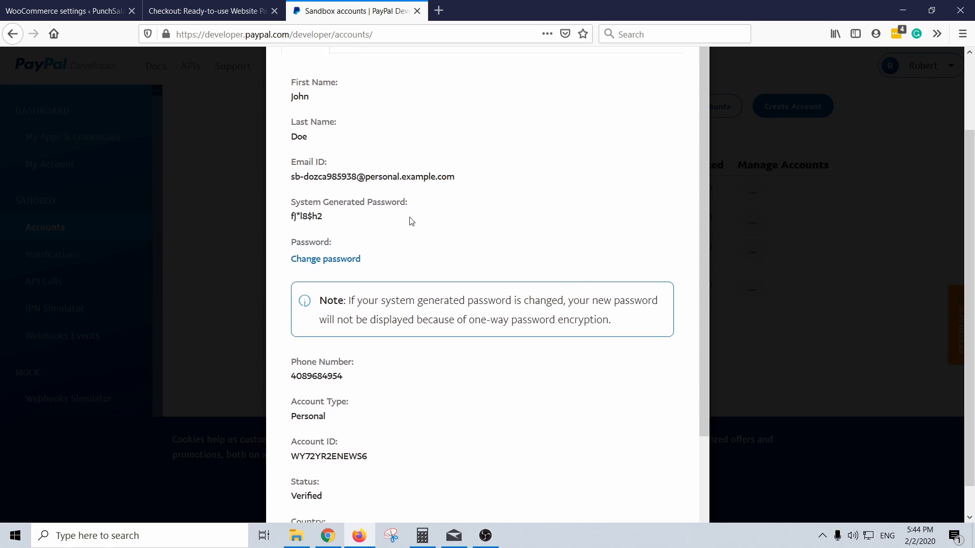
pyautogui.moveTo(417, 218)
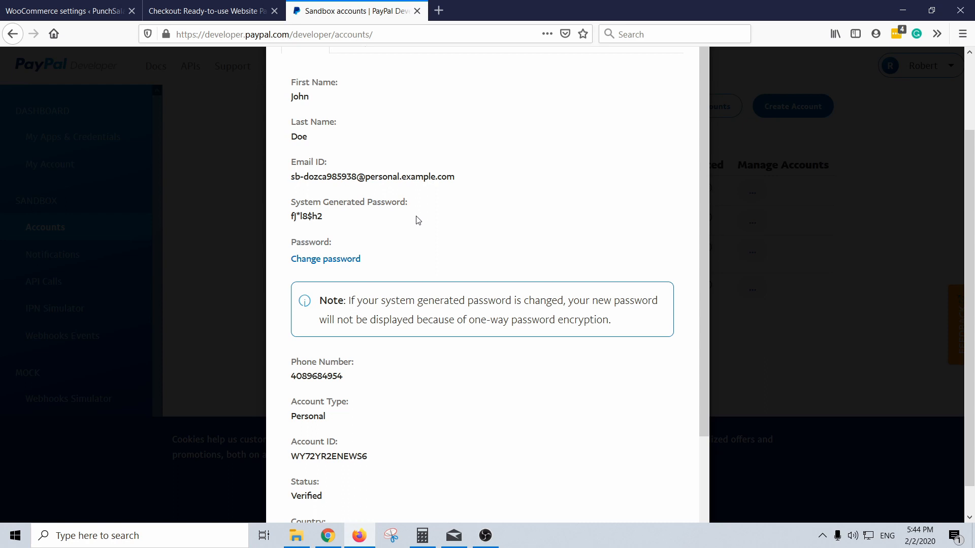
pyautogui.scroll(-3)
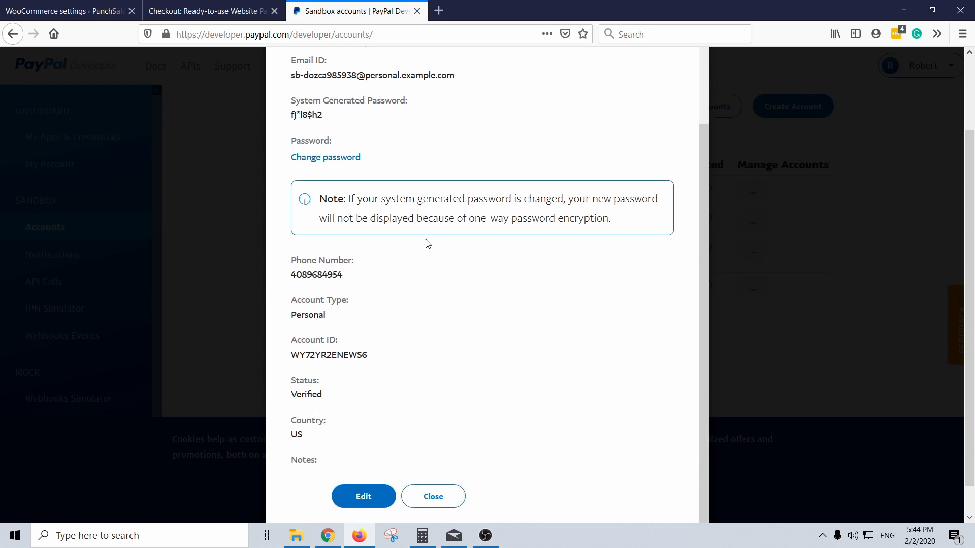
pyautogui.scroll(3)
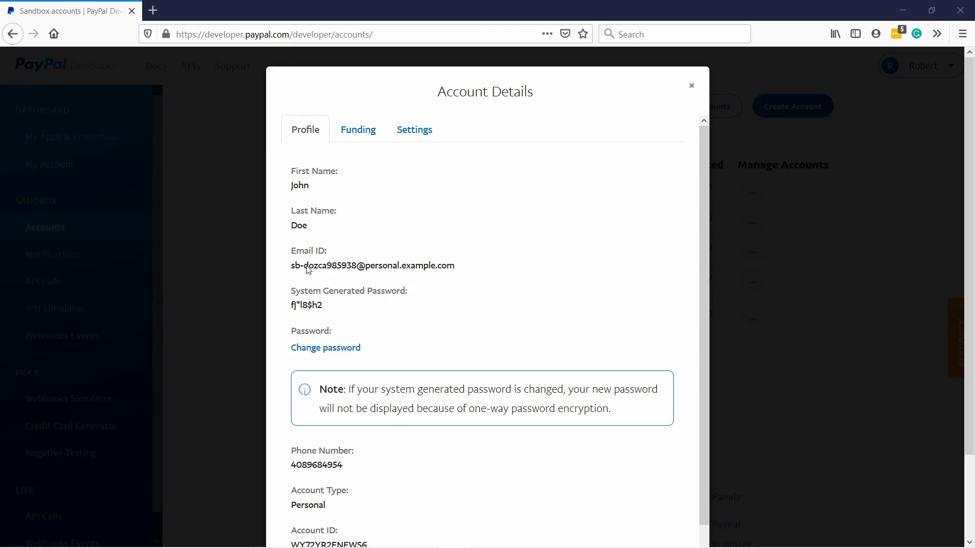
pyautogui.scroll(-3)
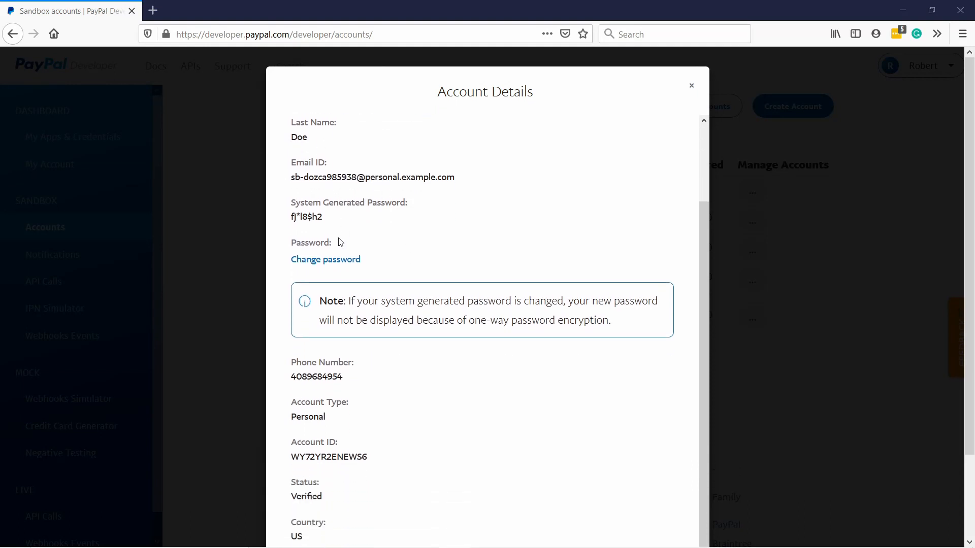
pyautogui.scroll(-3)
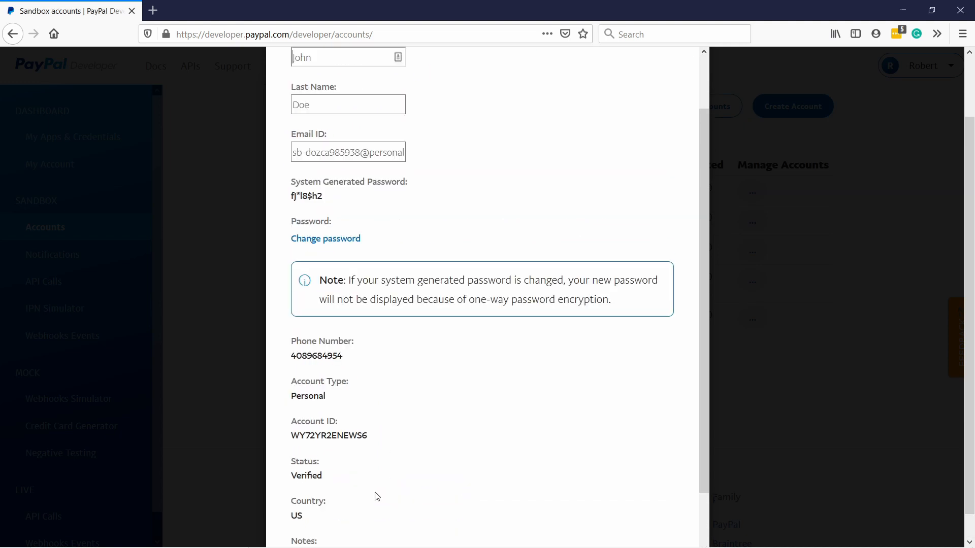
pyautogui.scroll(3)
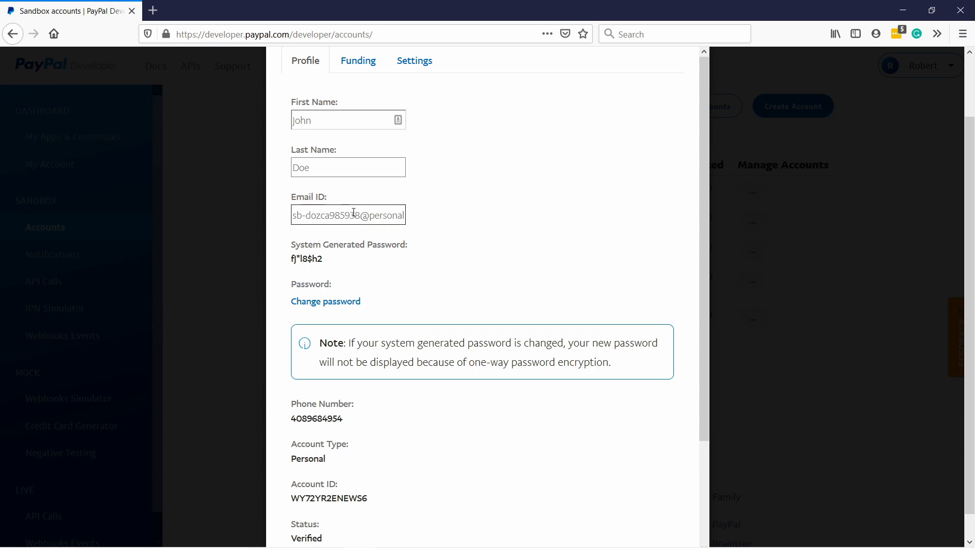
pyautogui.doubleClick(323, 215)
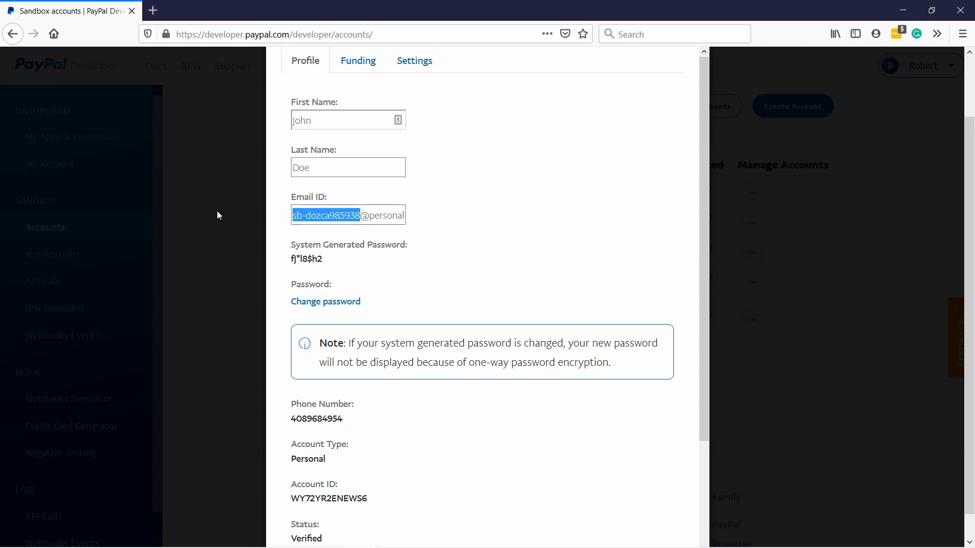
pyautogui.write('test@personalexample.com')
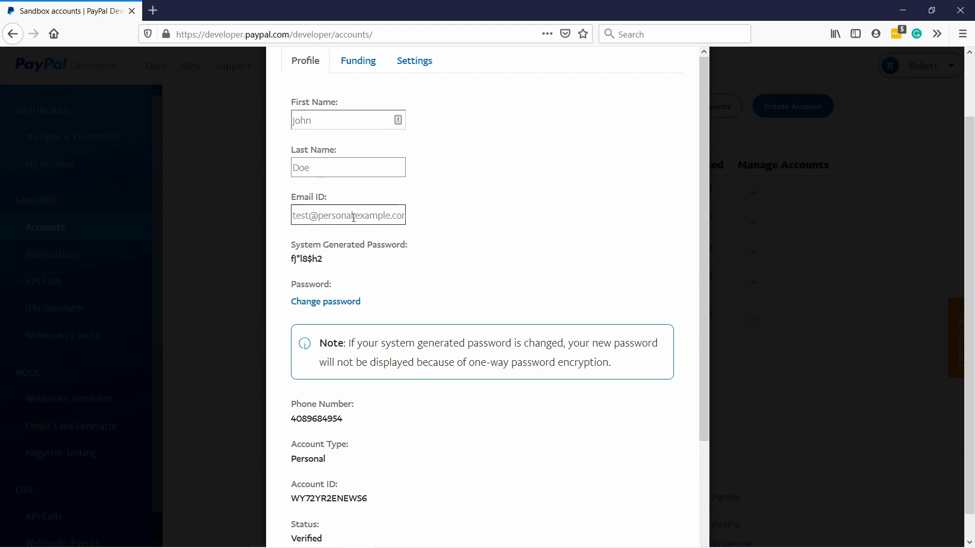
pyautogui.write('test@ye.com')
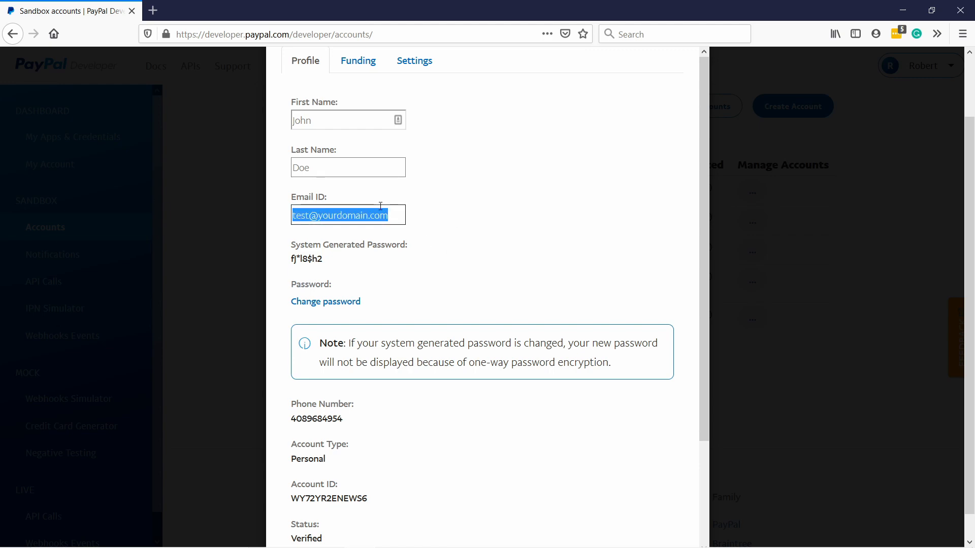
pyautogui.scroll(-3)
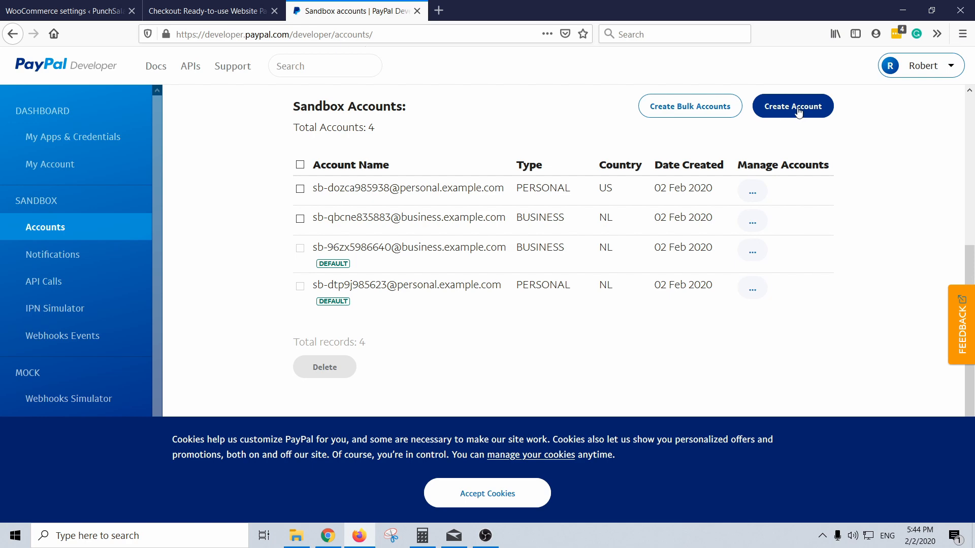
# Create a Business (Merchant) sandbox account for United States of America, making five accounts
pyautogui.click(792, 105)
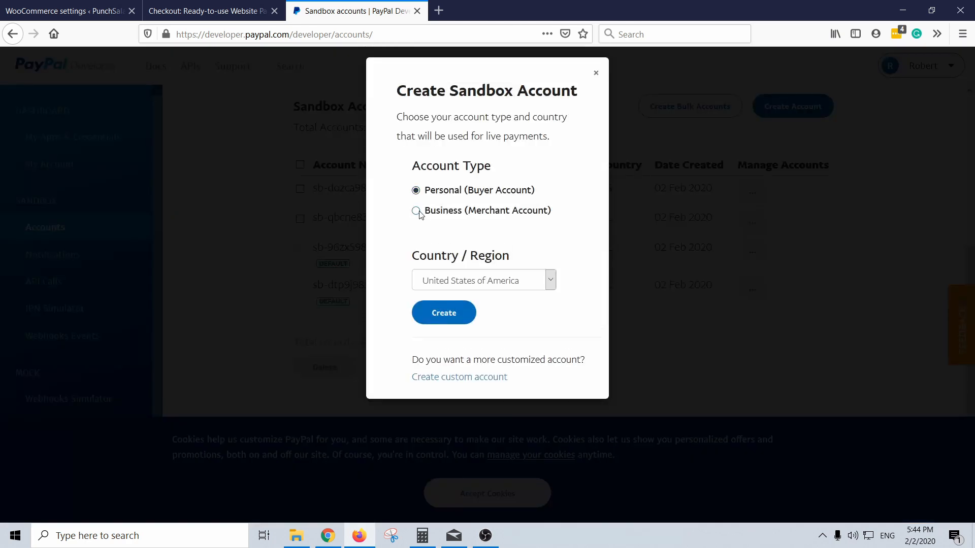
pyautogui.click(416, 211)
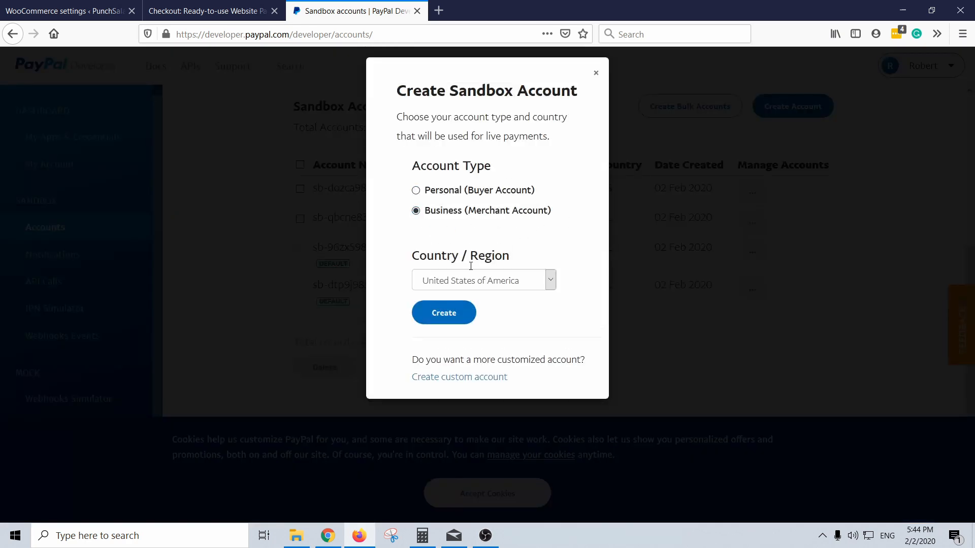
pyautogui.click(483, 281)
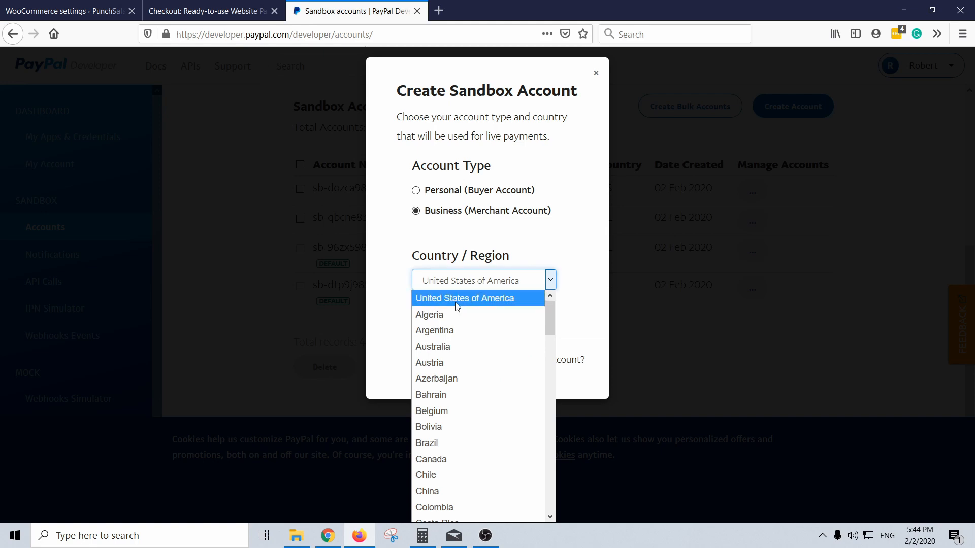
pyautogui.click(464, 299)
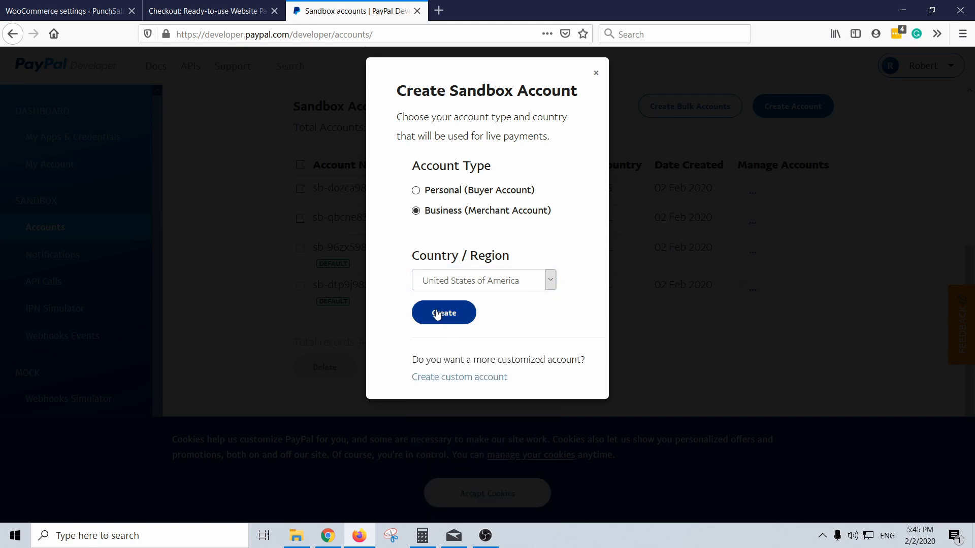
pyautogui.click(444, 313)
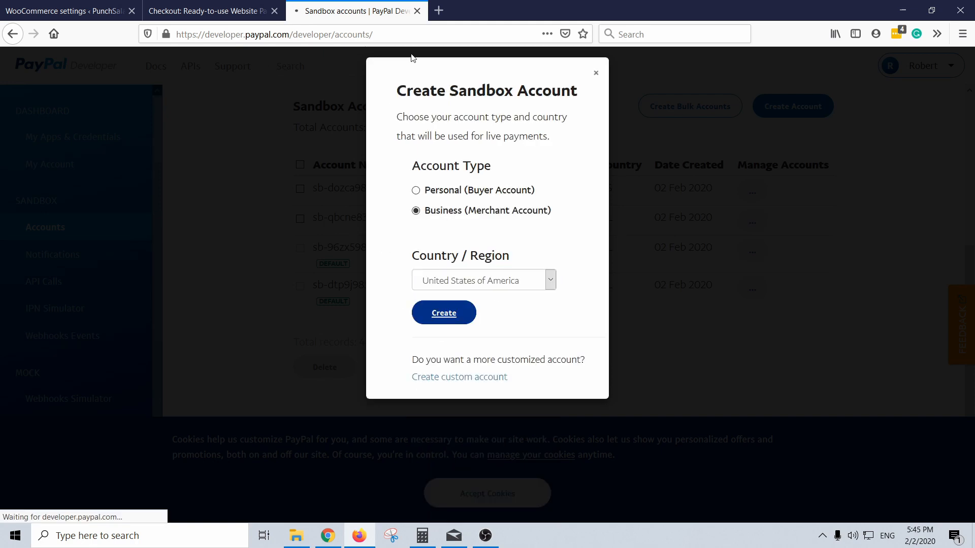
pyautogui.click(443, 312)
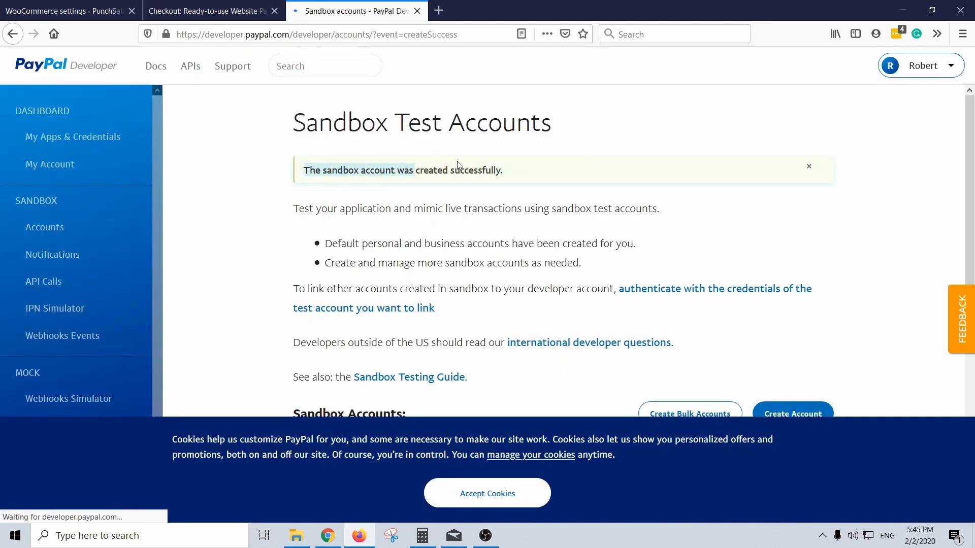
pyautogui.scroll(-3)
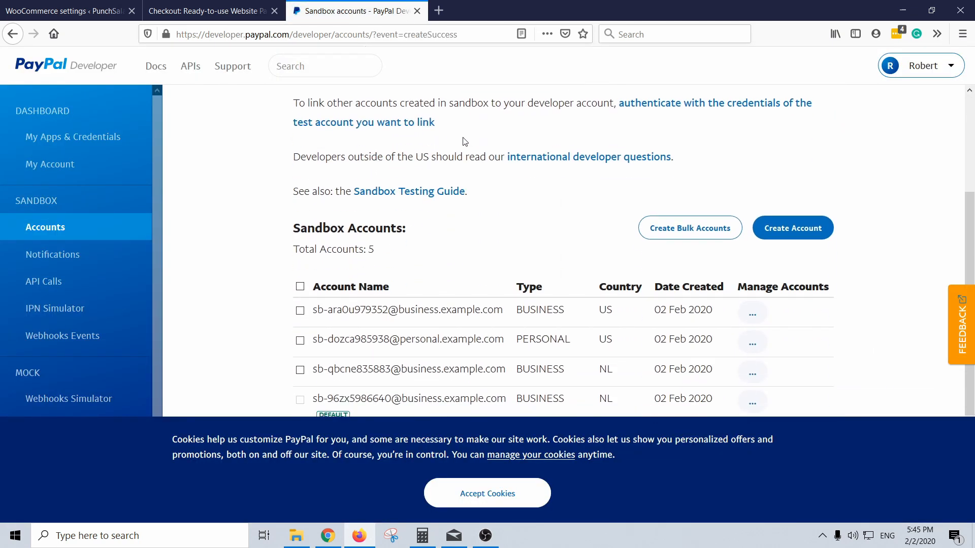
pyautogui.scroll(-3)
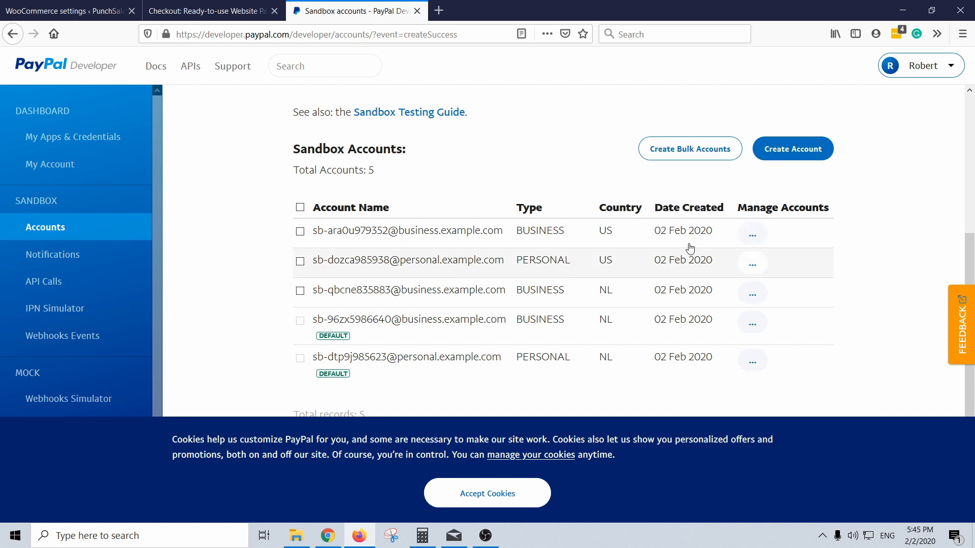
pyautogui.moveTo(590, 234)
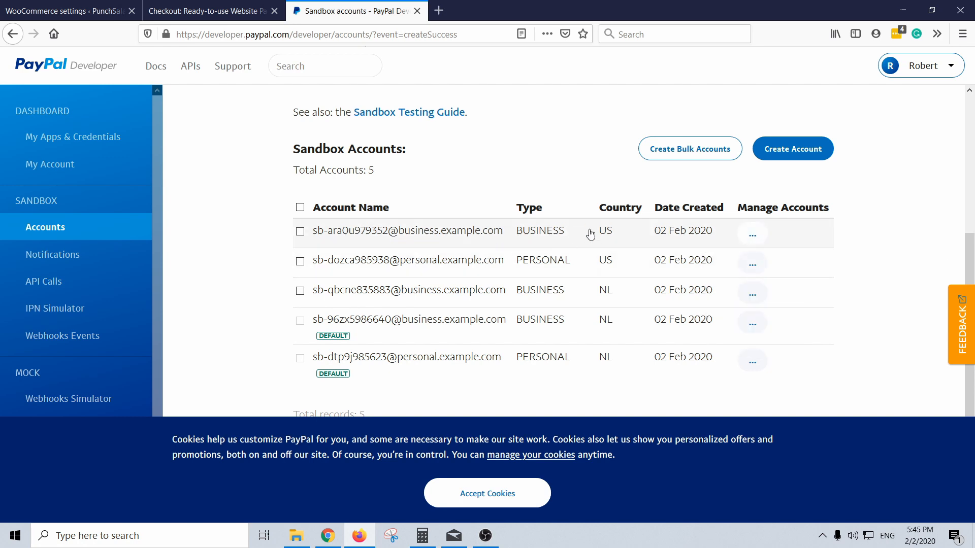
# View the profile details of the sb-ara0u979352 business sandbox account
pyautogui.click(752, 234)
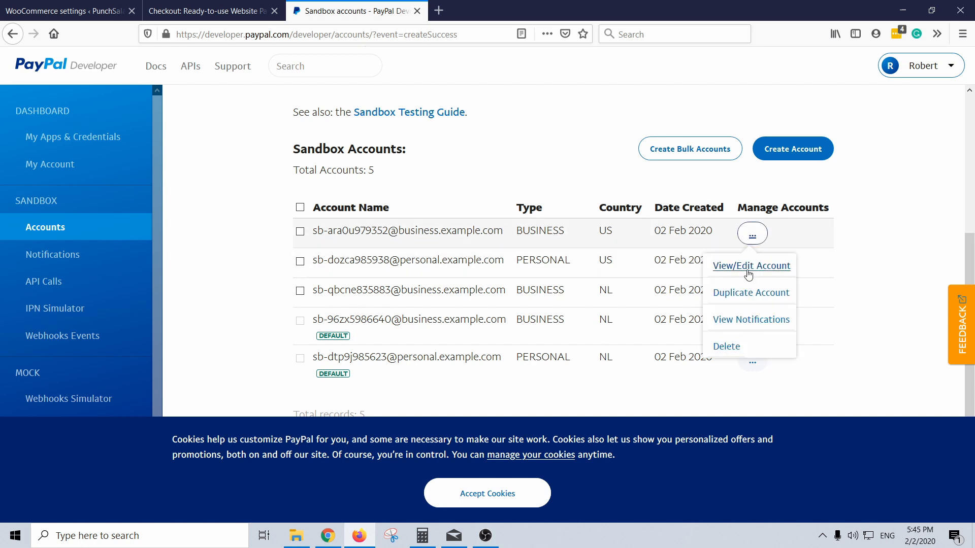
pyautogui.moveTo(750, 269)
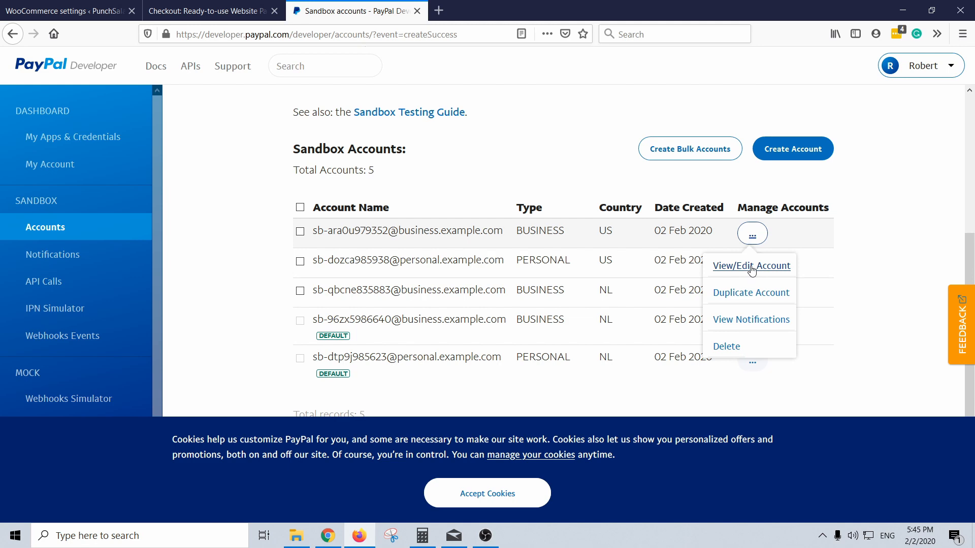
pyautogui.click(750, 266)
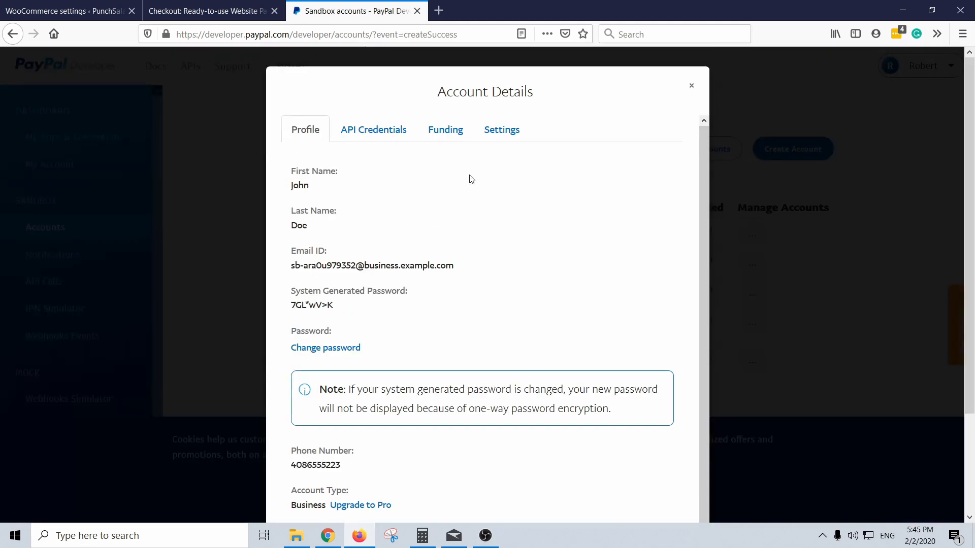
pyautogui.moveTo(363, 115)
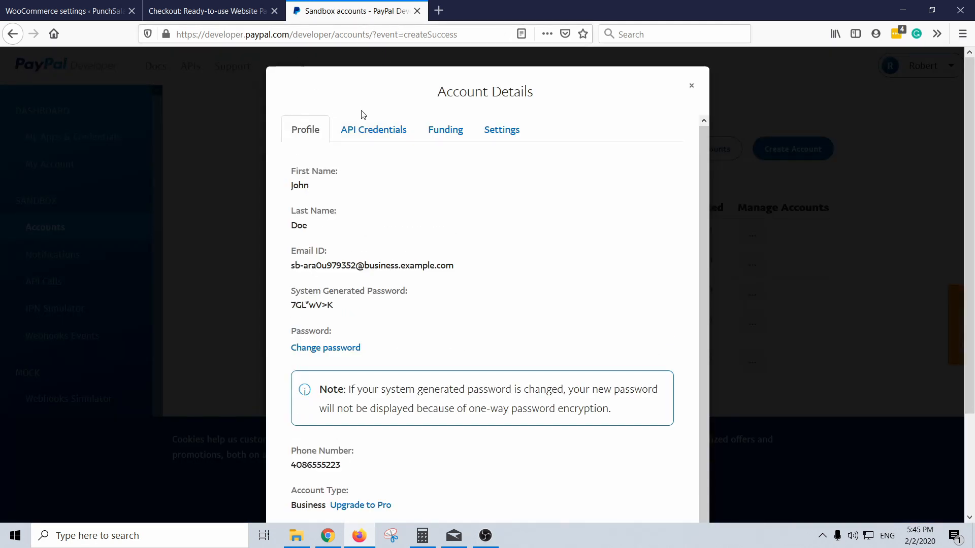
pyautogui.click(373, 129)
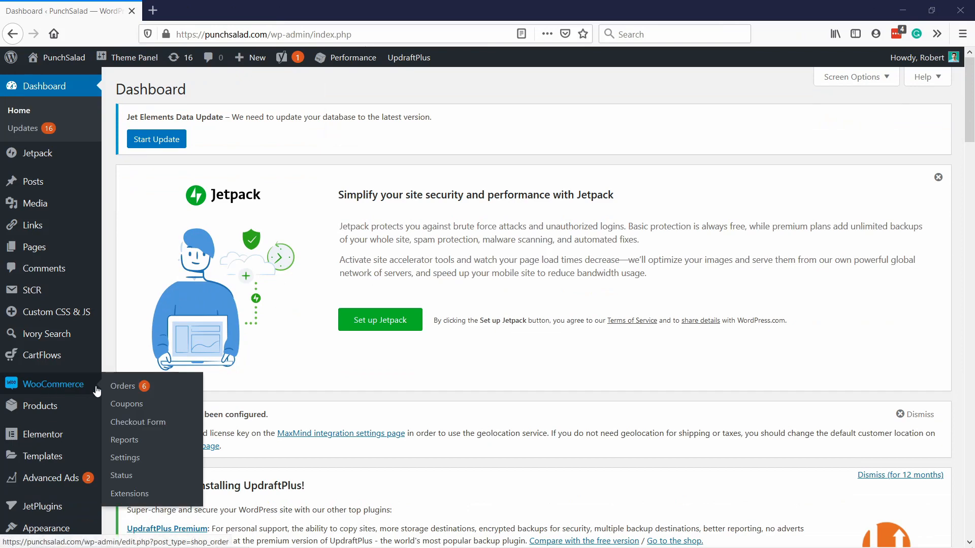
# Go to WooCommerce > Settings > Payments listing the five payment methods
pyautogui.click(124, 458)
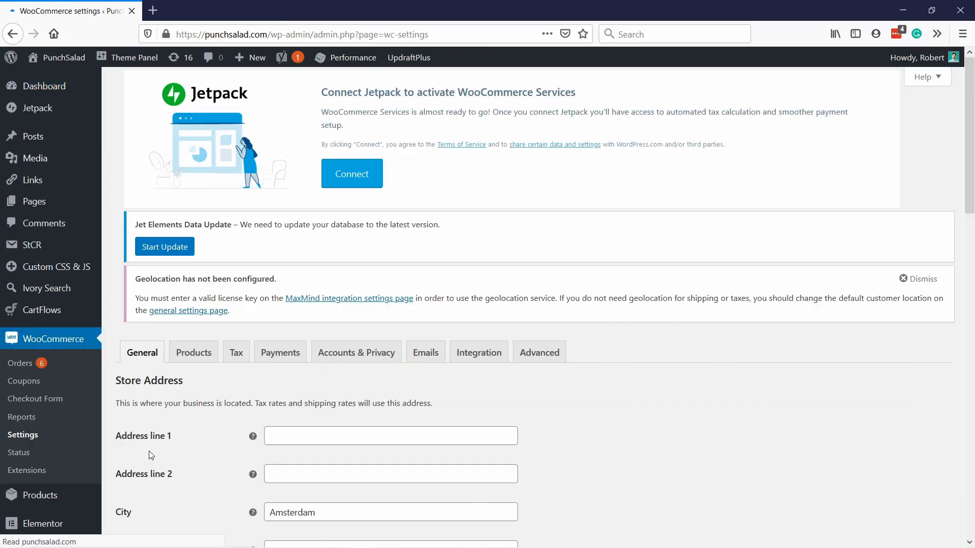
pyautogui.scroll(3)
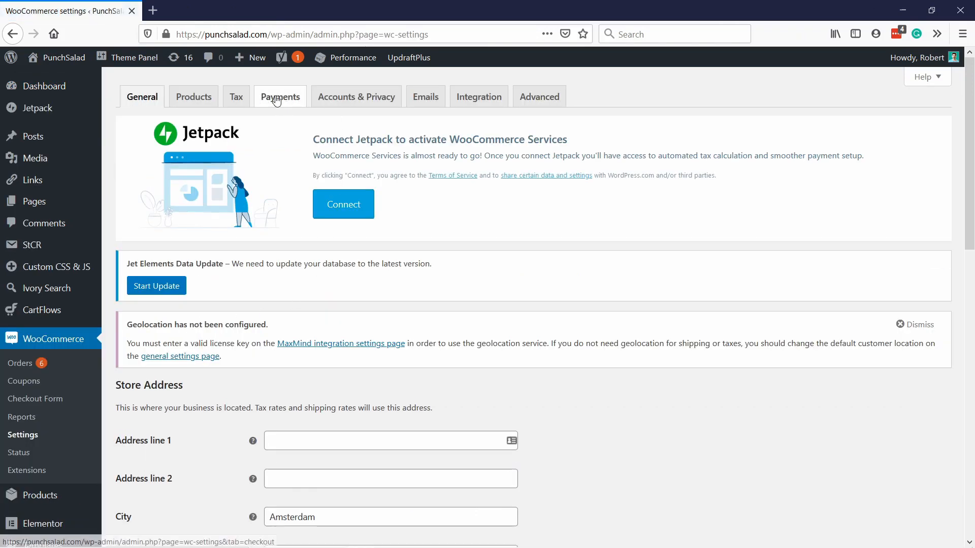
pyautogui.click(279, 97)
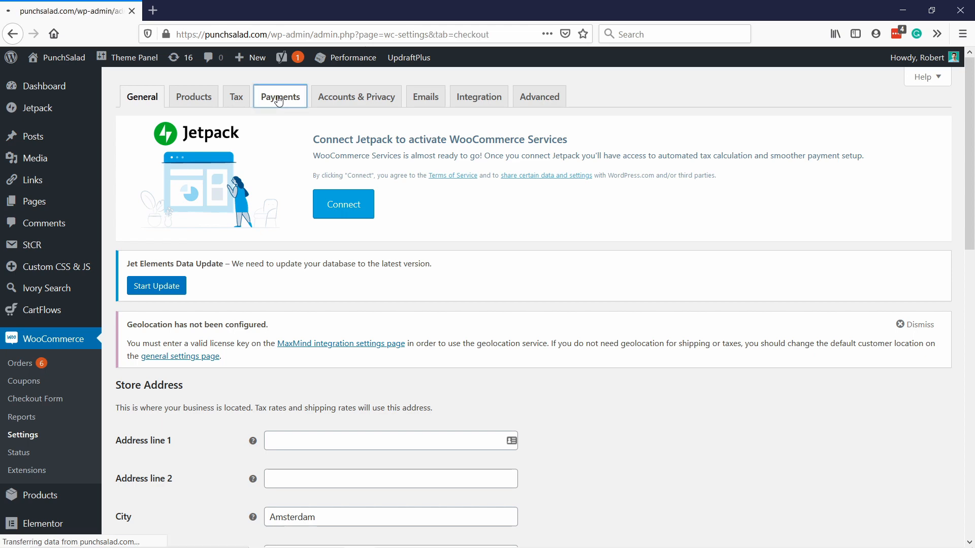
pyautogui.click(280, 96)
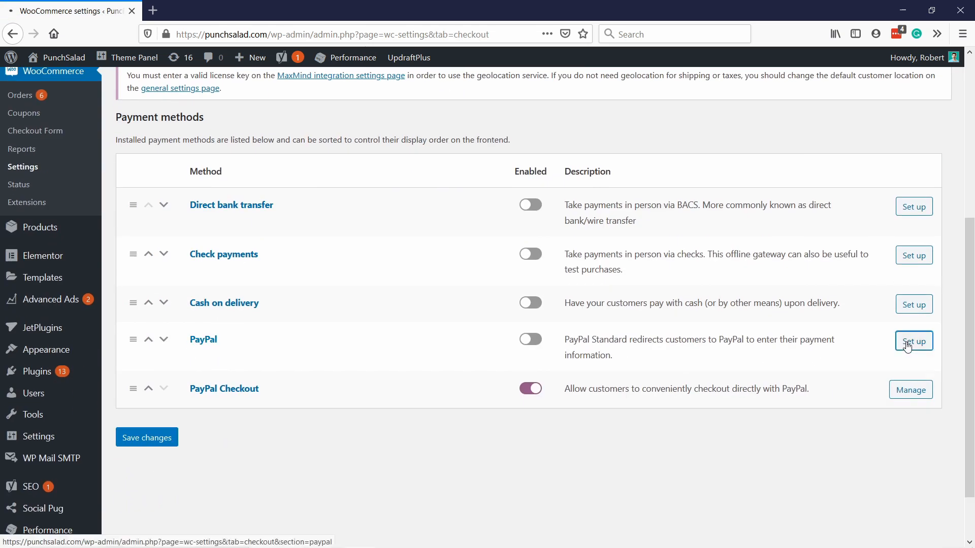
# Enable PayPal sandbox on the PayPal Standard settings and save the changes
pyautogui.click(914, 341)
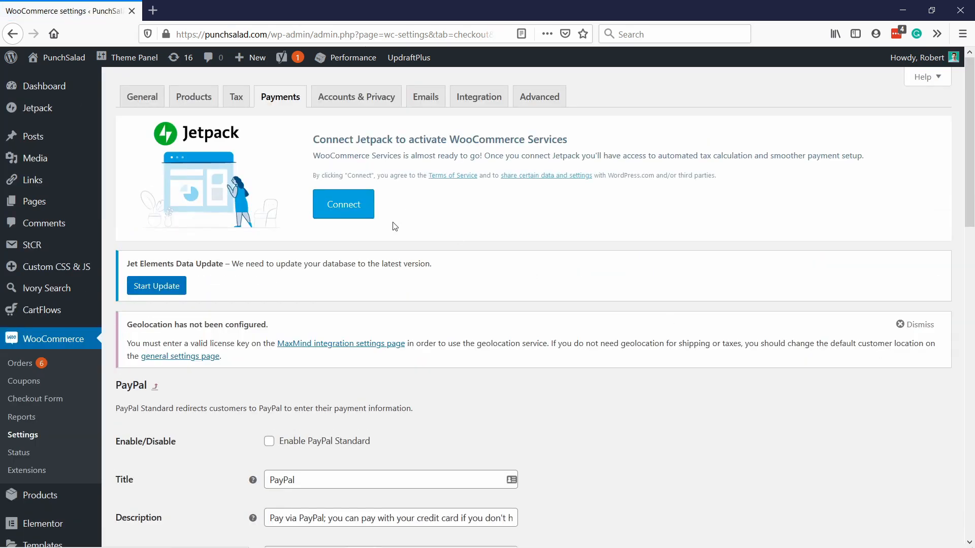
pyautogui.scroll(-3)
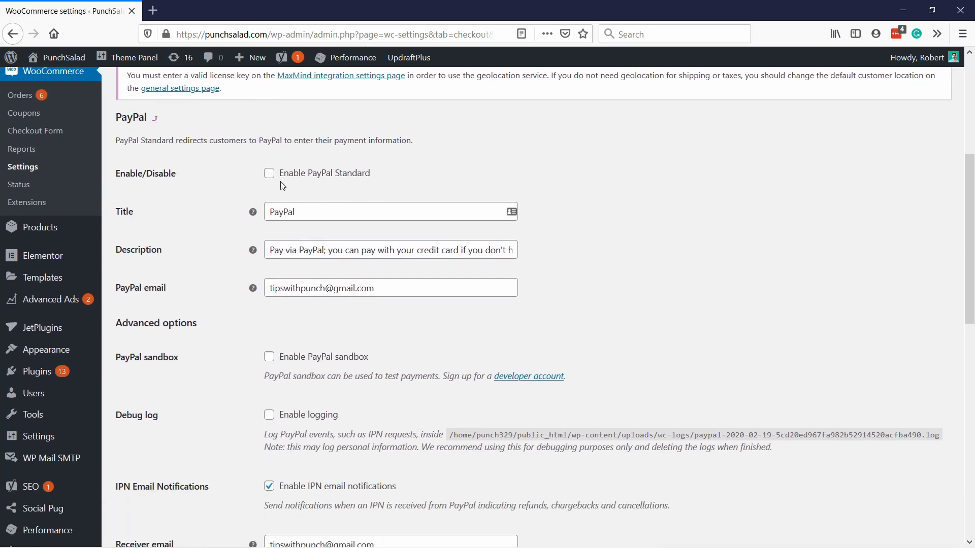
pyautogui.scroll(-3)
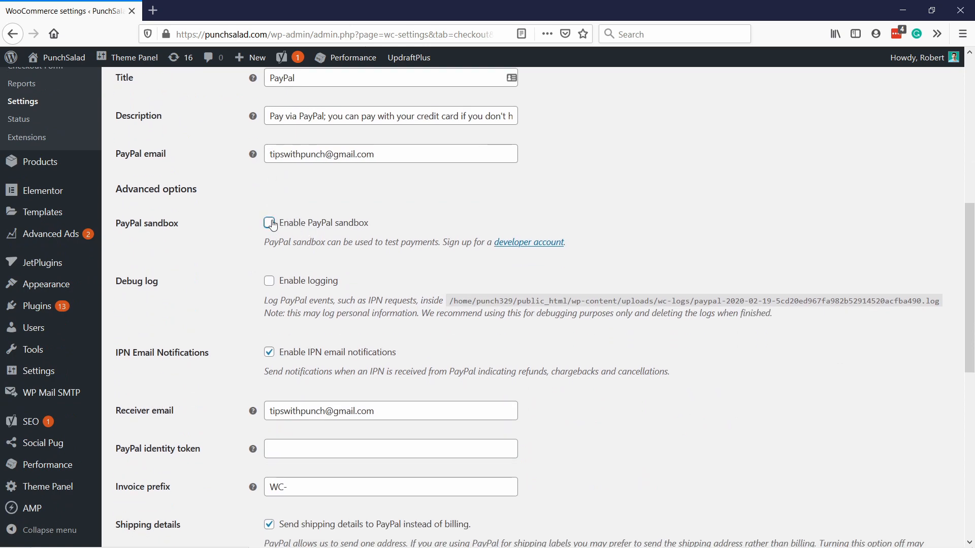
pyautogui.scroll(-3)
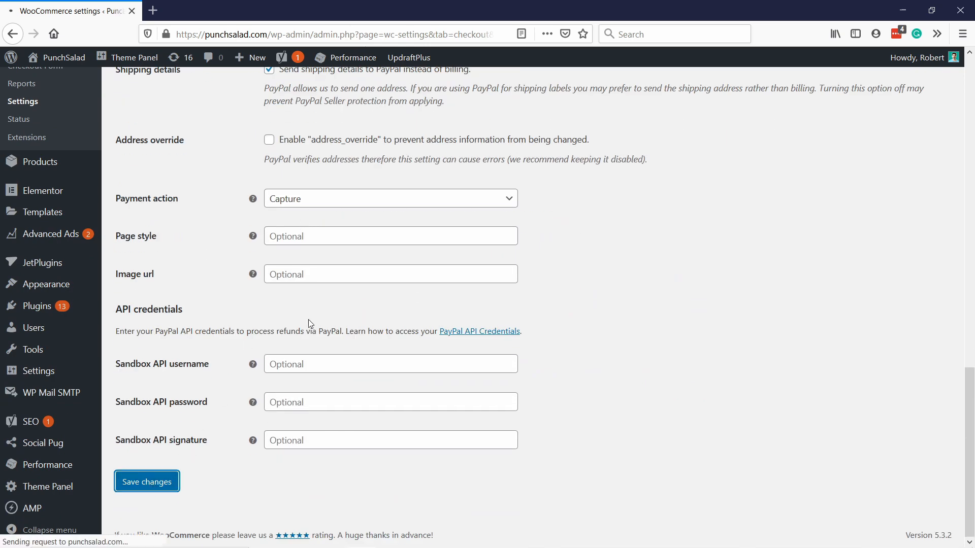
pyautogui.scroll(3)
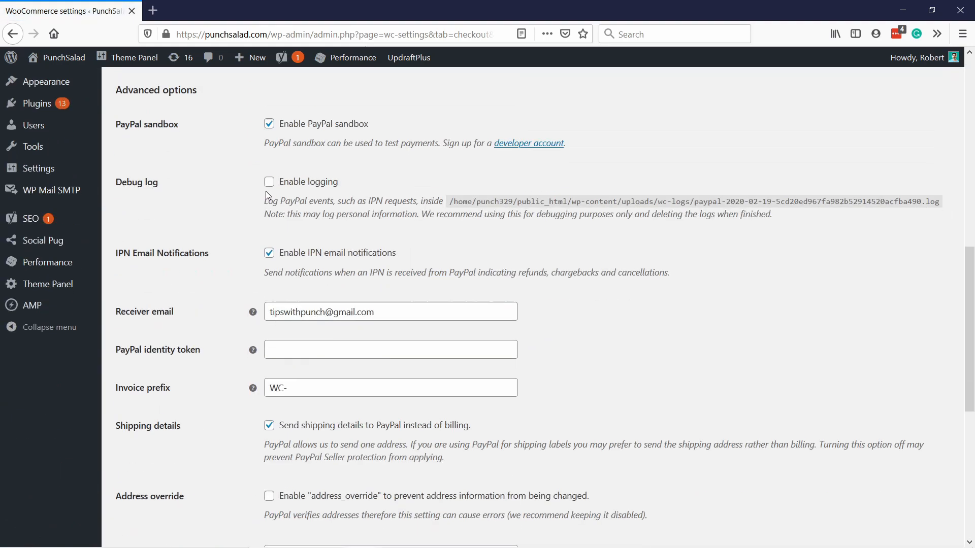
pyautogui.scroll(-3)
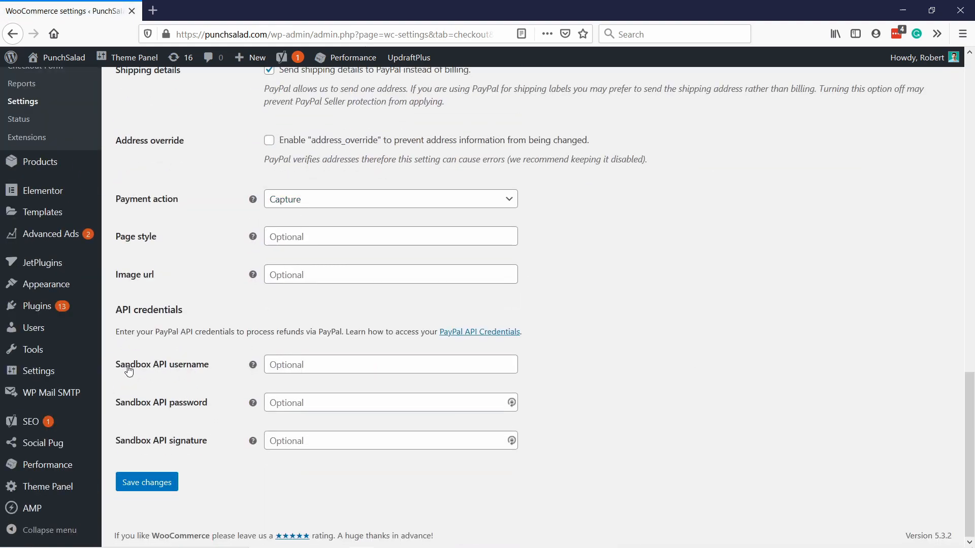
pyautogui.moveTo(168, 401)
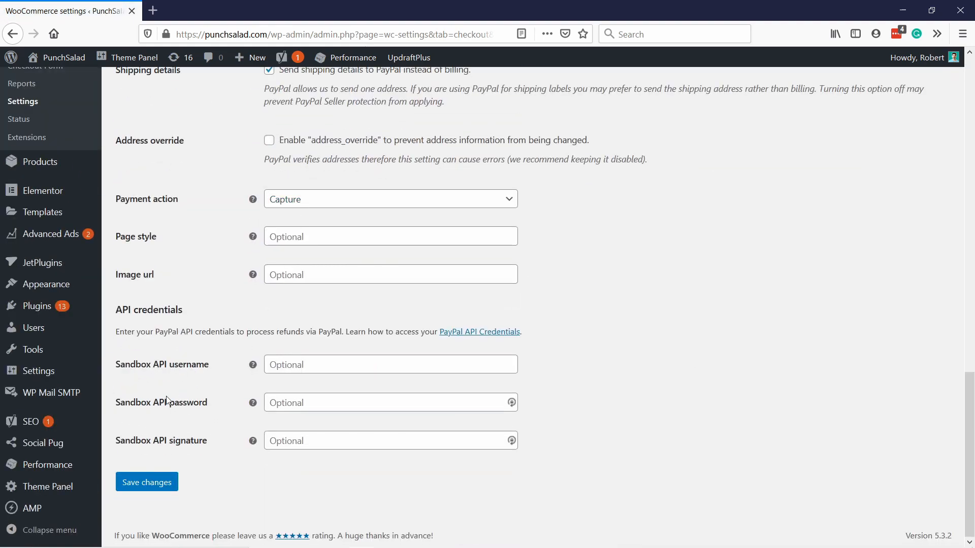
pyautogui.moveTo(199, 300)
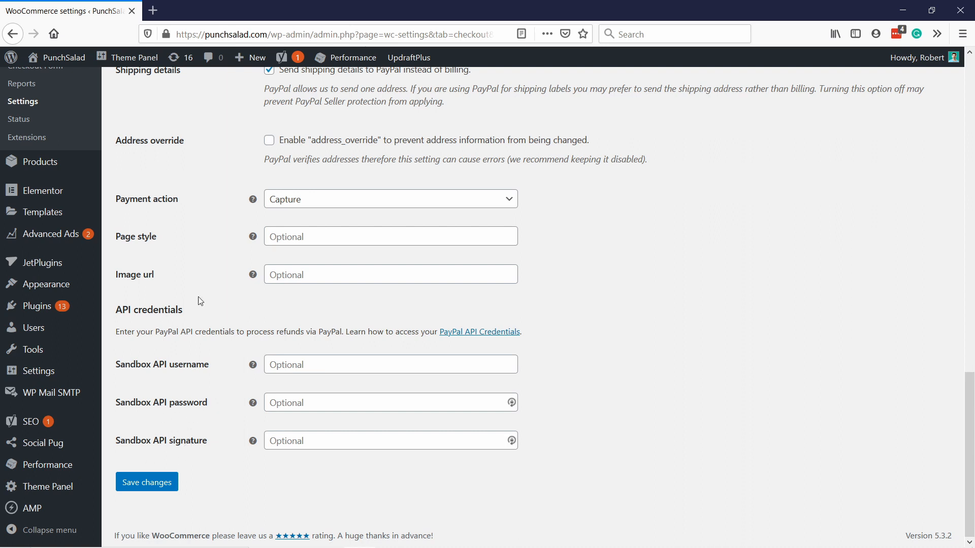
pyautogui.moveTo(208, 360)
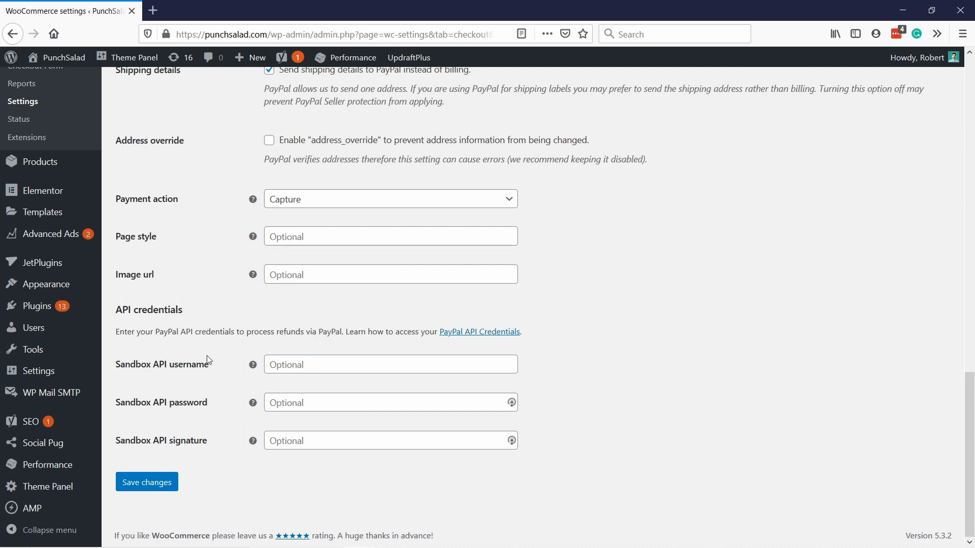
pyautogui.moveTo(242, 323)
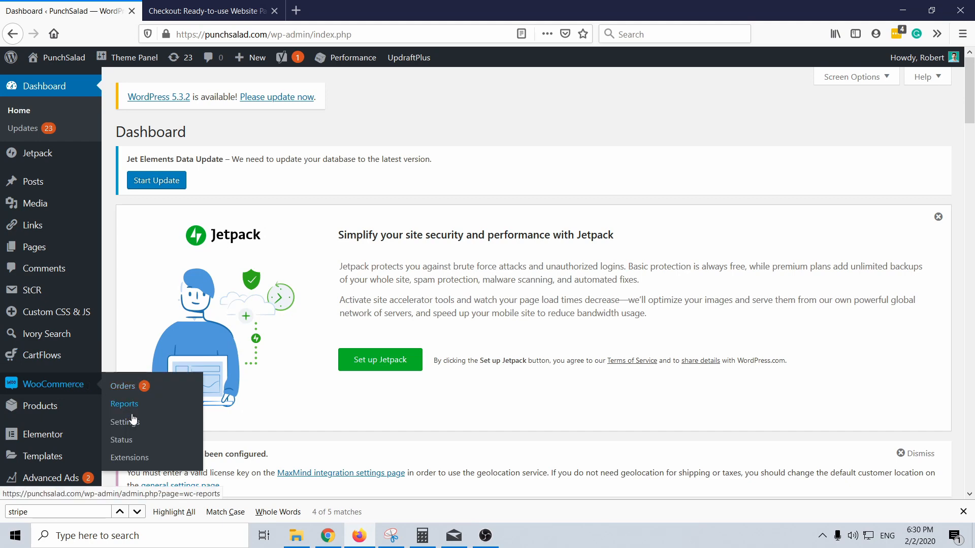
# Manage PayPal Checkout and change its Environment from Live to Sandbox
pyautogui.click(125, 421)
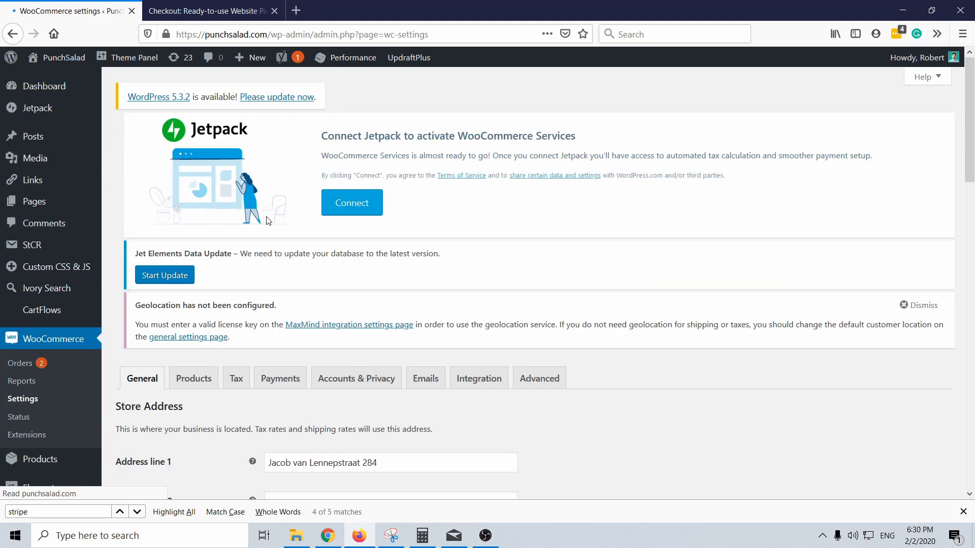
pyautogui.scroll(3)
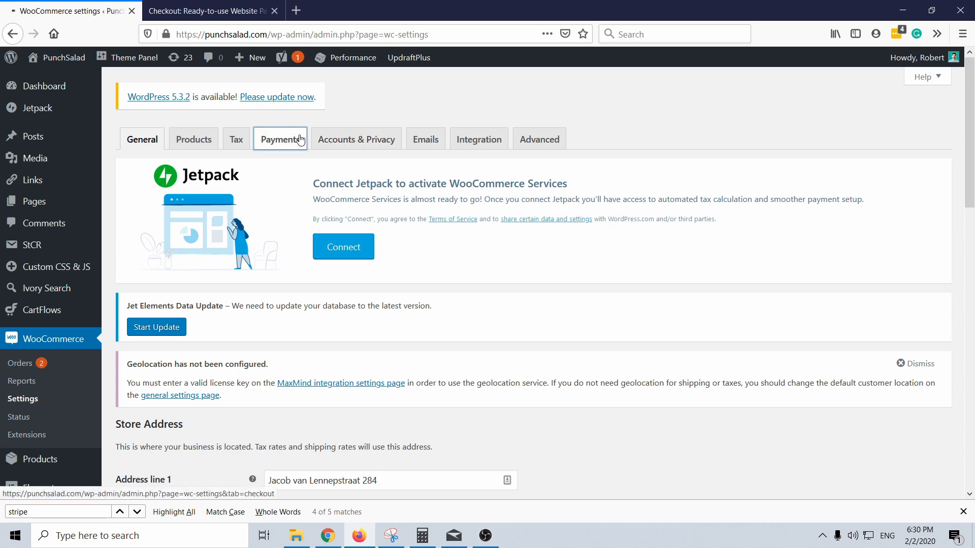
pyautogui.click(280, 139)
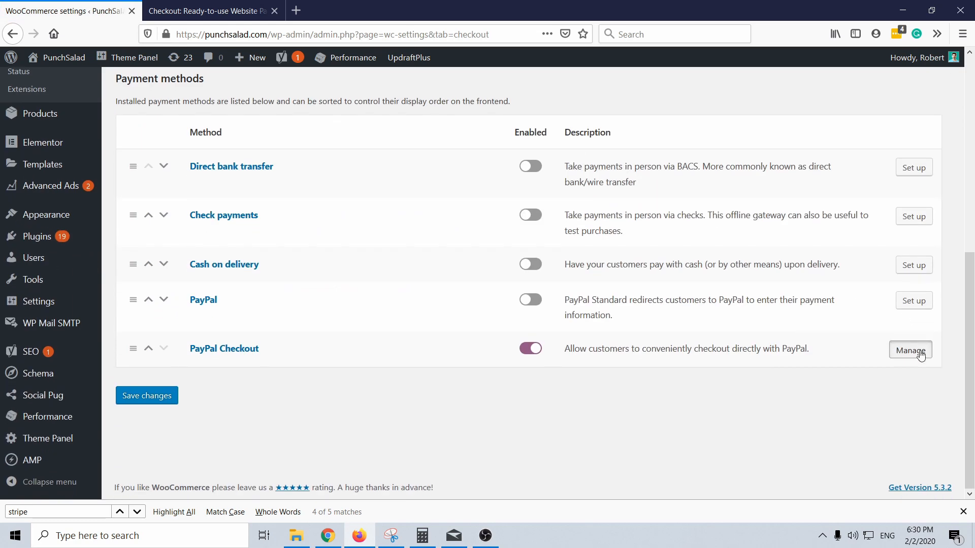
pyautogui.click(910, 351)
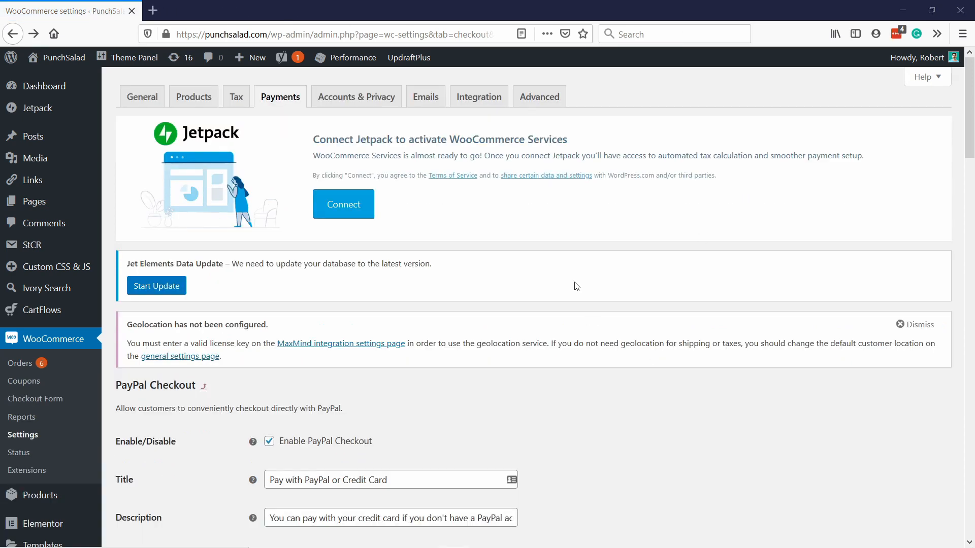
pyautogui.scroll(-3)
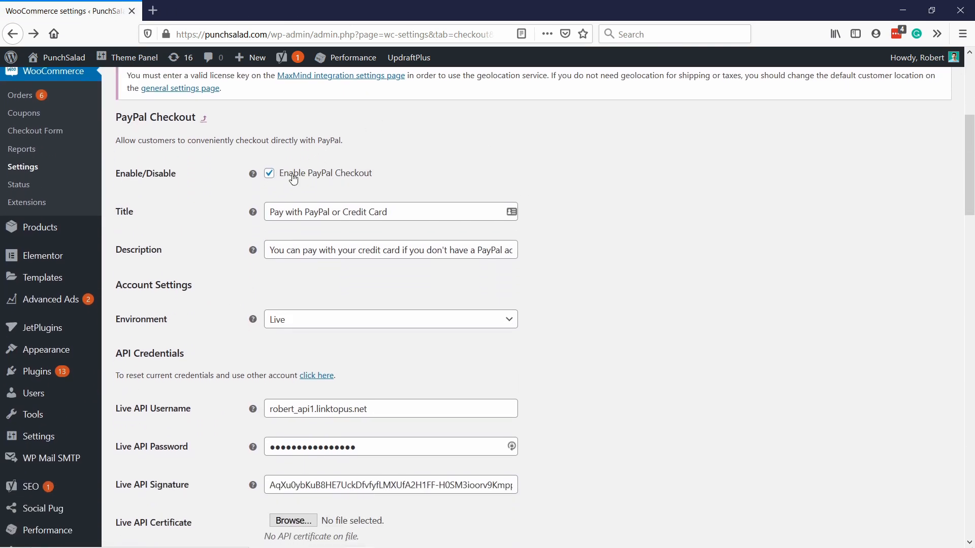
pyautogui.moveTo(279, 323)
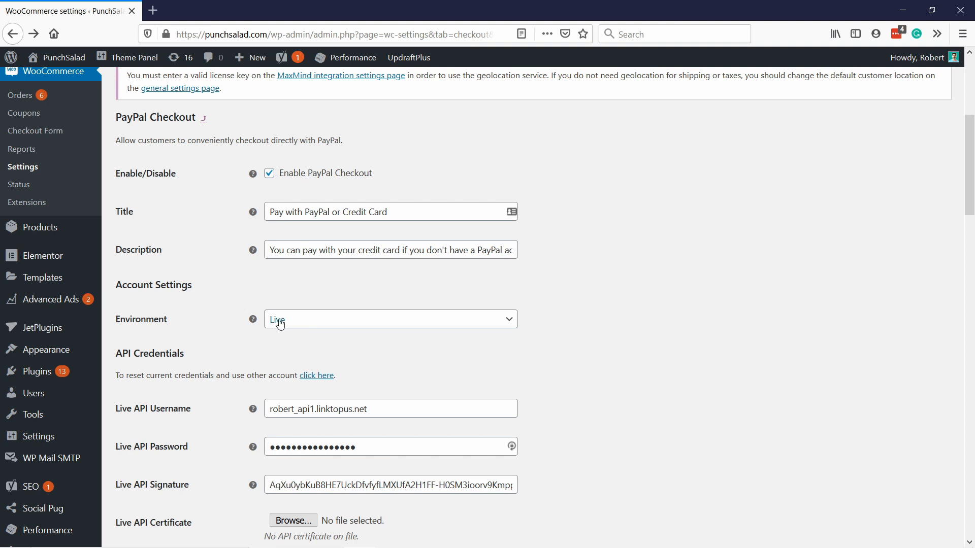
pyautogui.click(390, 319)
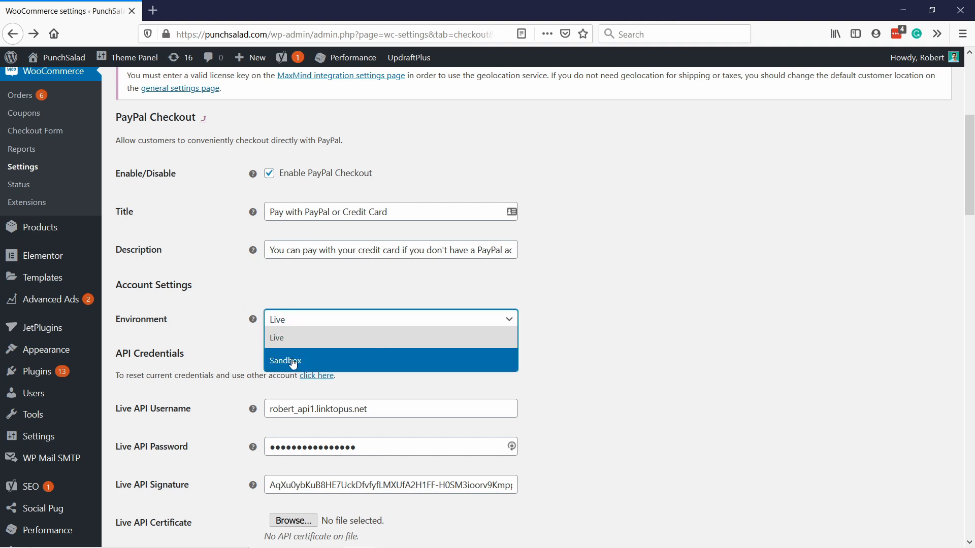
pyautogui.click(285, 360)
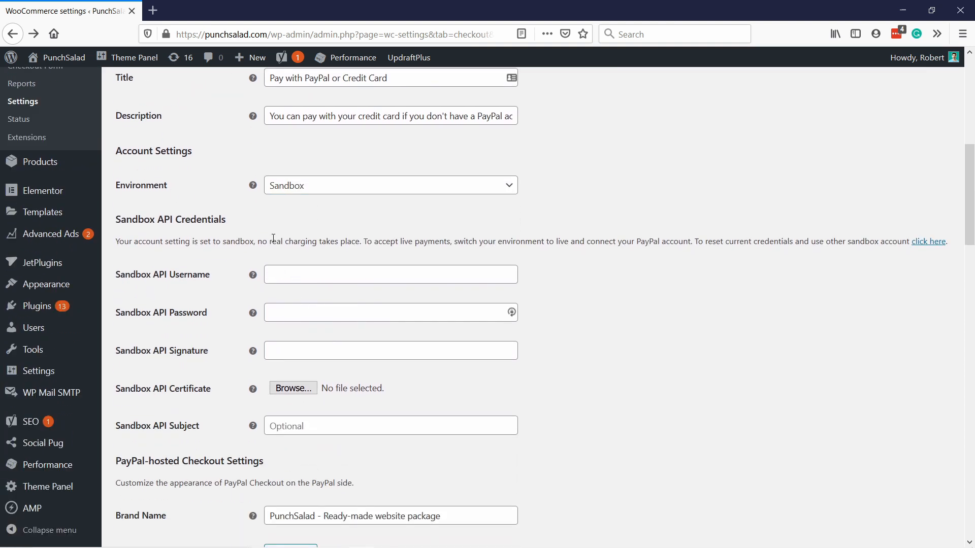
pyautogui.moveTo(138, 281)
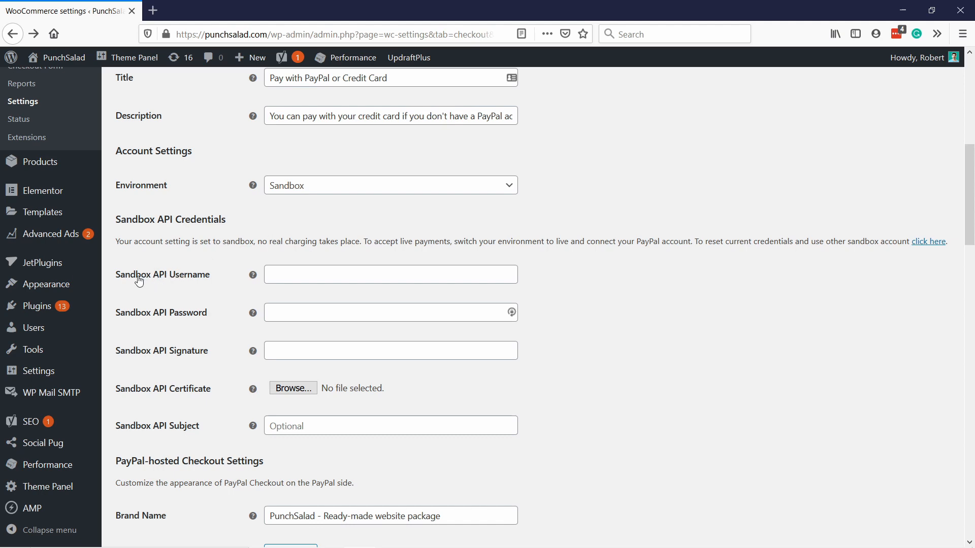
pyautogui.moveTo(311, 263)
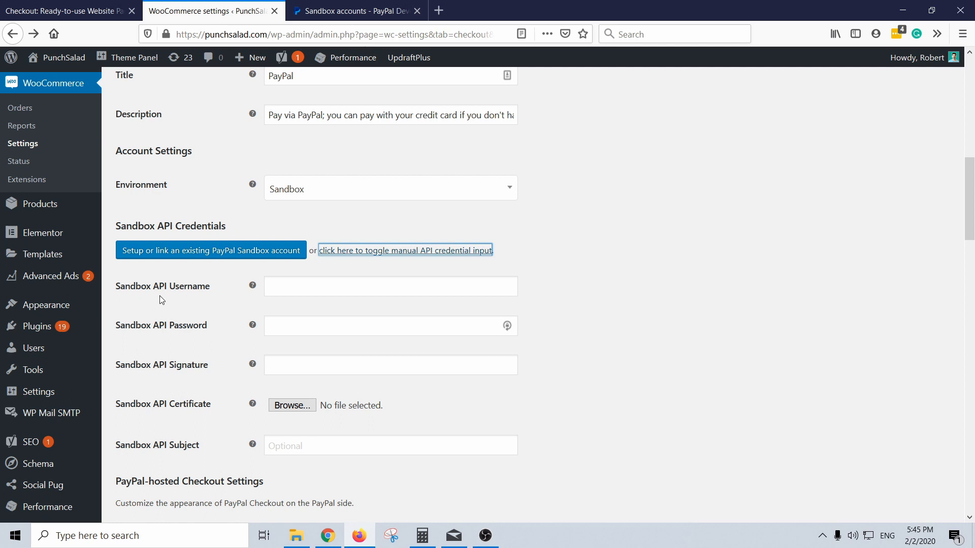
# Paste the business sandbox account's API username, password and signature into WooCommerce's sandbox fields
pyautogui.click(357, 10)
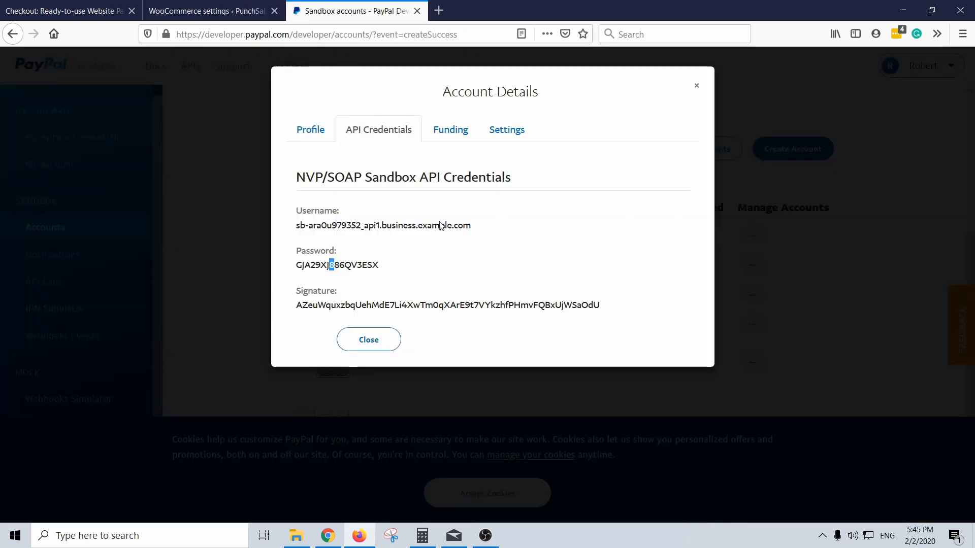
pyautogui.rightClick(383, 226)
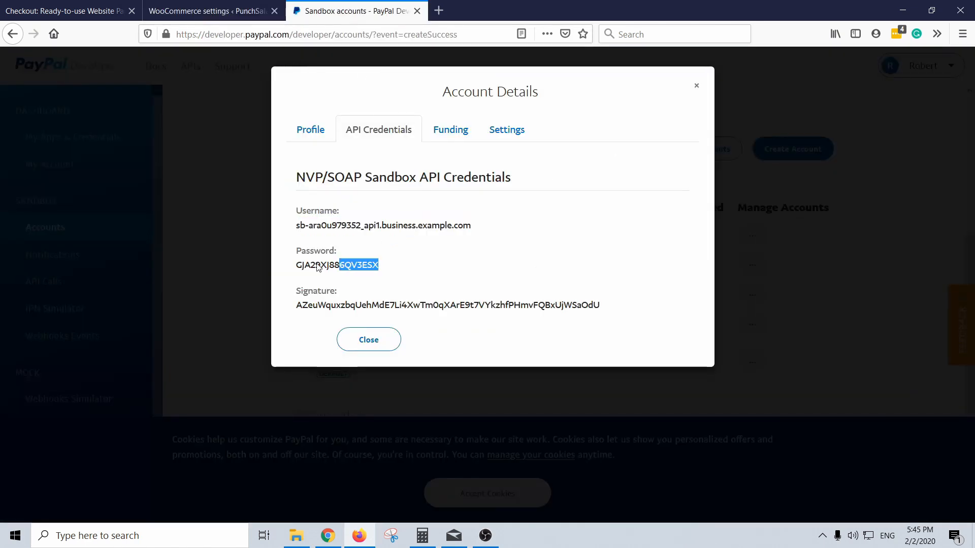
pyautogui.click(211, 10)
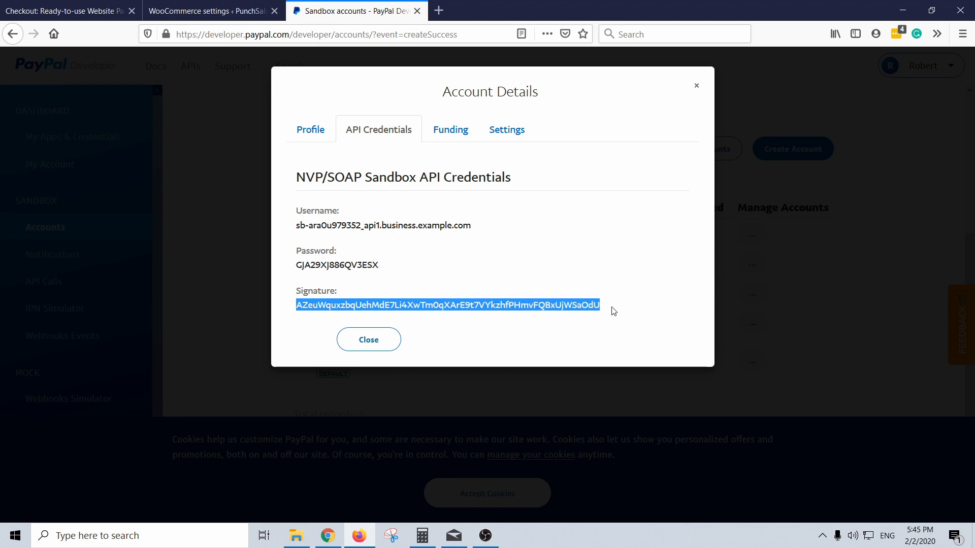
pyautogui.click(208, 10)
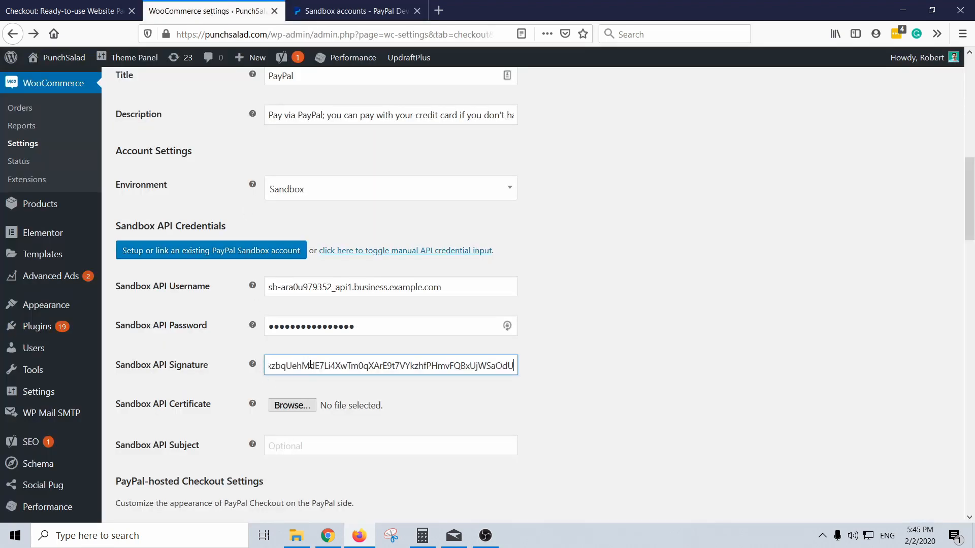
pyautogui.scroll(-3)
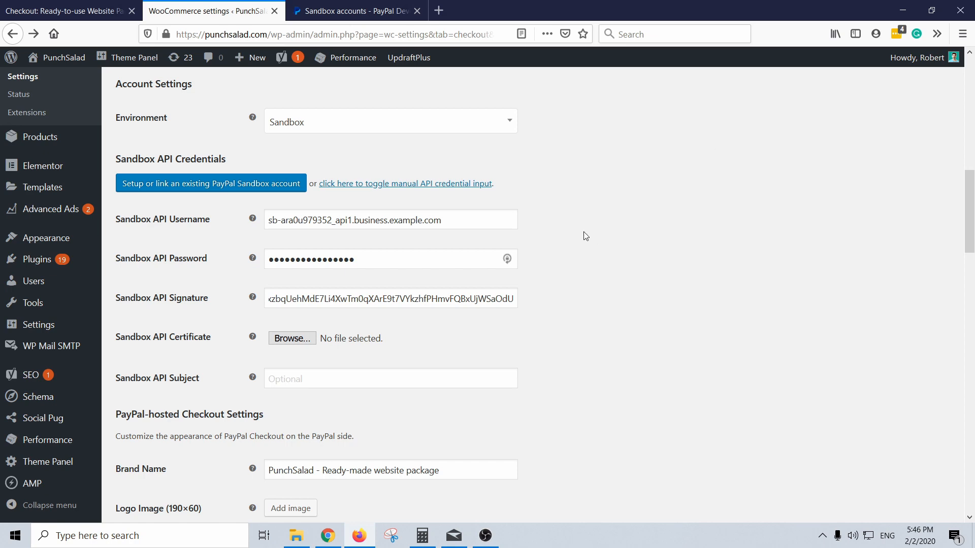
pyautogui.scroll(-3)
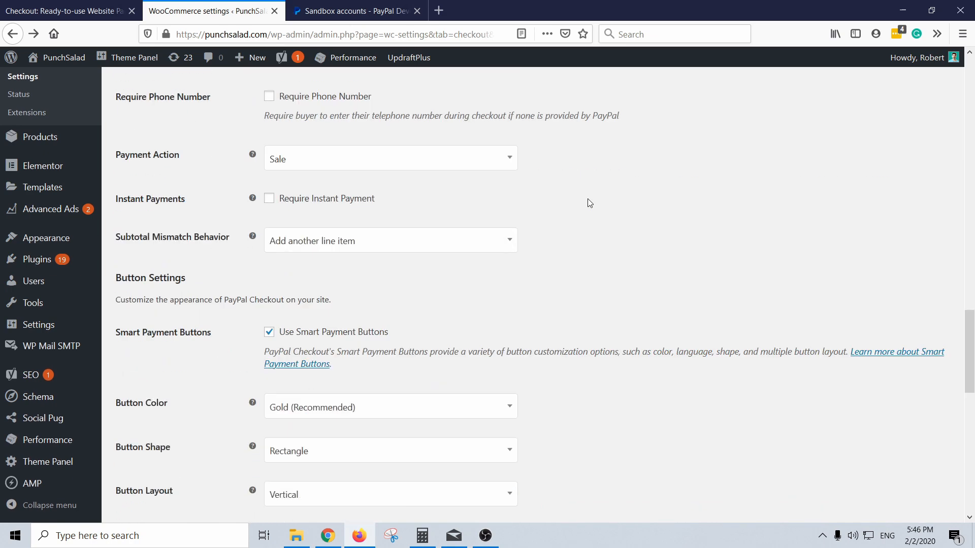
# Save the PayPal Checkout sandbox credentials and decline Firefox's offer to store the login
pyautogui.click(146, 458)
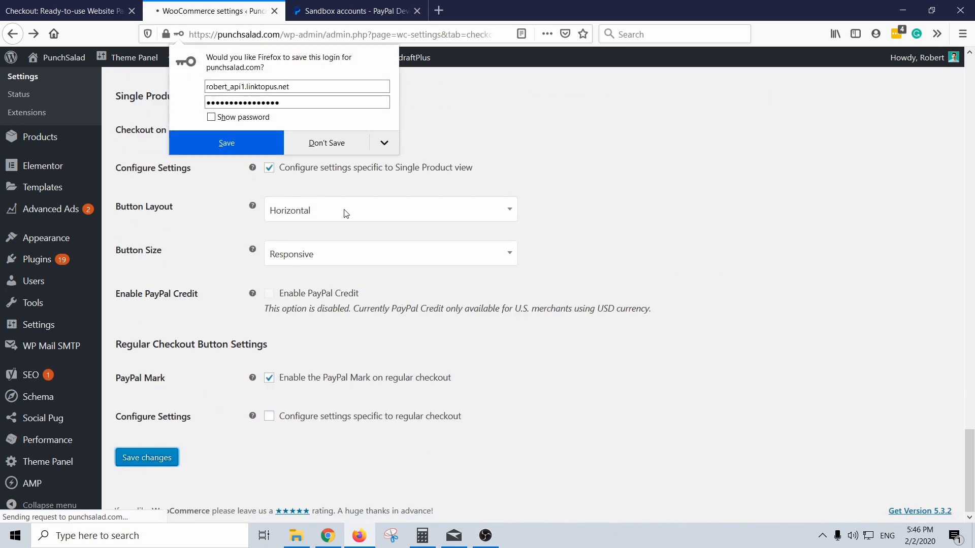
pyautogui.click(326, 142)
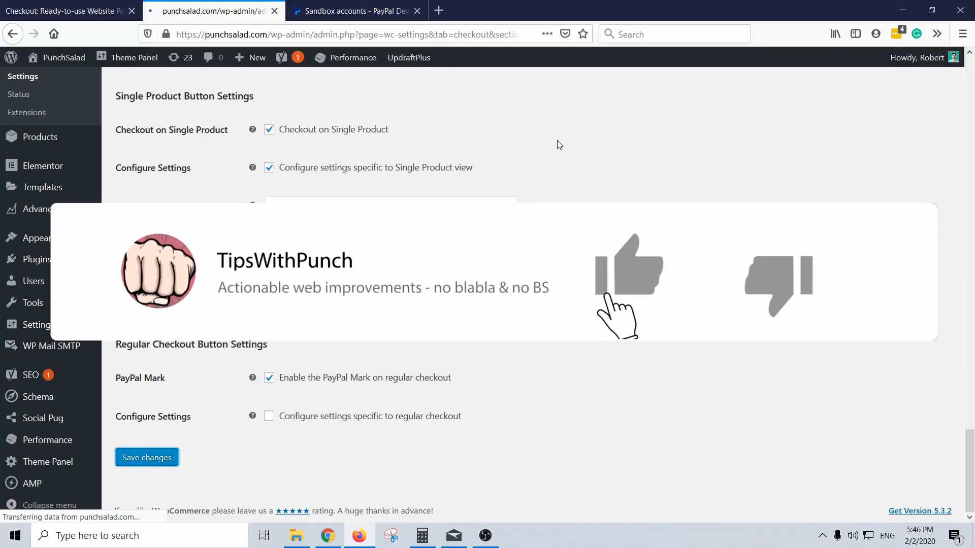
pyautogui.click(629, 280)
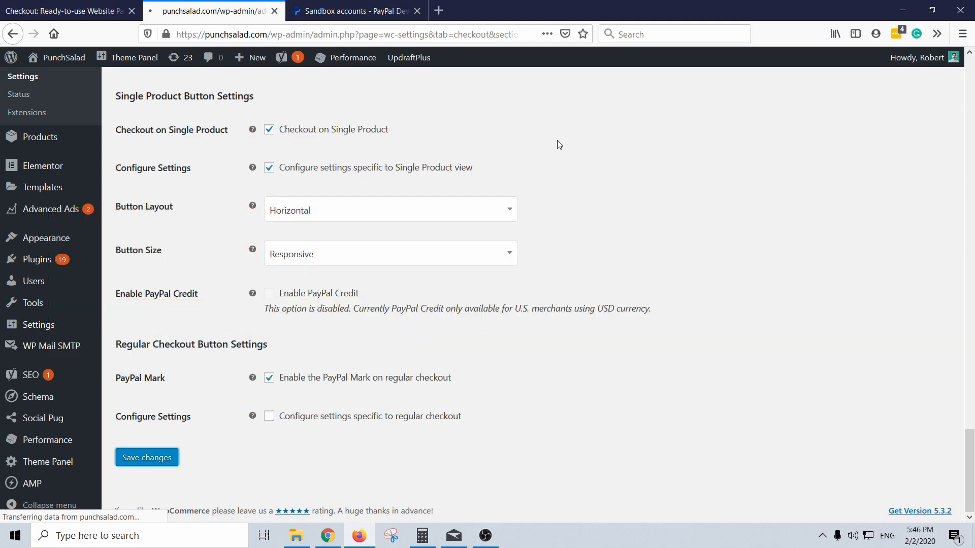
pyautogui.click(146, 458)
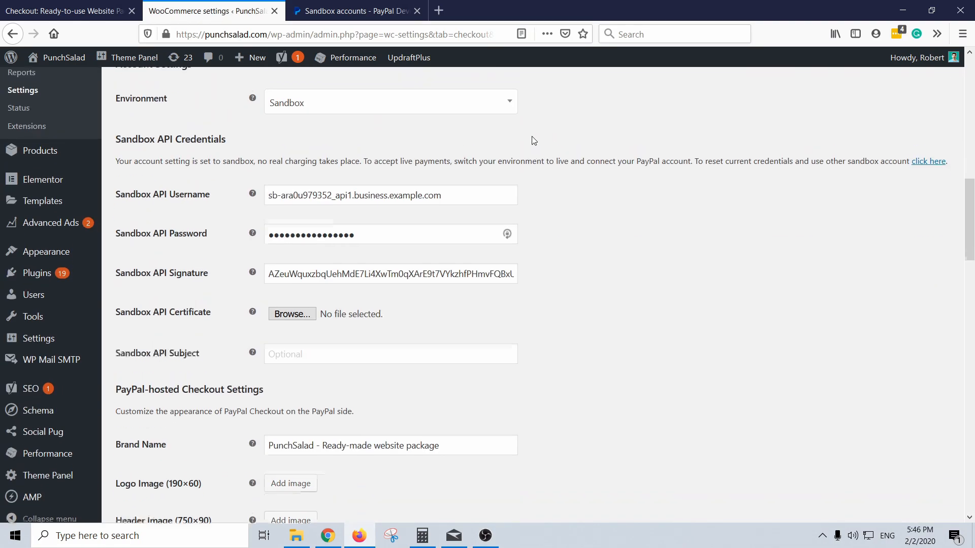
pyautogui.scroll(3)
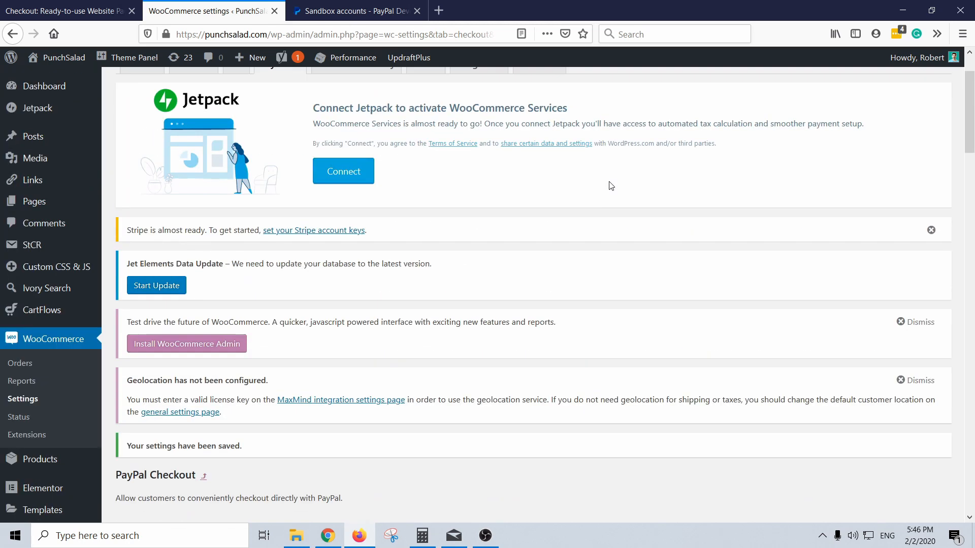
pyautogui.scroll(3)
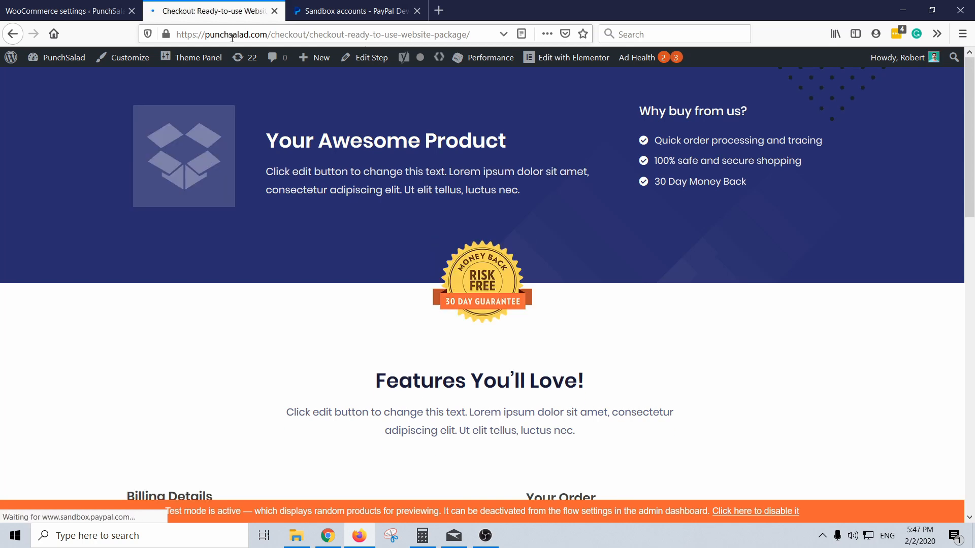
# Start the $89.00 website package payment with the yellow PayPal button
pyautogui.scroll(-3)
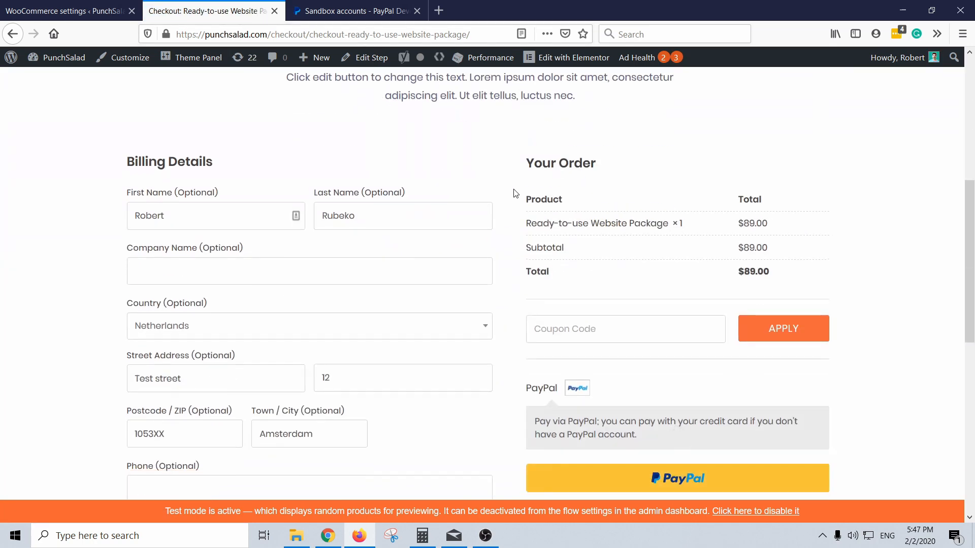
pyautogui.scroll(-3)
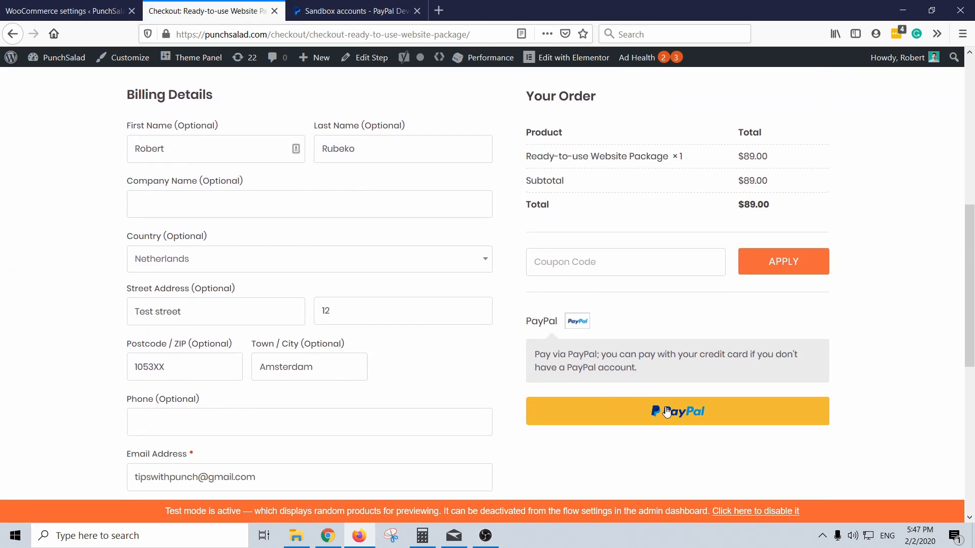
pyautogui.click(678, 411)
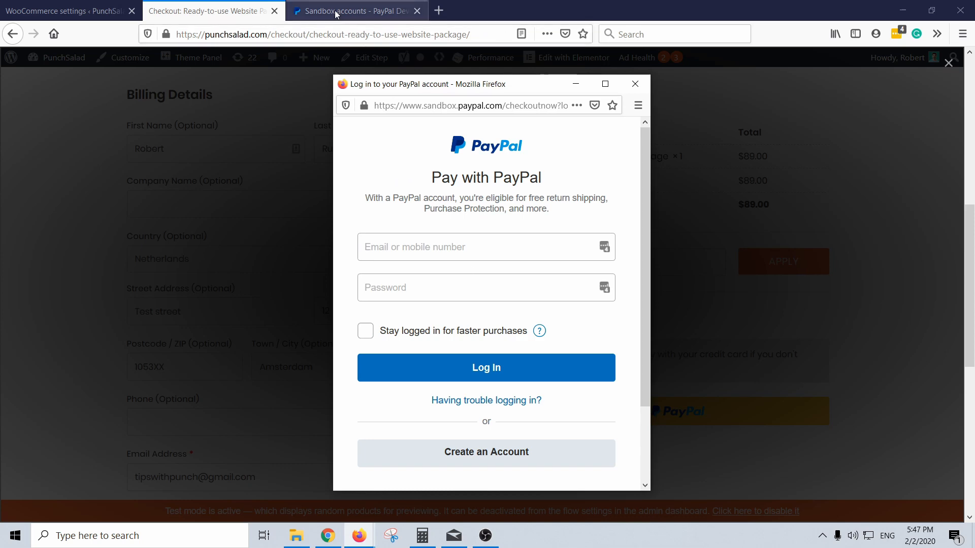
# View the personal sandbox buyer account's details and copy its email for the PayPal login form
pyautogui.click(635, 83)
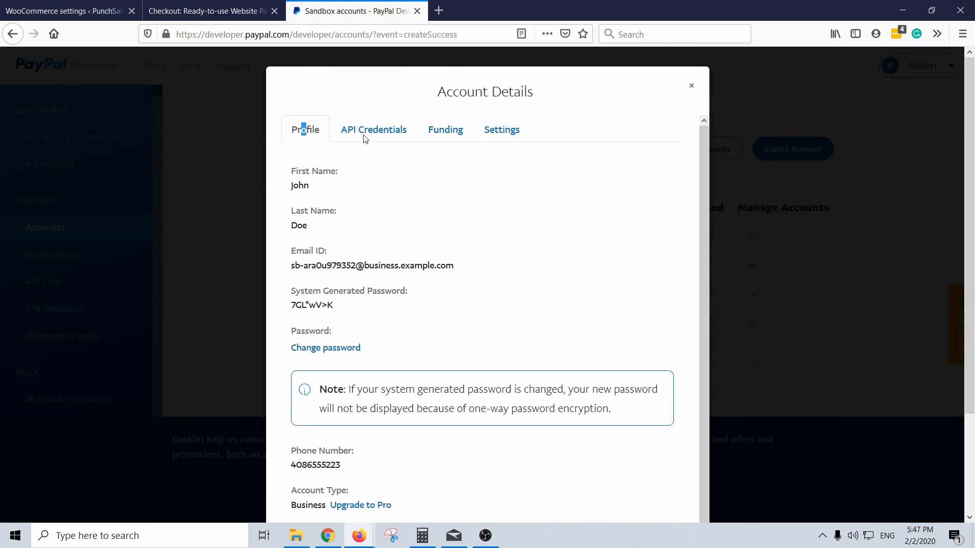
pyautogui.moveTo(223, 199)
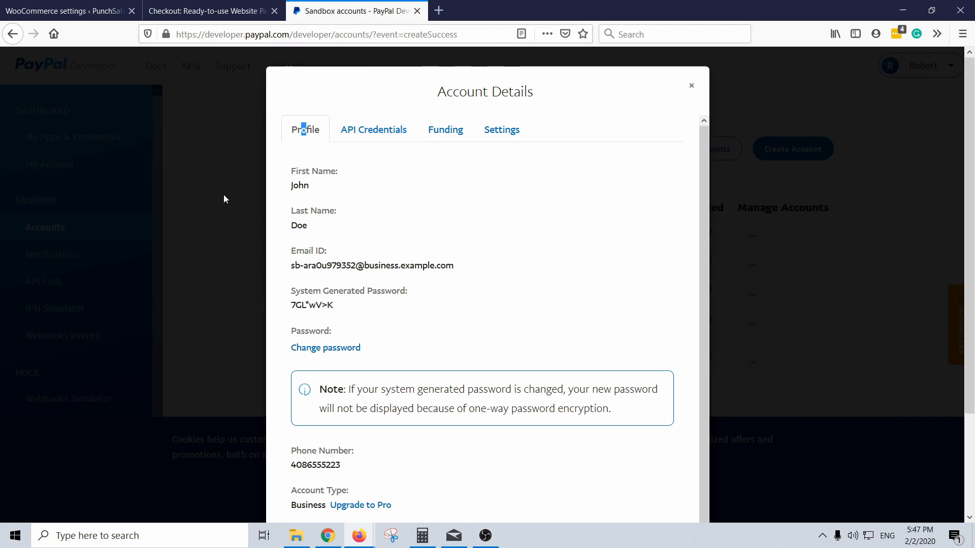
pyautogui.click(690, 85)
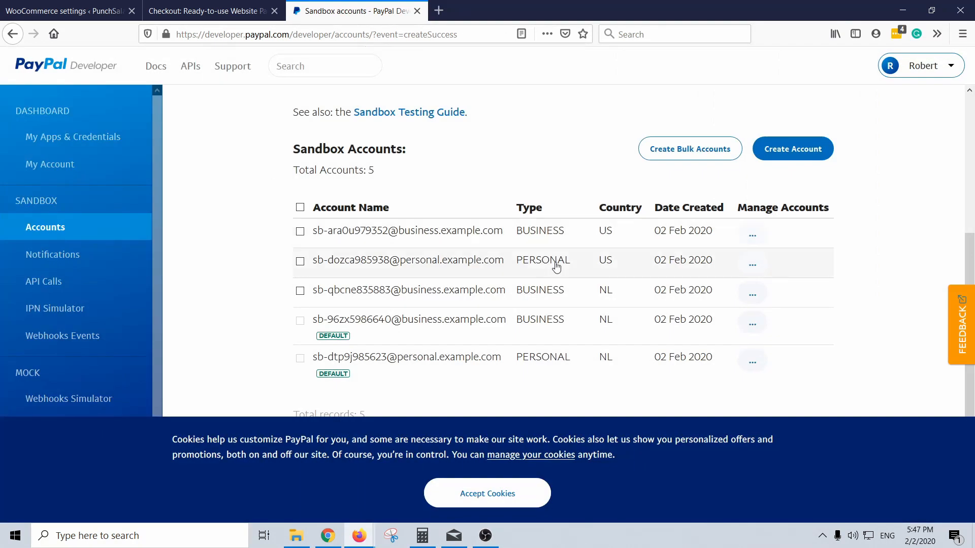
pyautogui.click(751, 262)
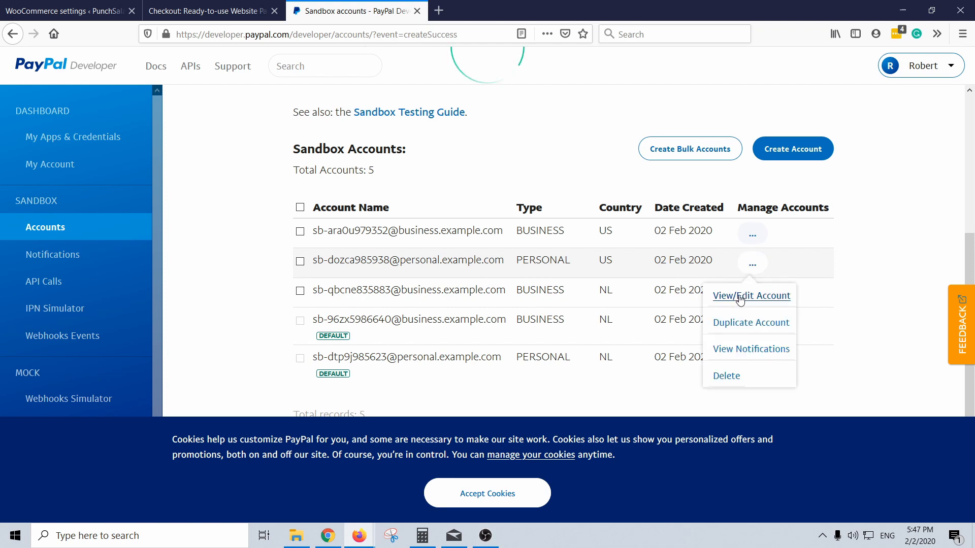
pyautogui.click(751, 295)
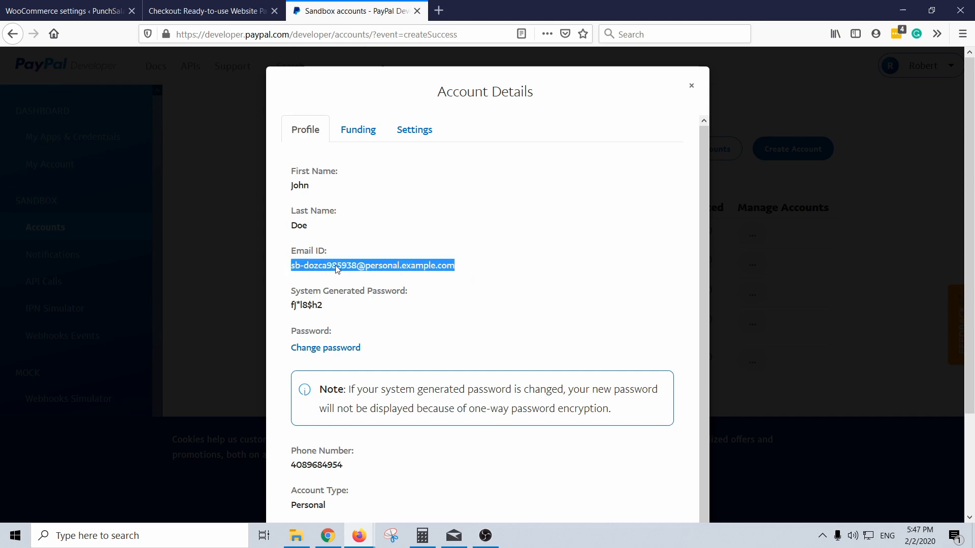
pyautogui.click(211, 10)
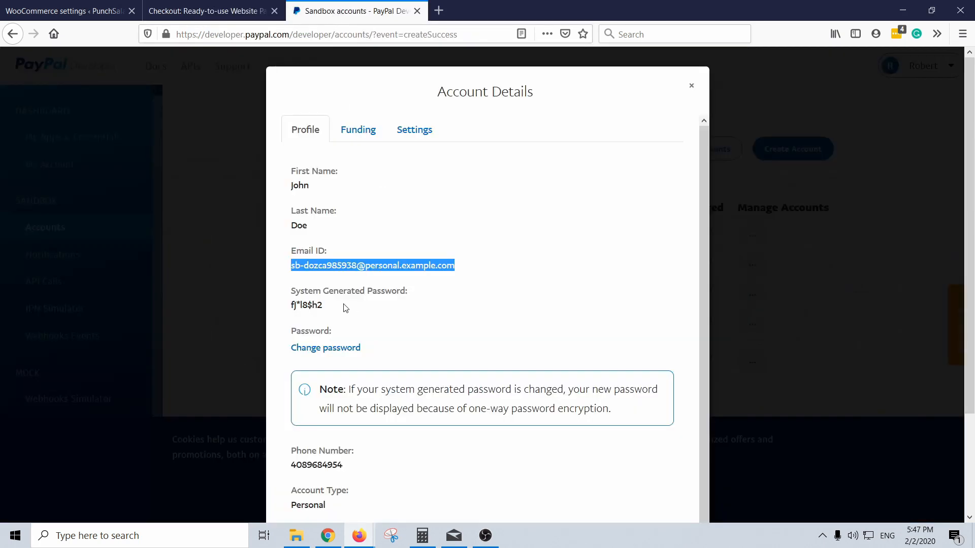
pyautogui.rightClick(306, 305)
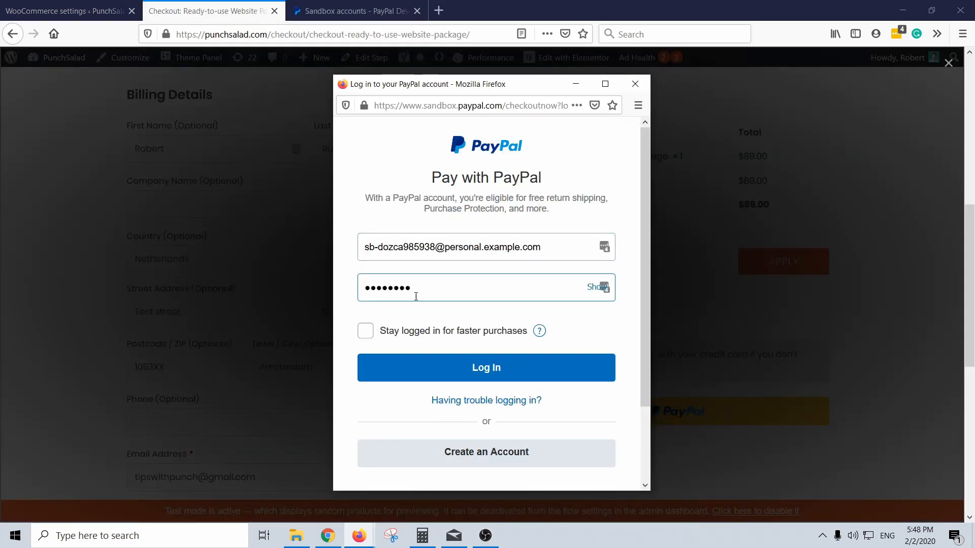
# Log in as sandbox buyer John and pay the $89.00 order from PayPal balance after trying the Visa option
pyautogui.click(485, 368)
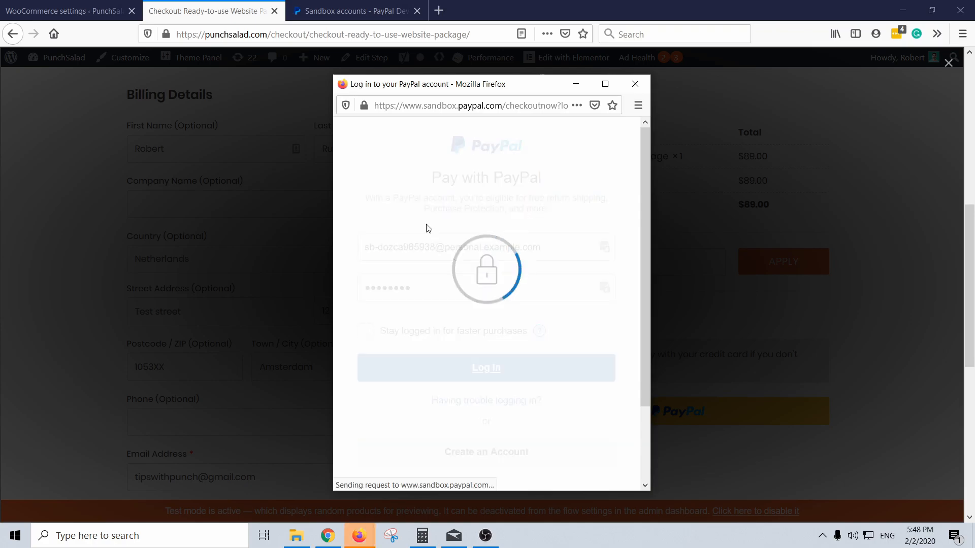
pyautogui.click(486, 368)
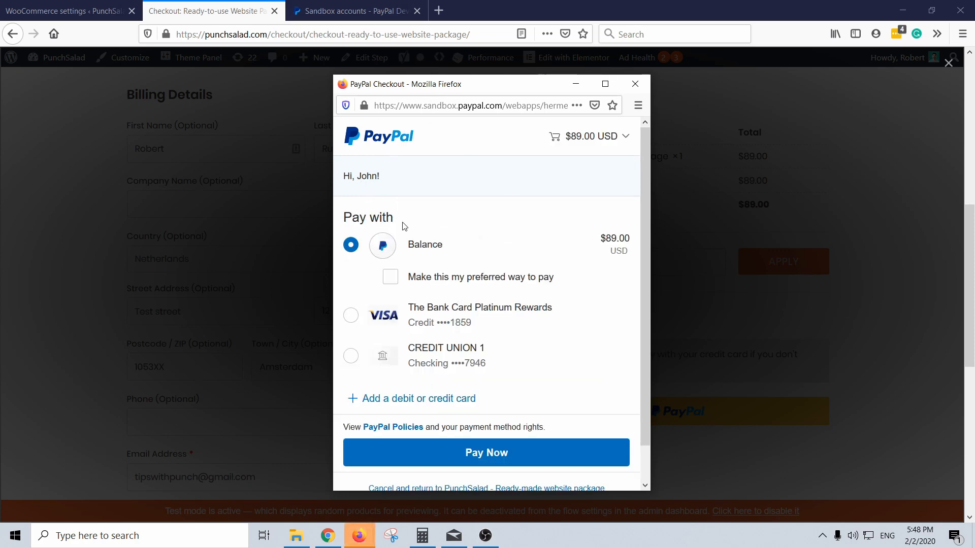
pyautogui.scroll(-3)
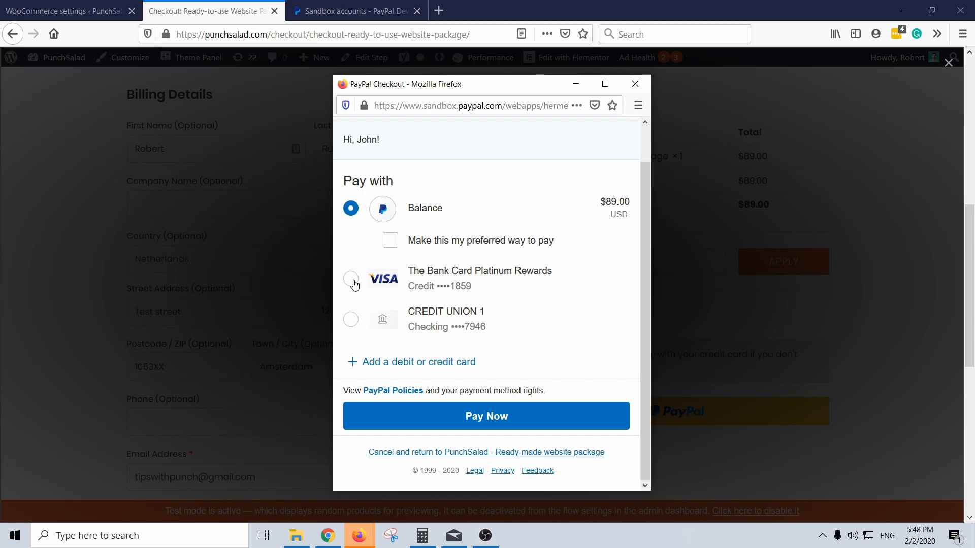
pyautogui.click(350, 279)
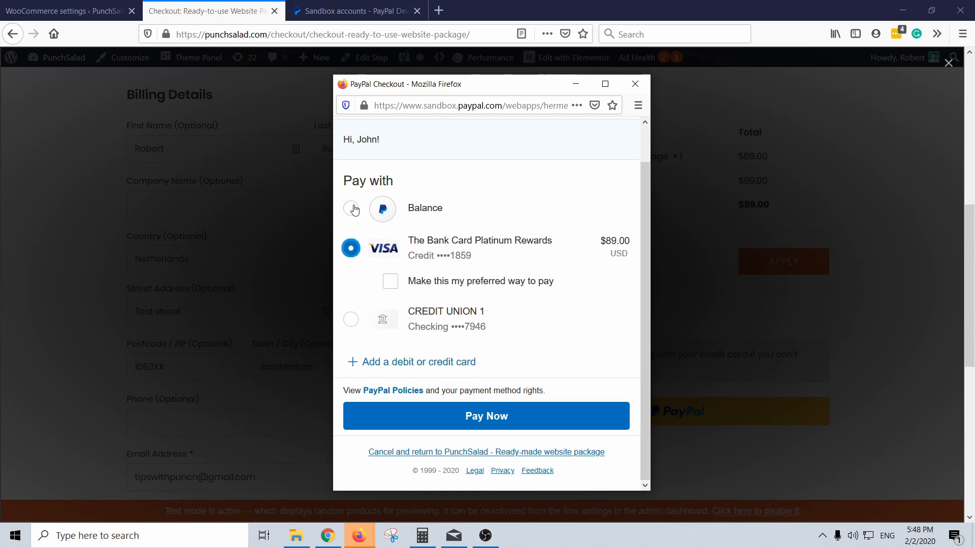
pyautogui.click(351, 208)
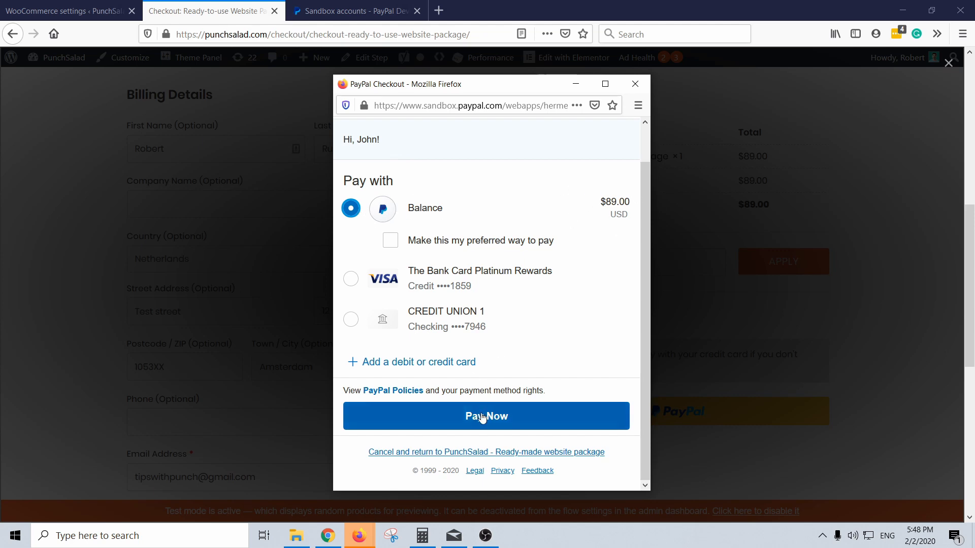
pyautogui.click(485, 416)
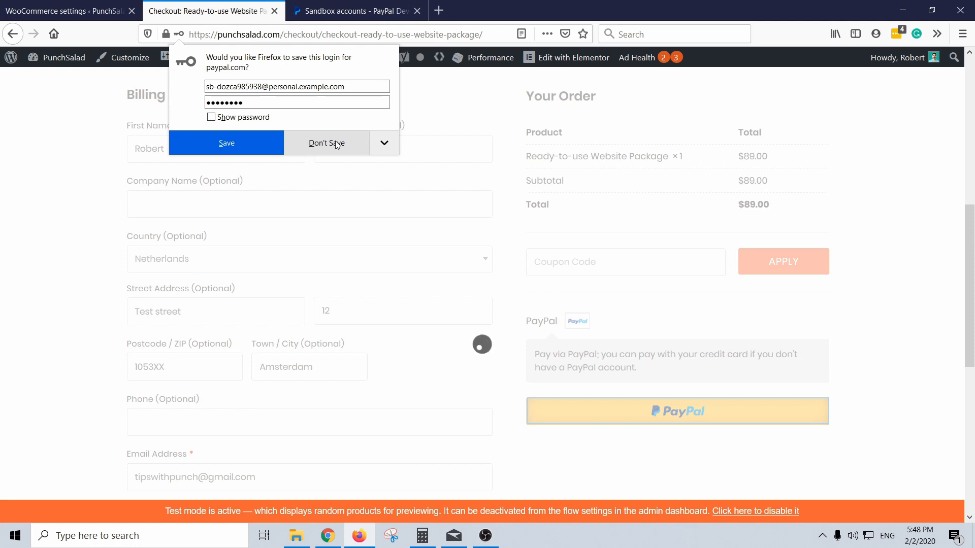
# Decline the save-login prompt and reach the thank-you page for order 1344, $89.00 via PayPal
pyautogui.click(326, 144)
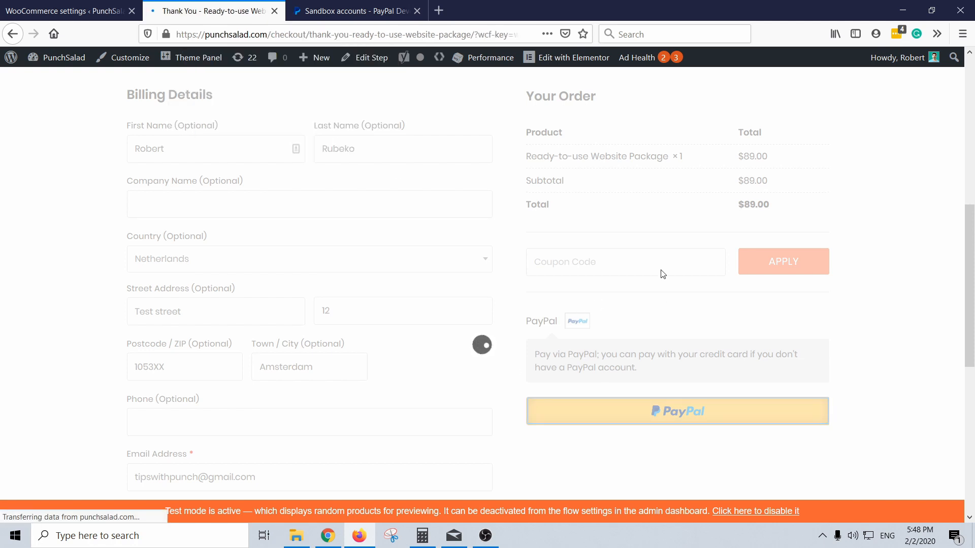
pyautogui.click(677, 412)
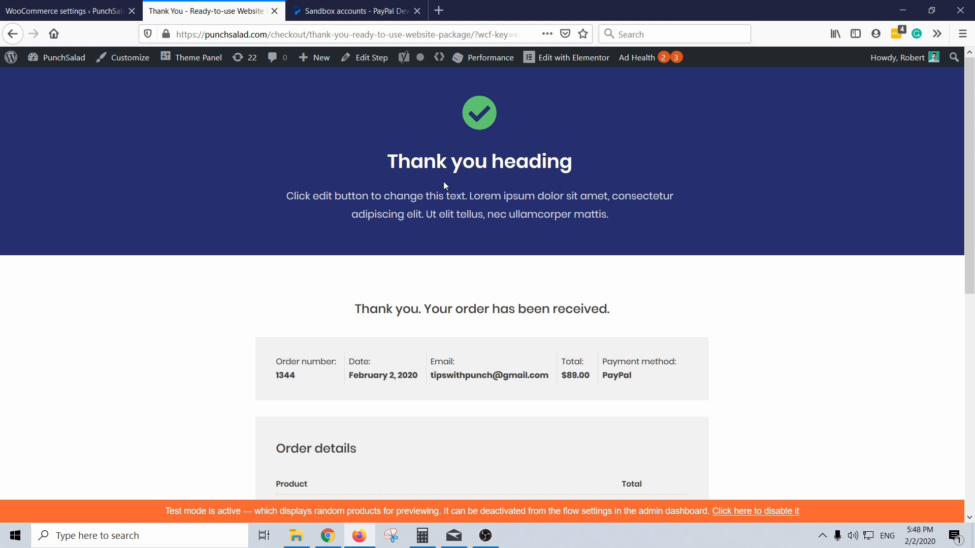
pyautogui.scroll(-3)
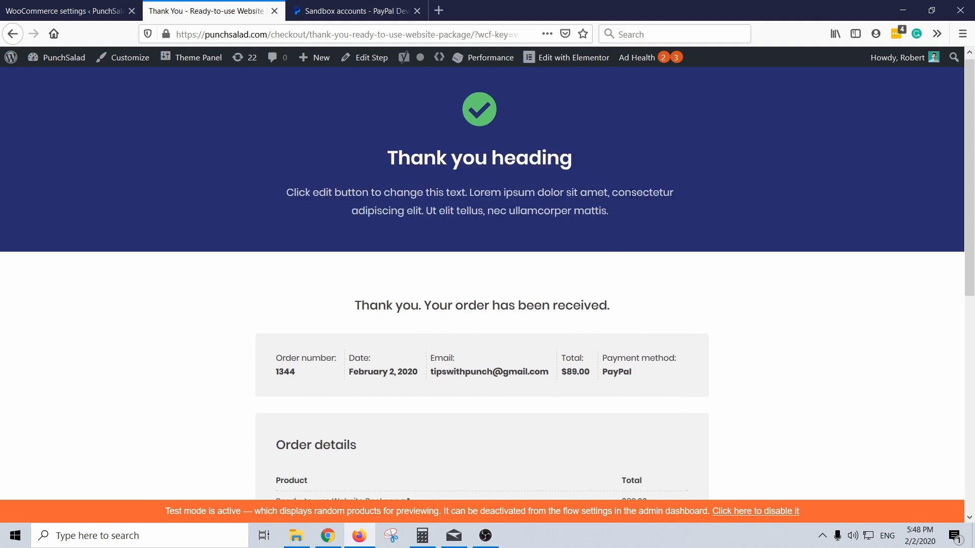
pyautogui.scroll(-3)
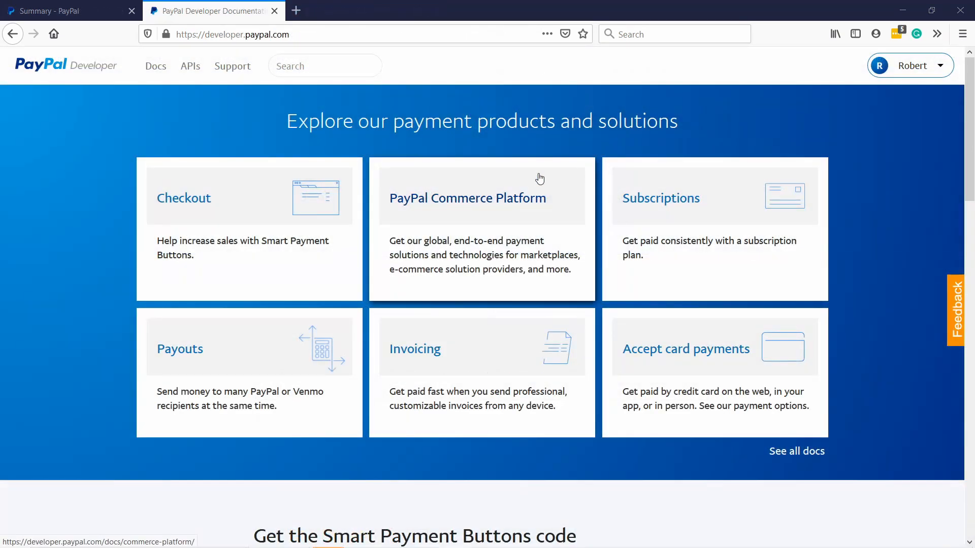
pyautogui.moveTo(581, 181)
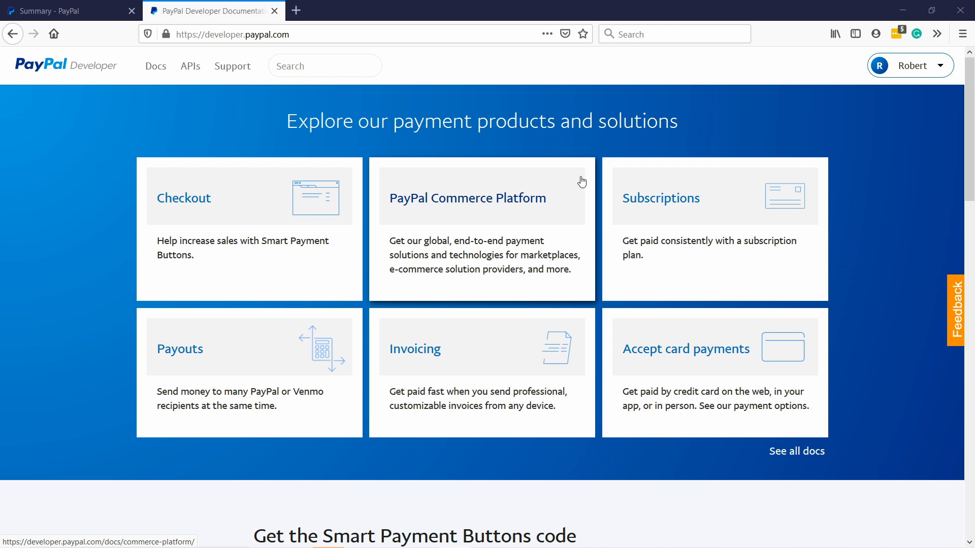
pyautogui.moveTo(502, 204)
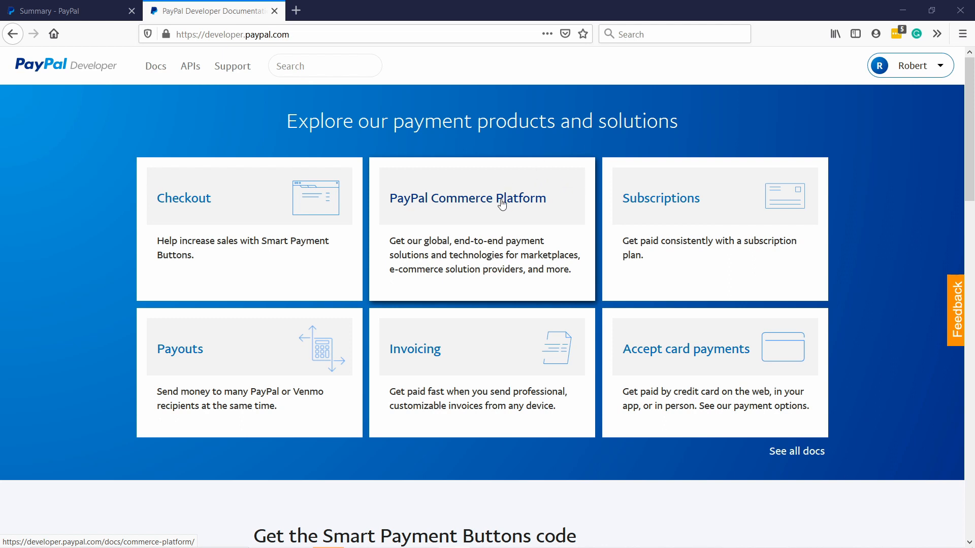
pyautogui.moveTo(284, 153)
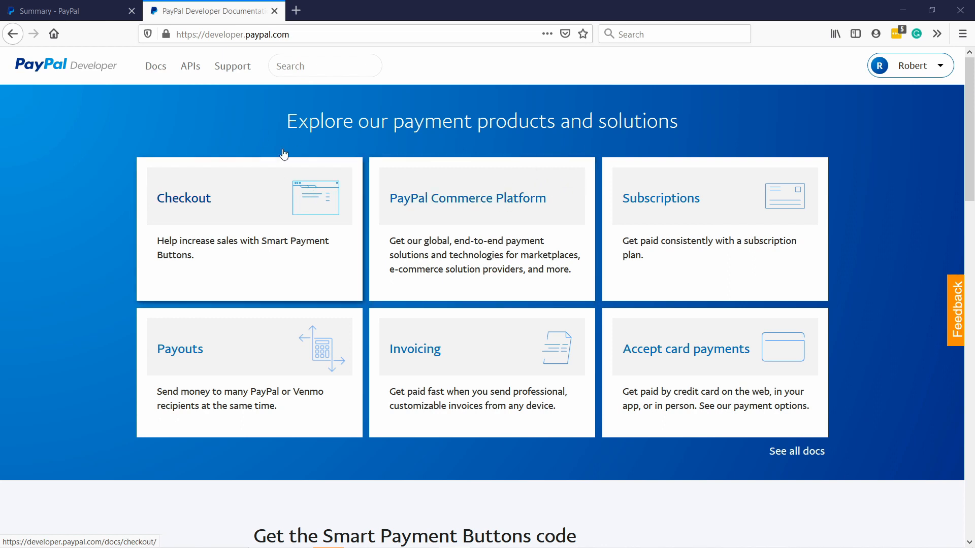
pyautogui.moveTo(460, 344)
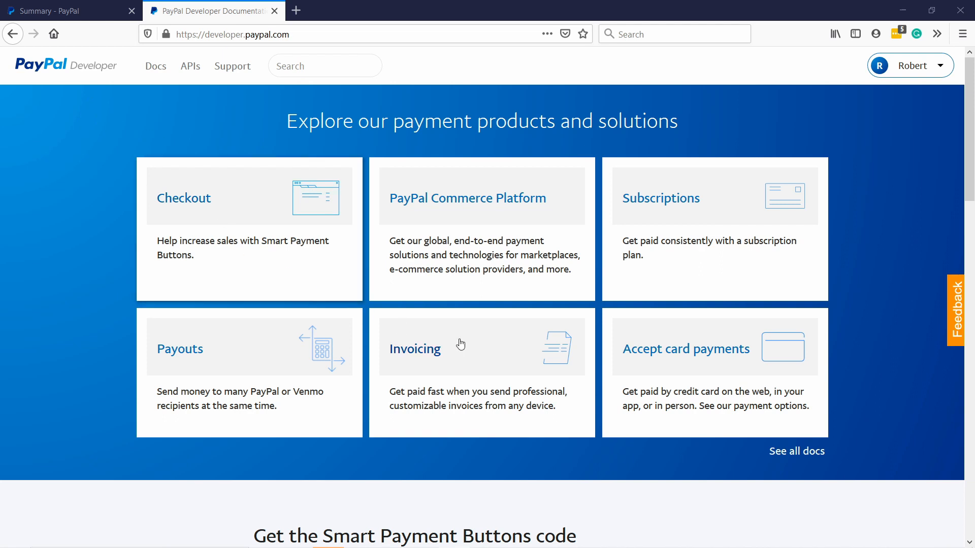
pyautogui.moveTo(908, 93)
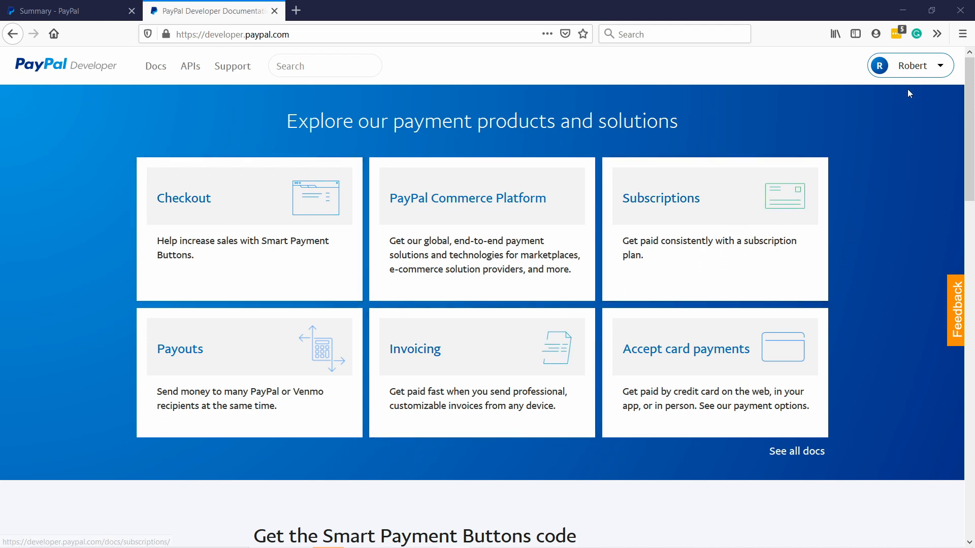
# Go to My Account from the account menu and choose Credit Card Generator under MOCK
pyautogui.click(910, 65)
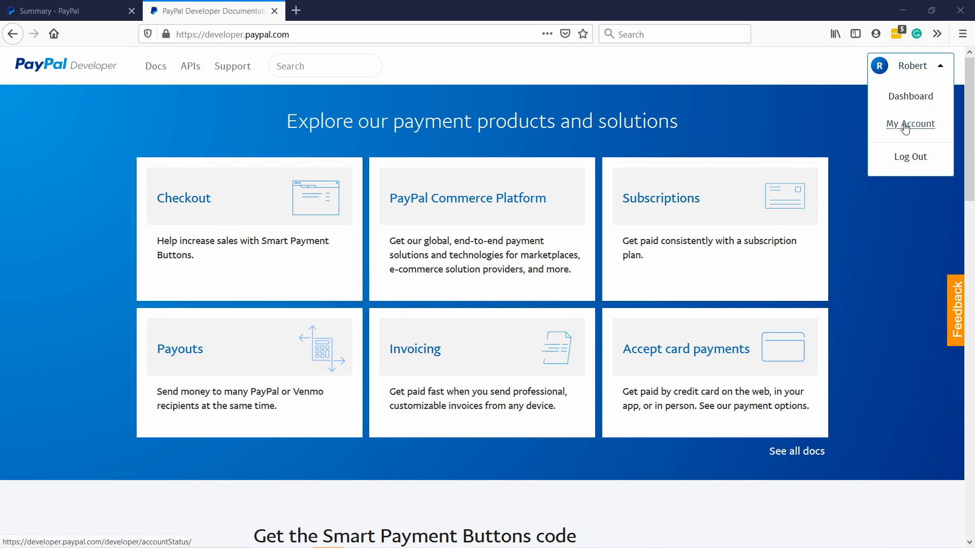
pyautogui.click(910, 124)
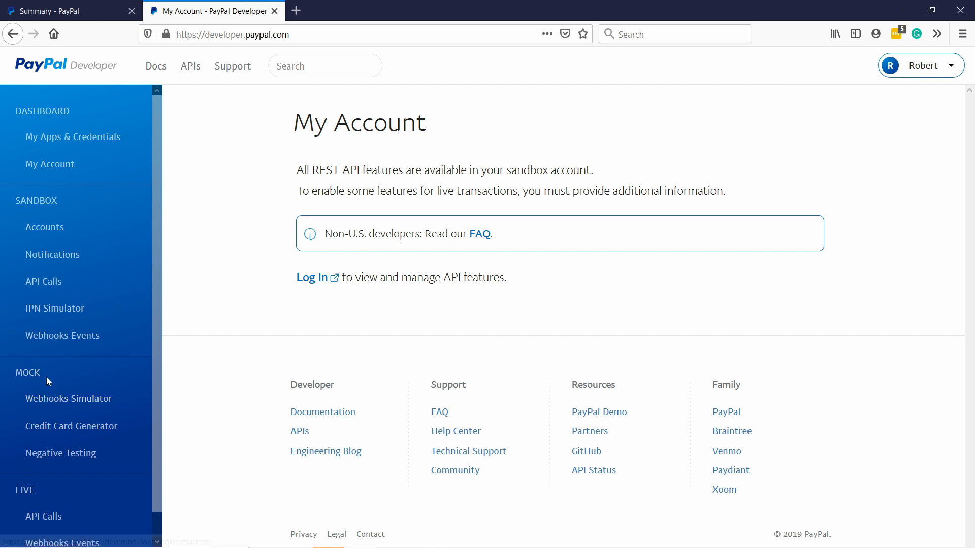
pyautogui.click(71, 426)
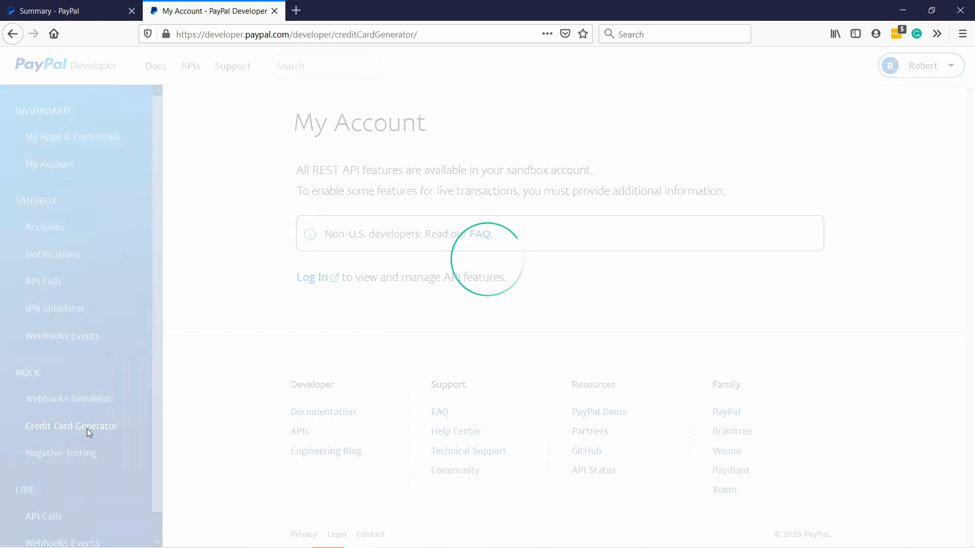
# Generate a MasterCard test card showing number, expiration date and CVV
pyautogui.click(71, 425)
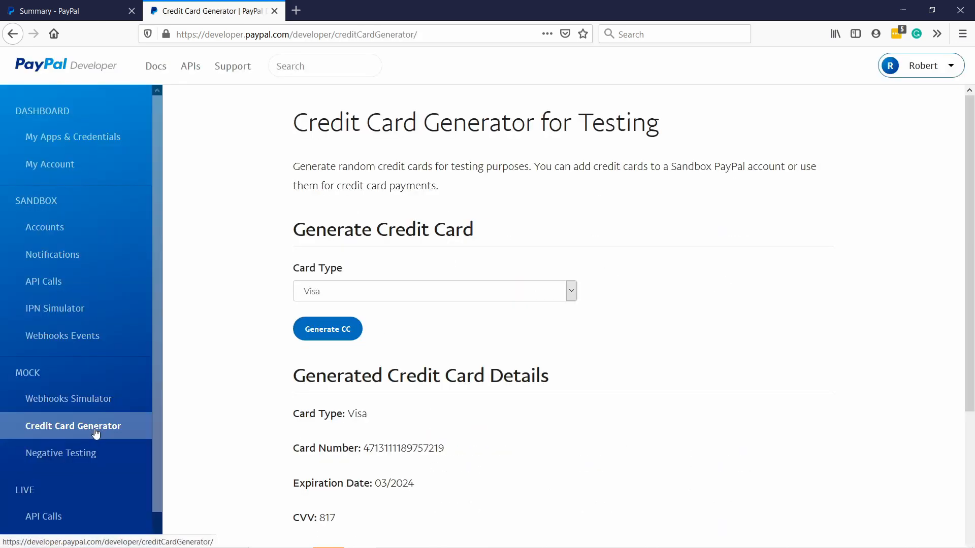
pyautogui.scroll(-3)
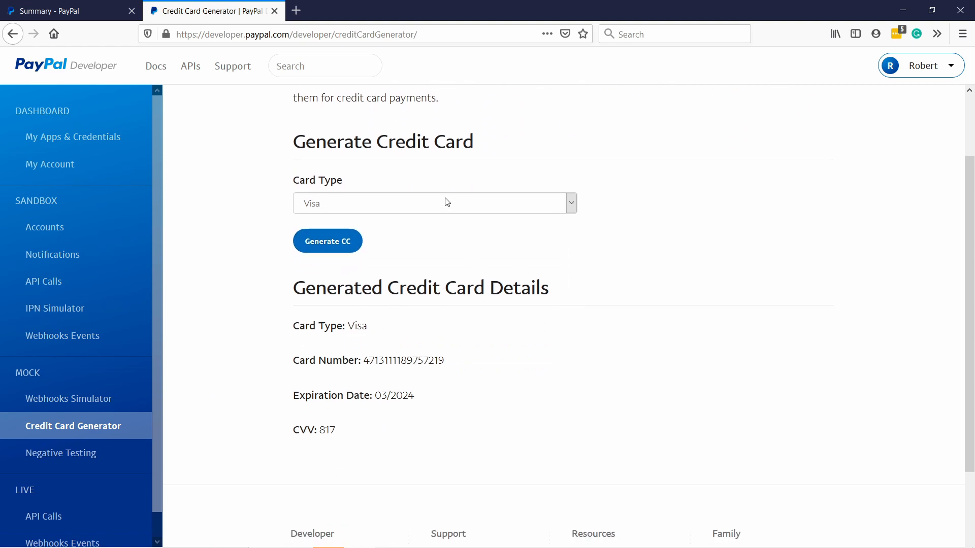
pyautogui.click(434, 203)
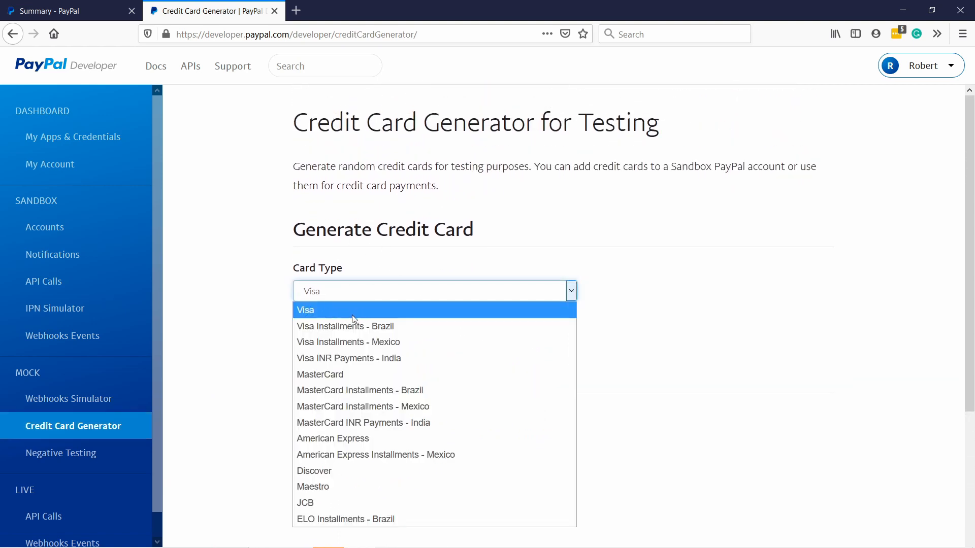
pyautogui.moveTo(360, 390)
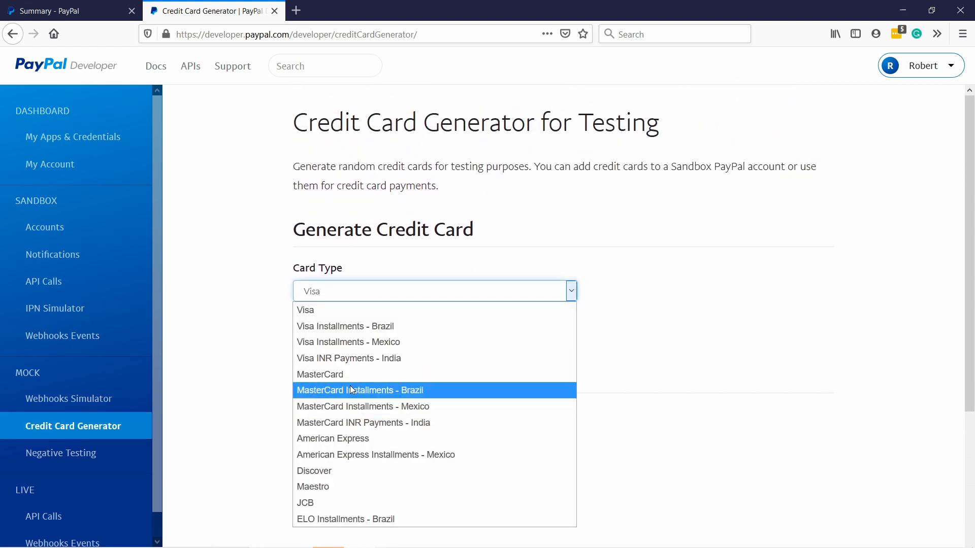
pyautogui.moveTo(348, 439)
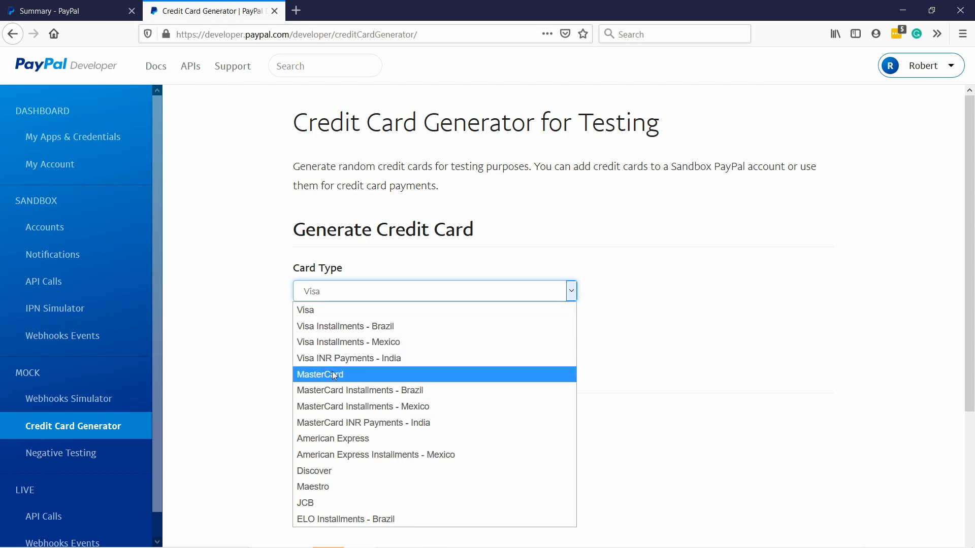
pyautogui.click(320, 374)
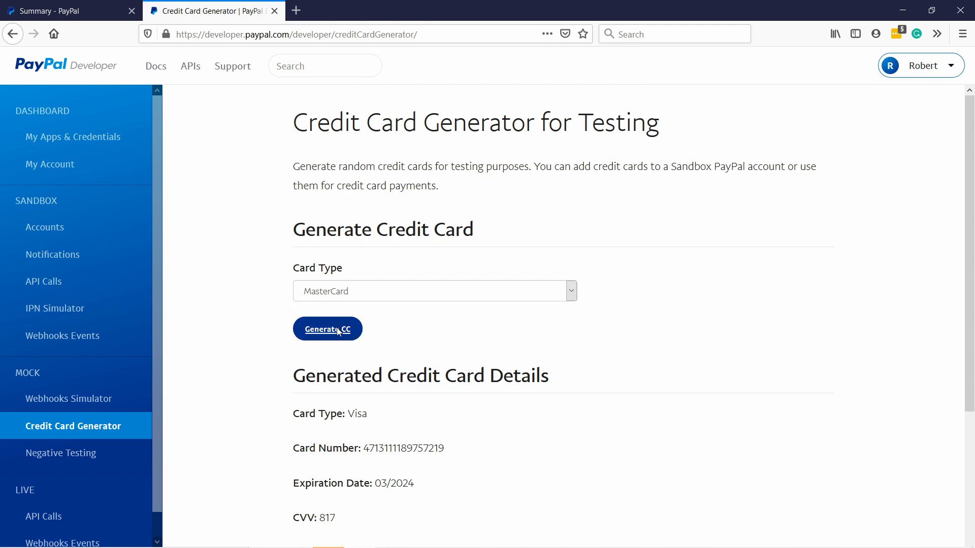
pyautogui.click(327, 329)
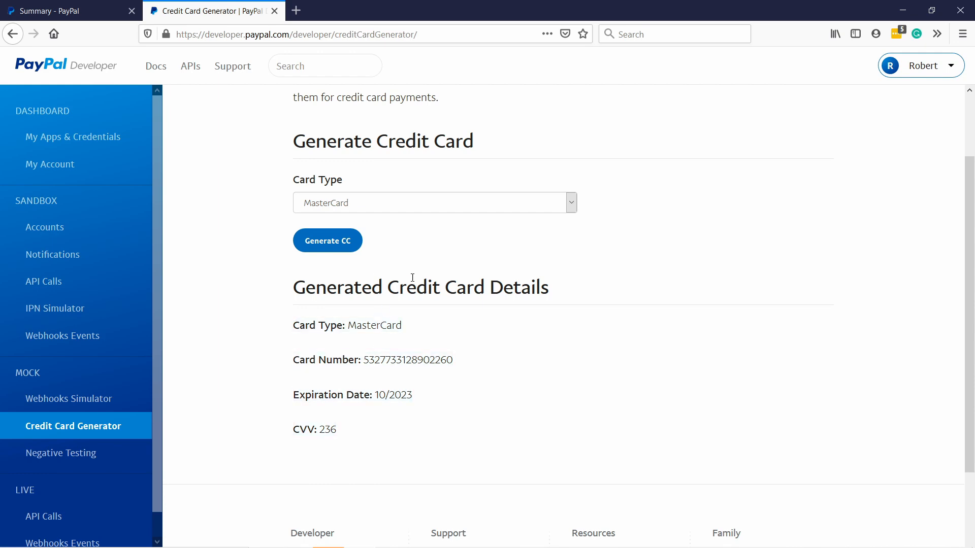
pyautogui.click(296, 10)
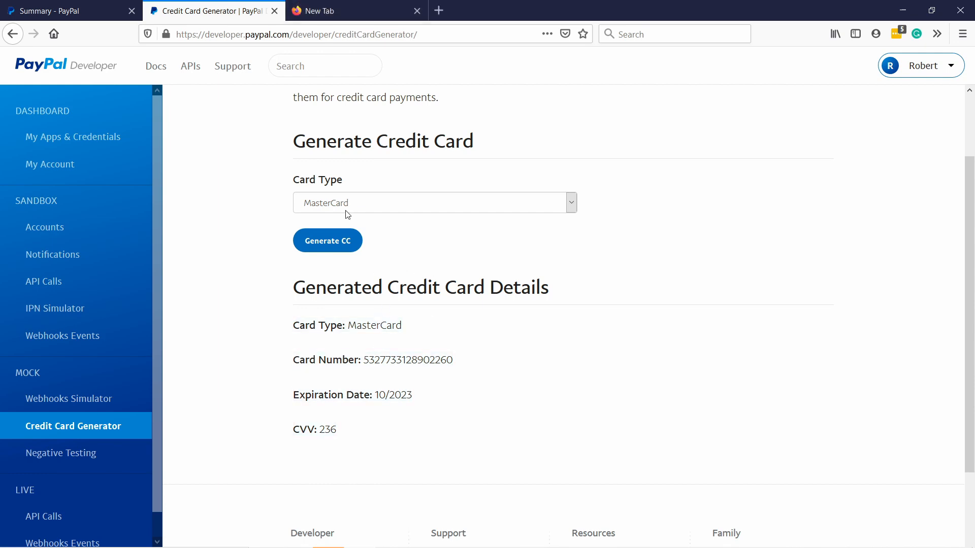
# Start PayPal payment for the Ready-Made Website Package order and reach the Guest Checkout form
pyautogui.click(355, 10)
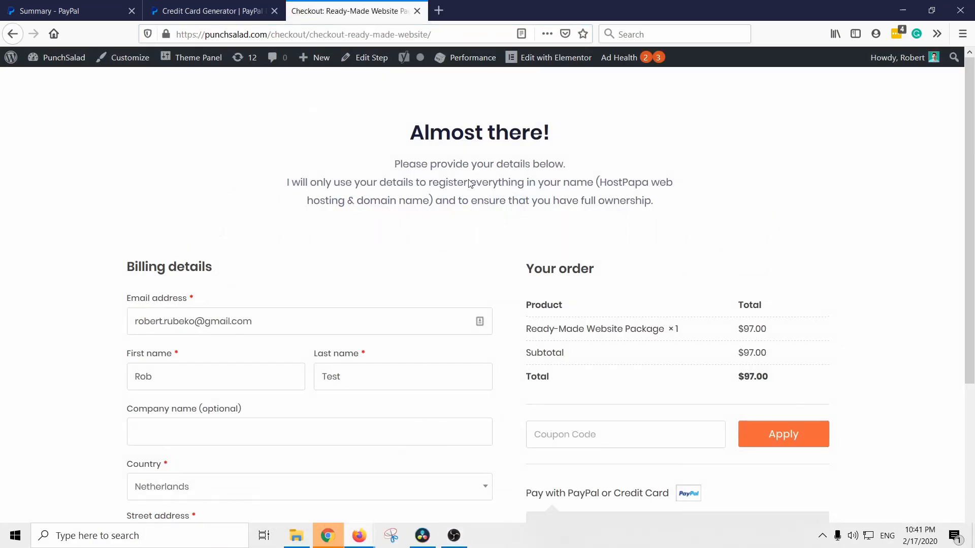
pyautogui.scroll(-3)
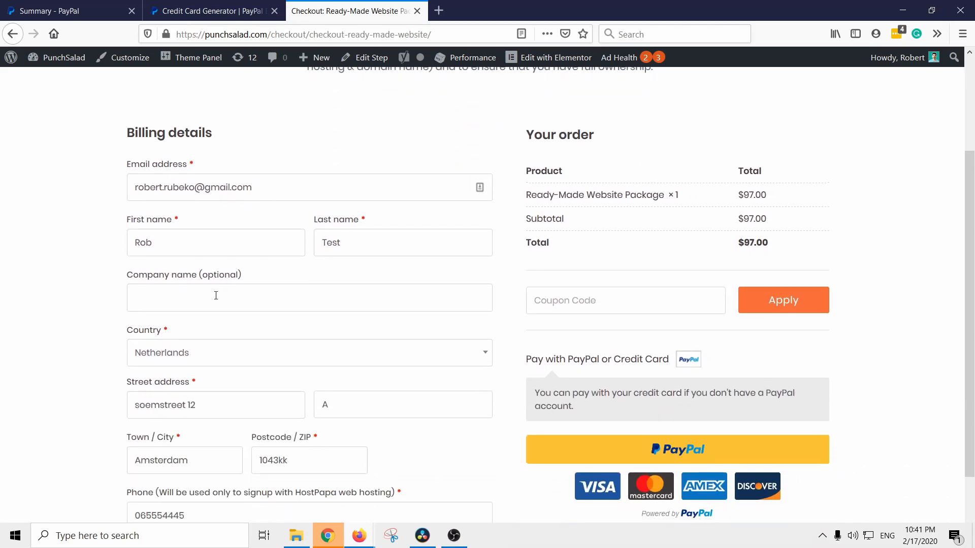
pyautogui.scroll(-3)
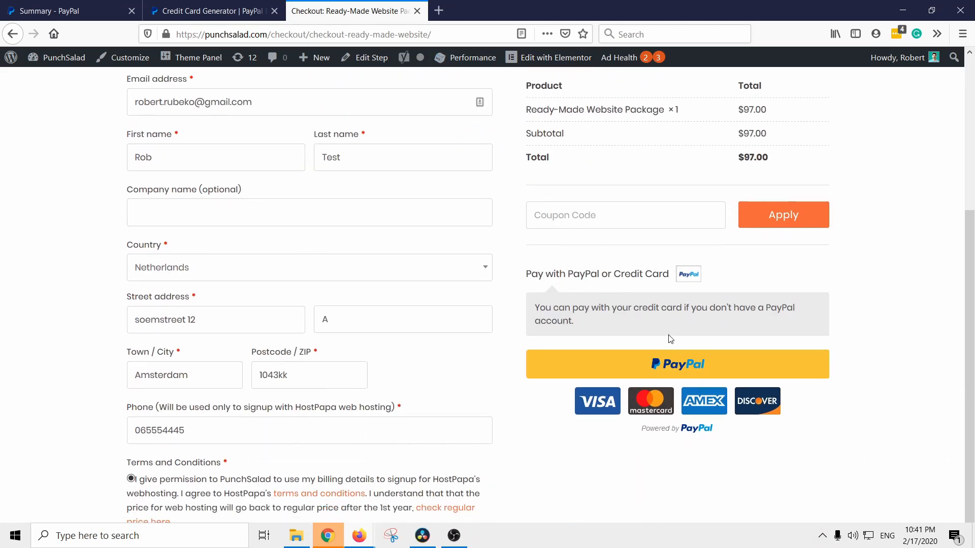
pyautogui.moveTo(649, 366)
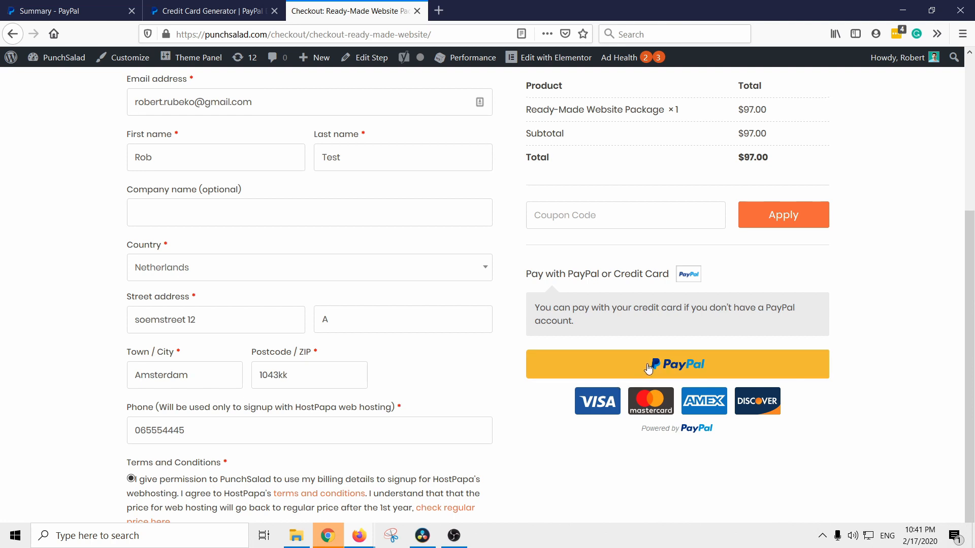
pyautogui.click(676, 365)
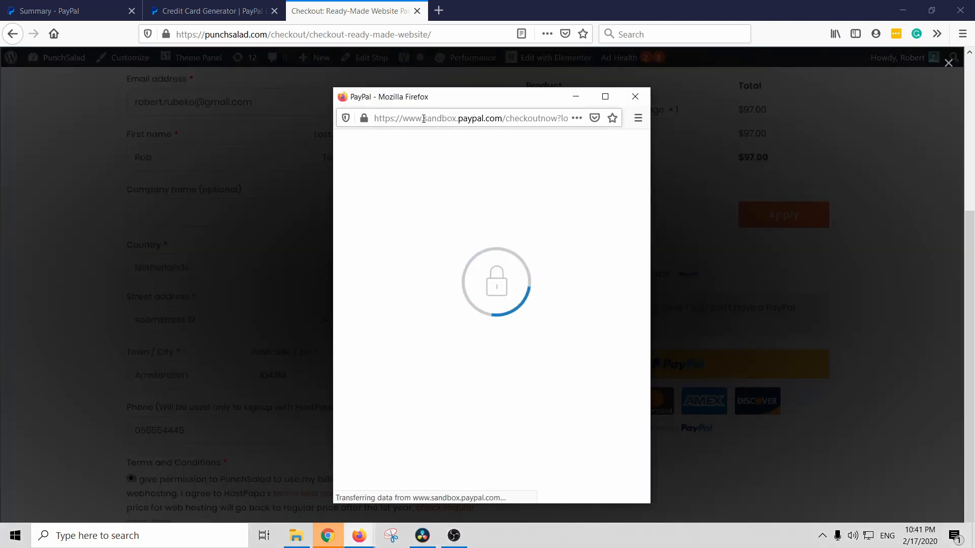
pyautogui.doubleClick(459, 118)
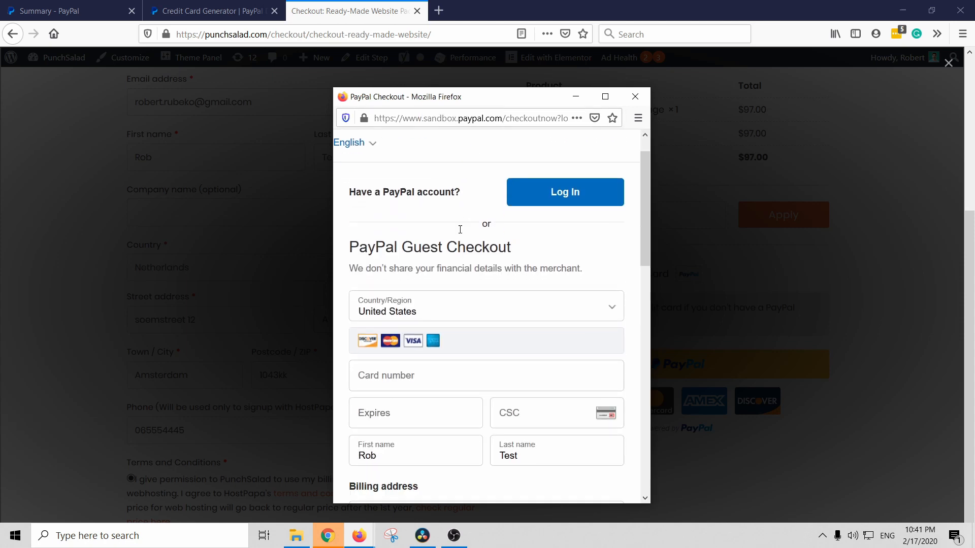
pyautogui.scroll(-3)
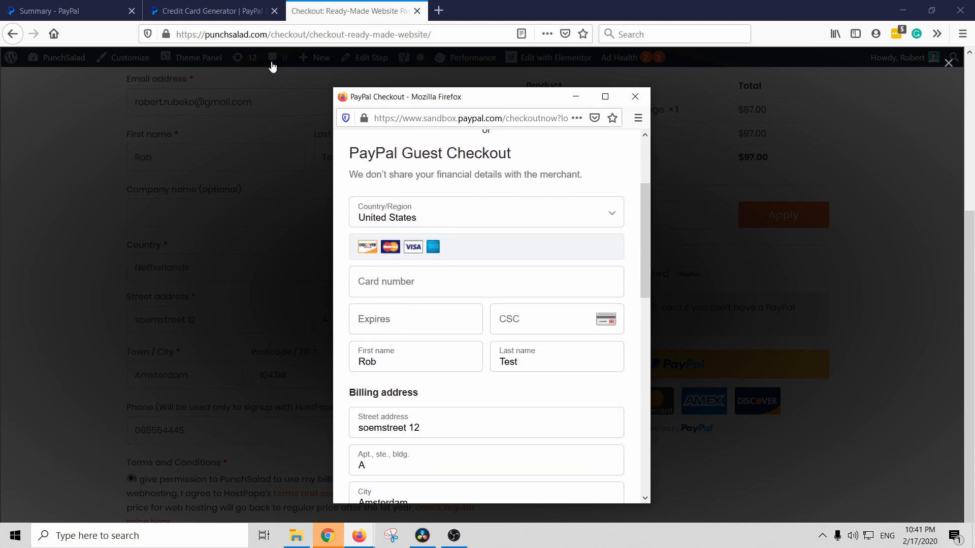
# Copy the generated MasterCard's number, expiry and CVV into the guest checkout card fields
pyautogui.click(211, 10)
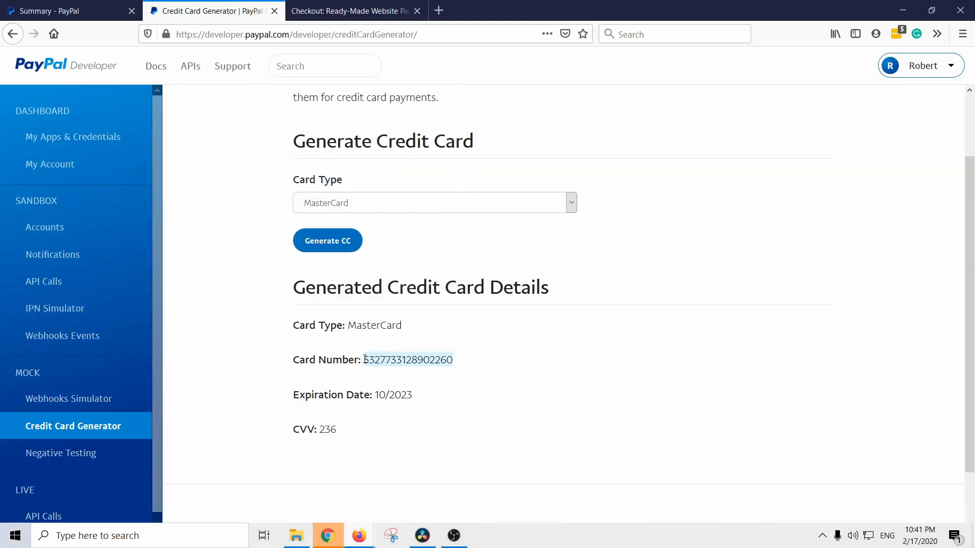
pyautogui.click(355, 10)
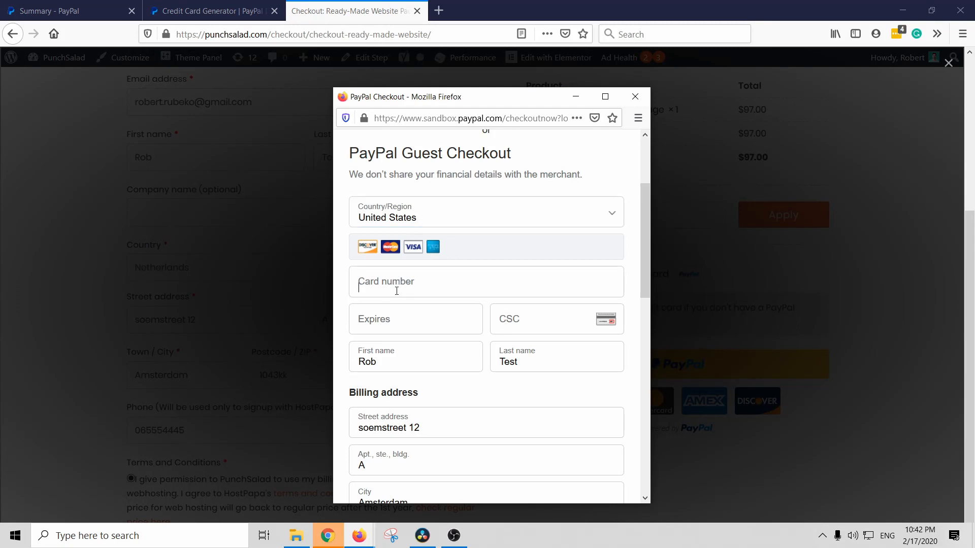
pyautogui.click(211, 10)
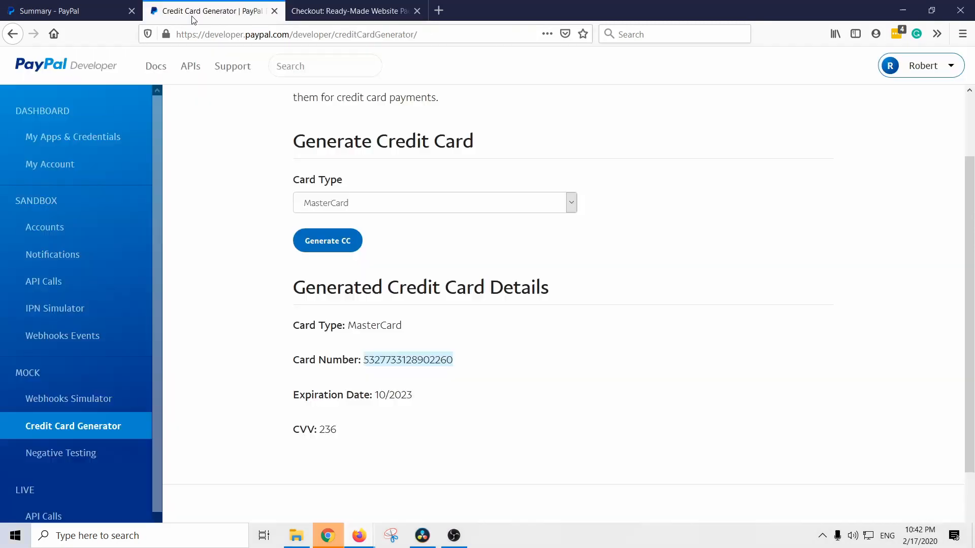
pyautogui.doubleClick(393, 395)
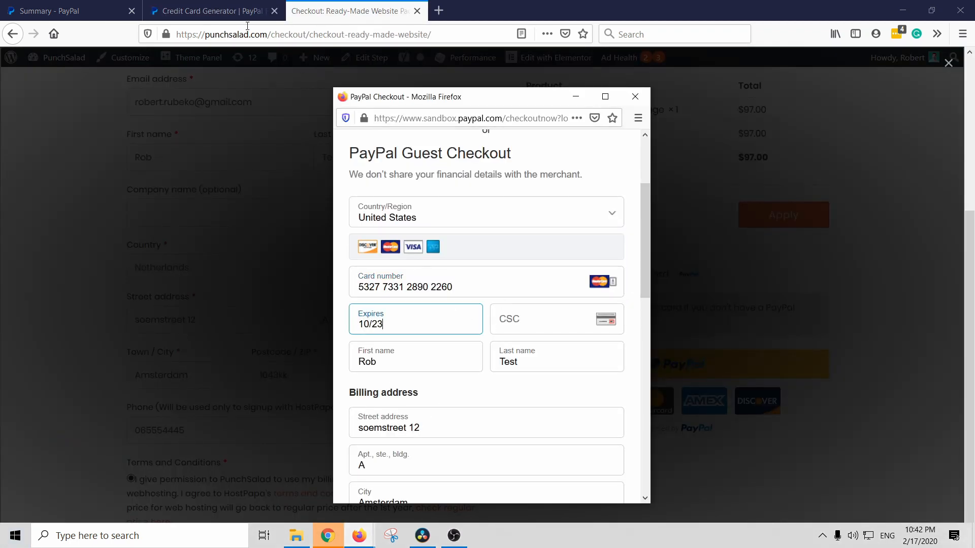
pyautogui.click(208, 11)
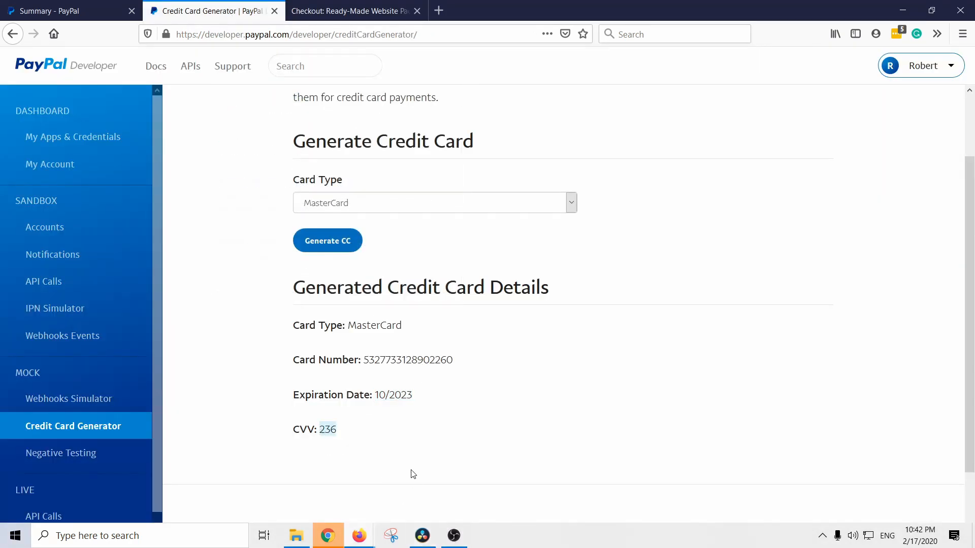
pyautogui.moveTo(328, 535)
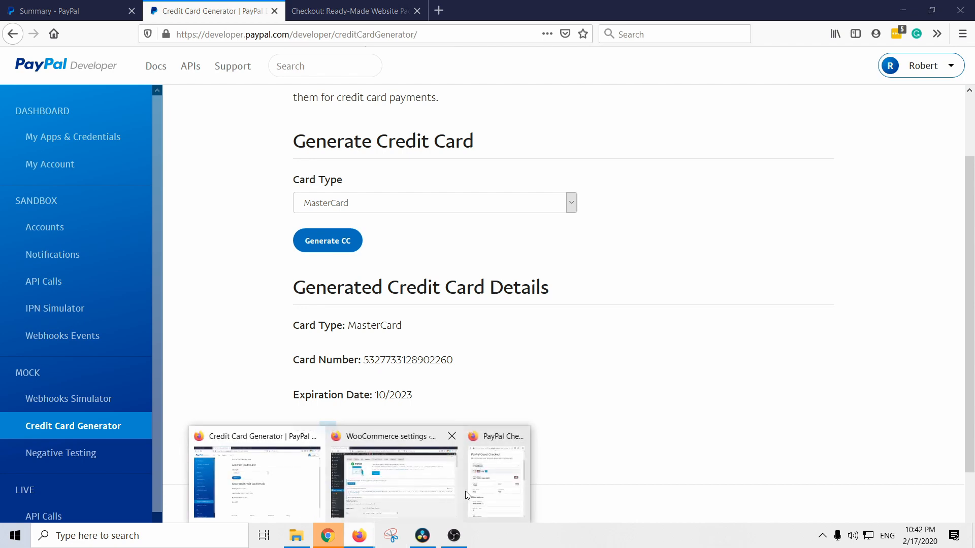
pyautogui.click(496, 479)
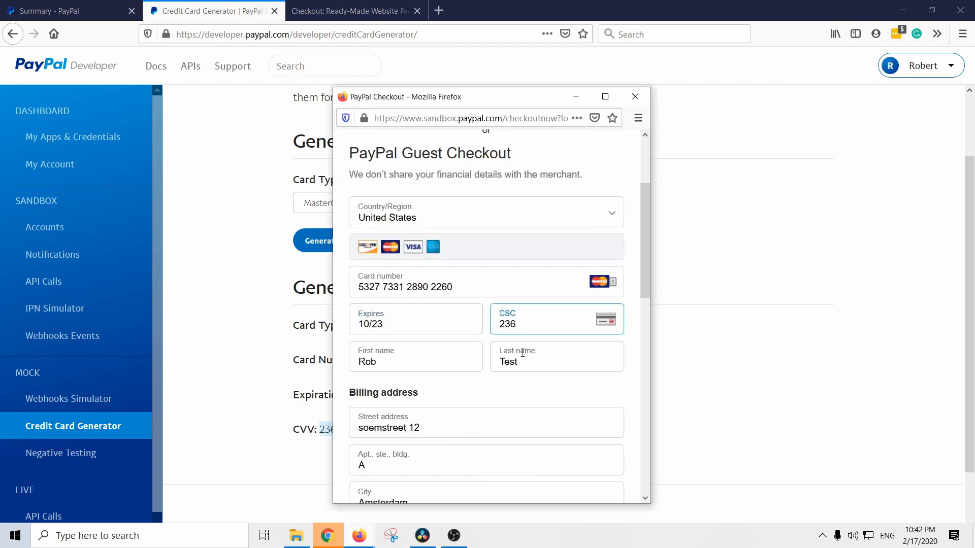
# Pay the order as a guest with the test card, reaching the order 1344 thank-you page
pyautogui.scroll(-3)
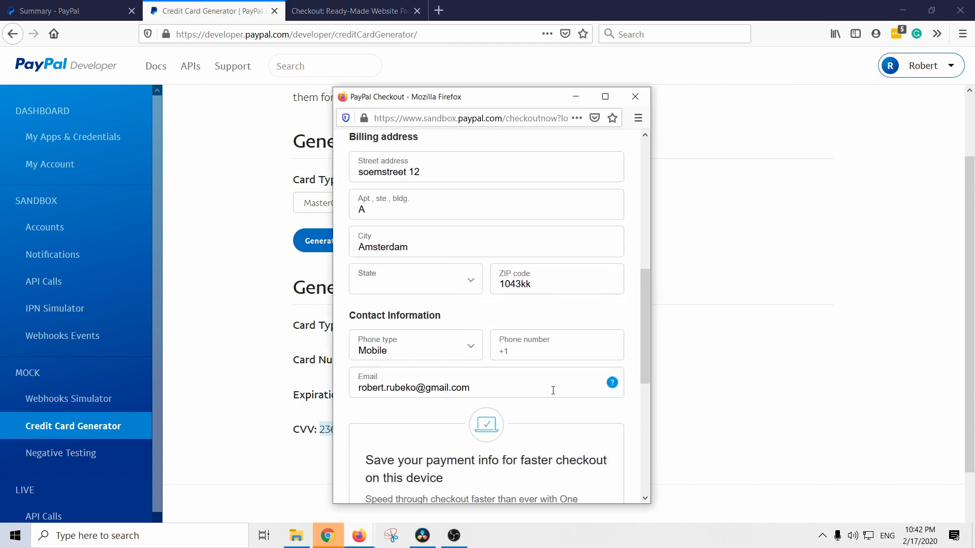
pyautogui.scroll(3)
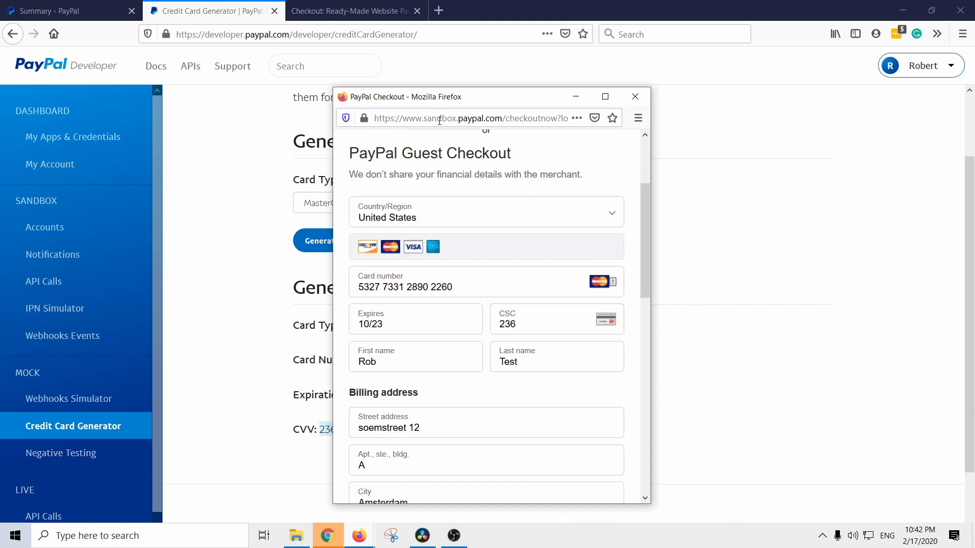
pyautogui.scroll(-3)
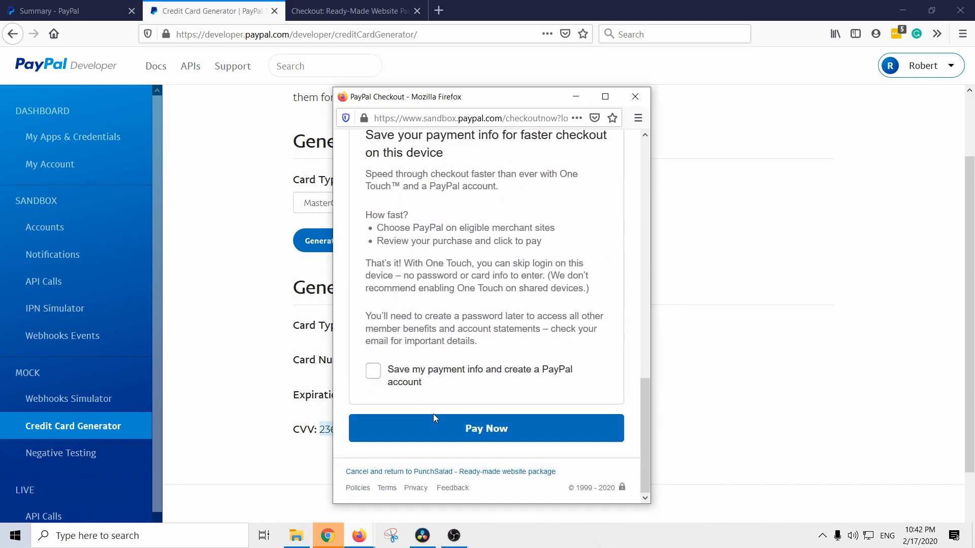
pyautogui.click(487, 428)
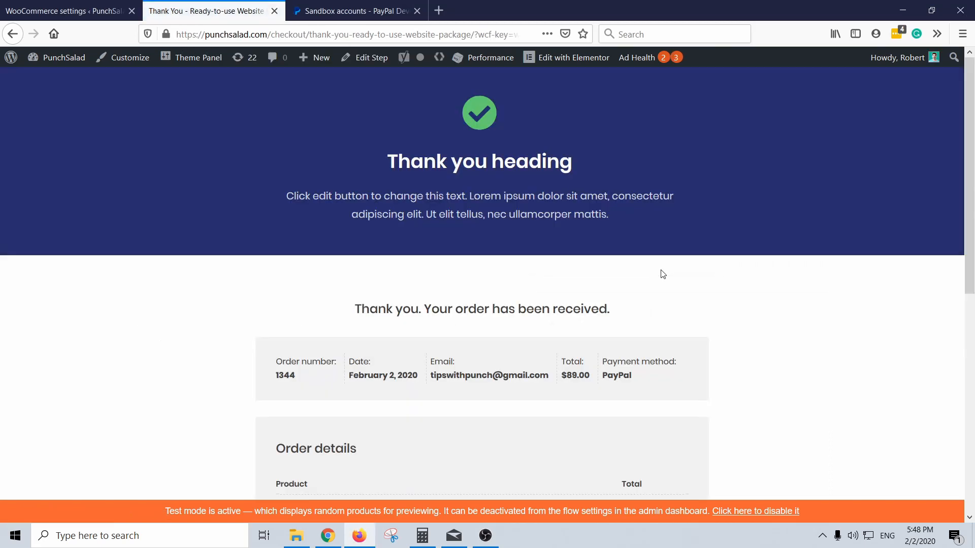
pyautogui.moveTo(601, 243)
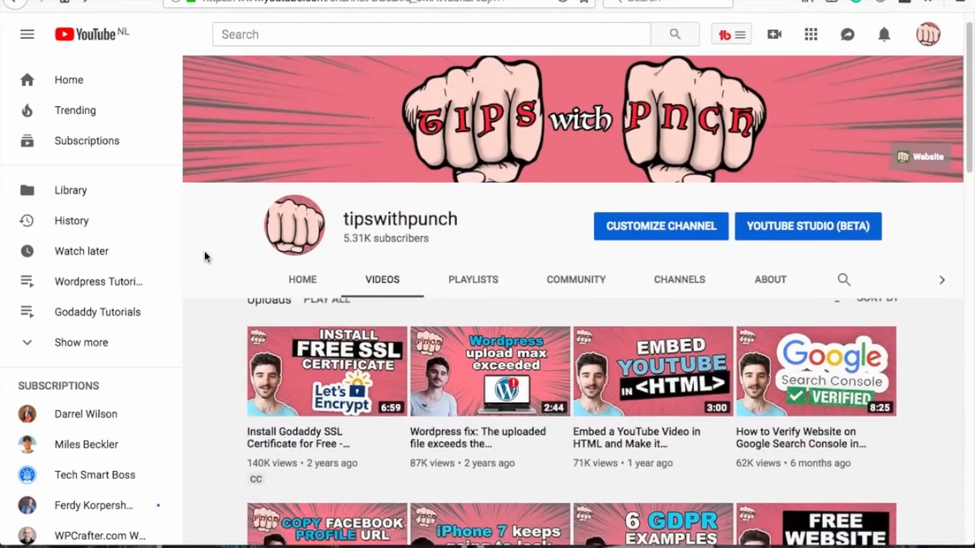
pyautogui.scroll(-3)
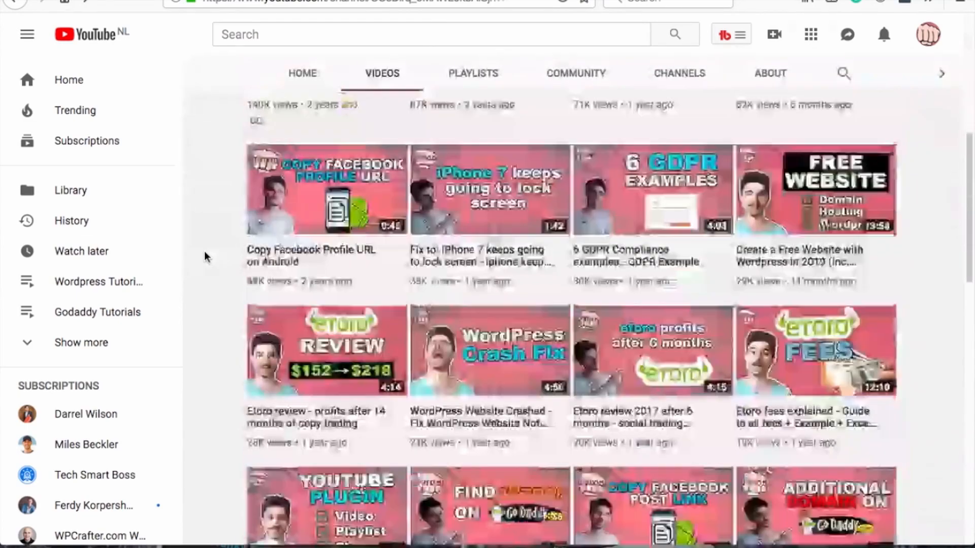
pyautogui.scroll(-3)
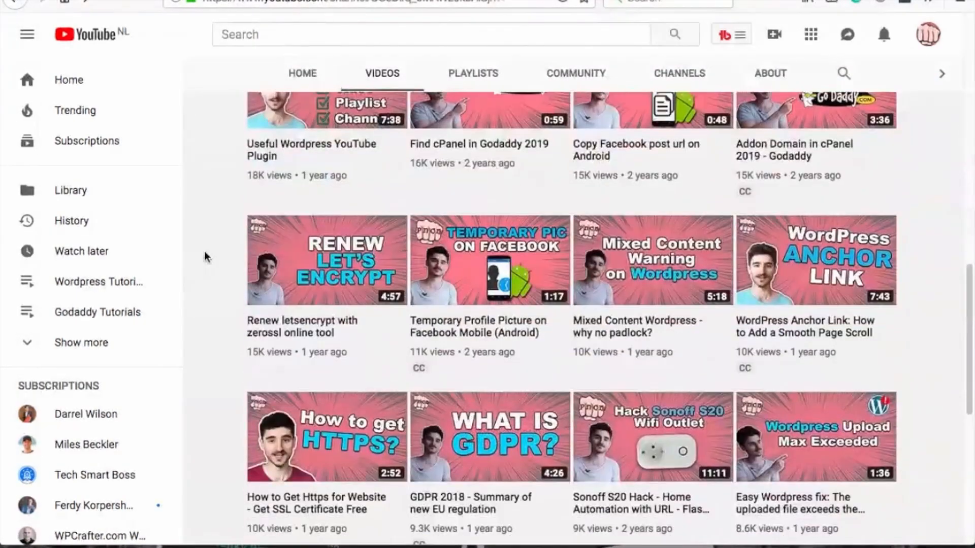
pyautogui.scroll(-3)
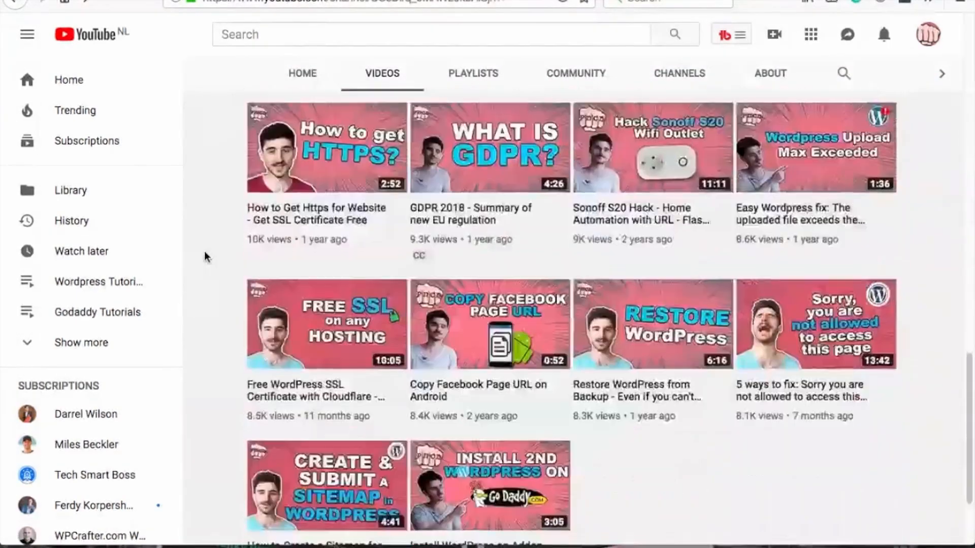
pyautogui.scroll(-3)
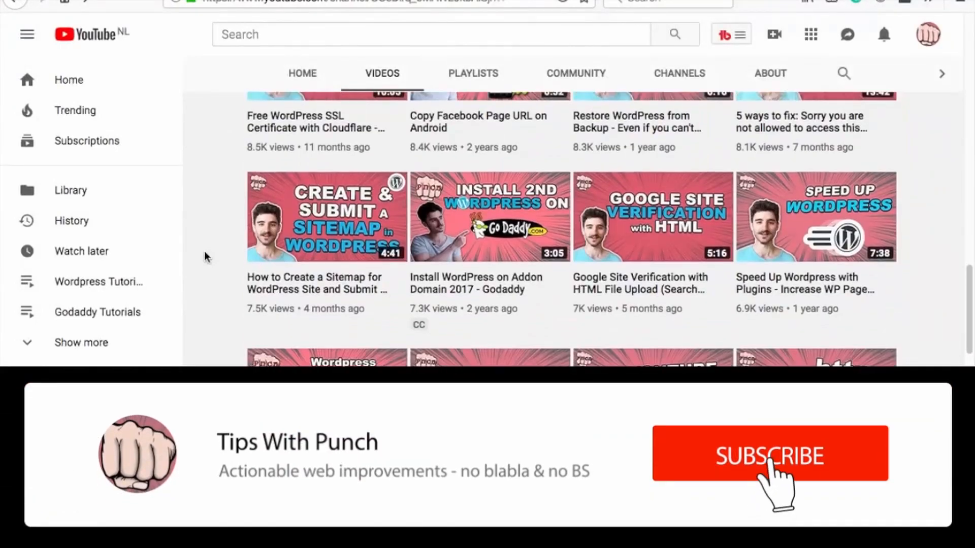
pyautogui.click(769, 454)
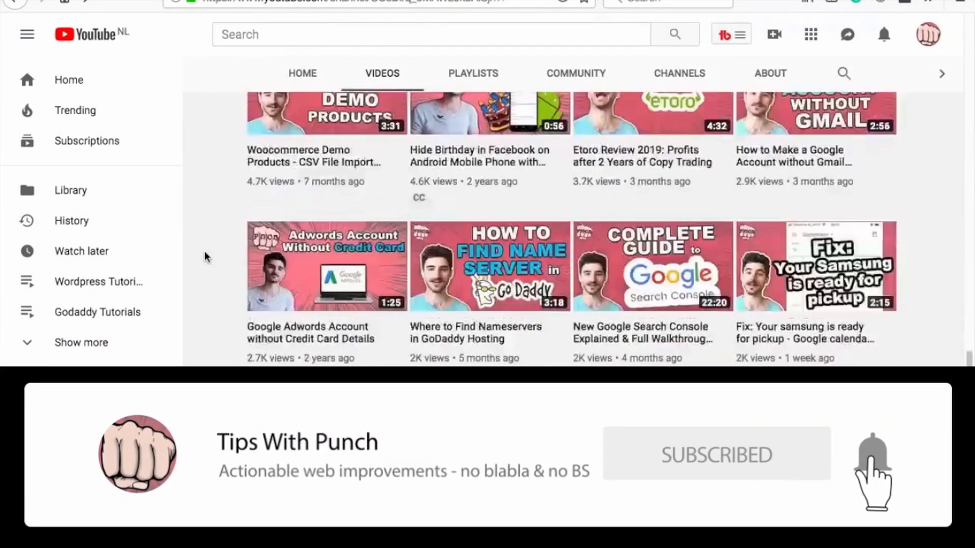
pyautogui.scroll(-3)
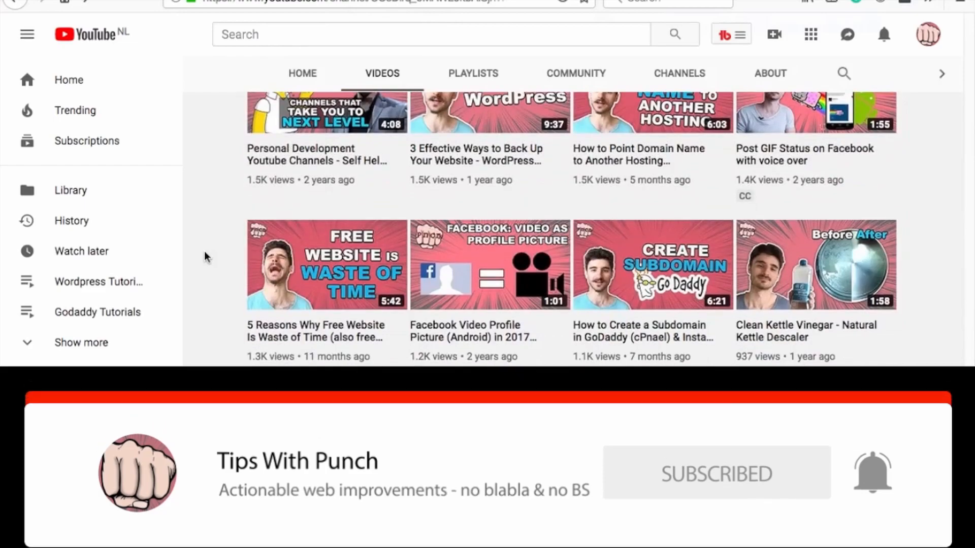